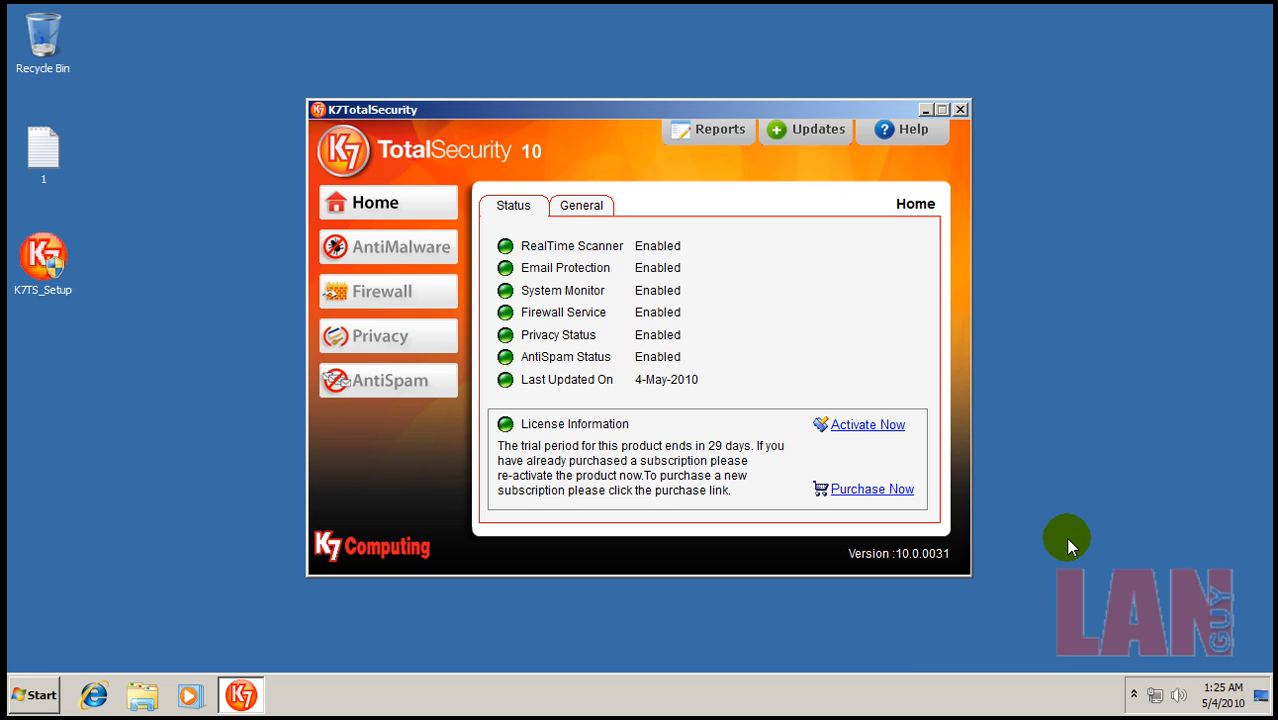
{"action": "mouse_move", "coordinate": [976, 392]}
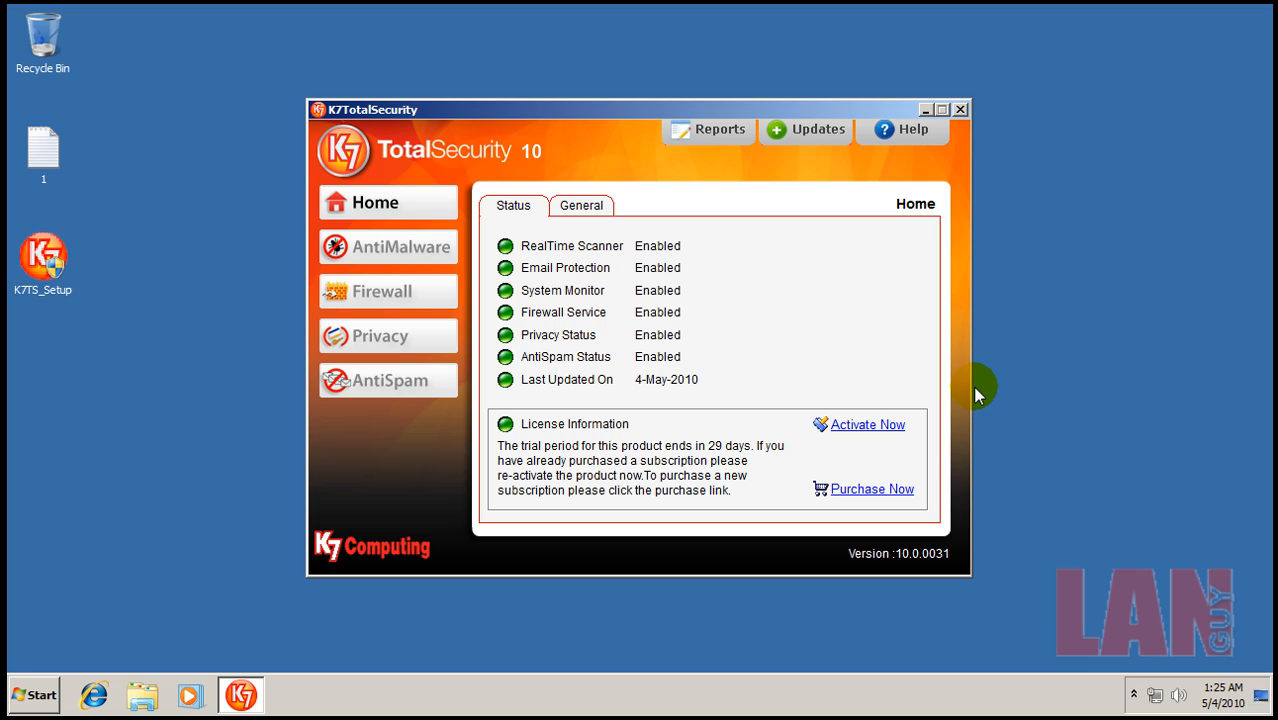
{"action": "mouse_move", "coordinate": [724, 210]}
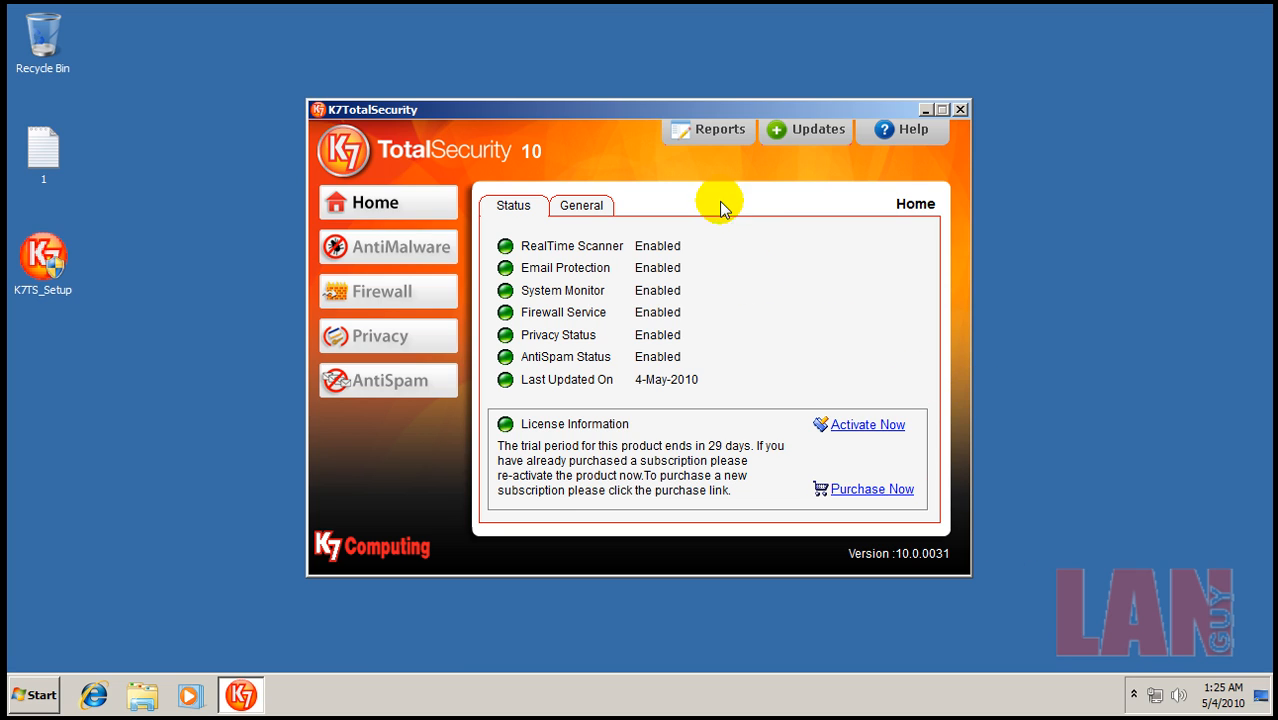
{"action": "mouse_move", "coordinate": [512, 130]}
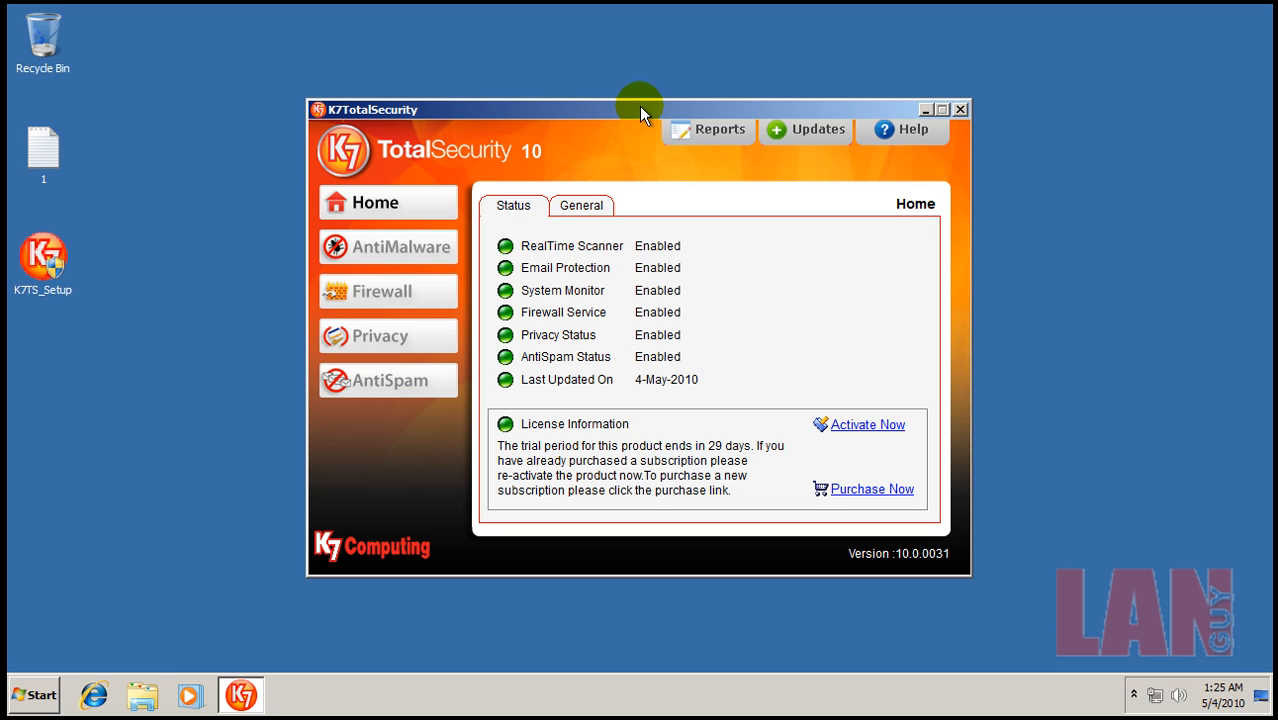
{"action": "mouse_move", "coordinate": [396, 186]}
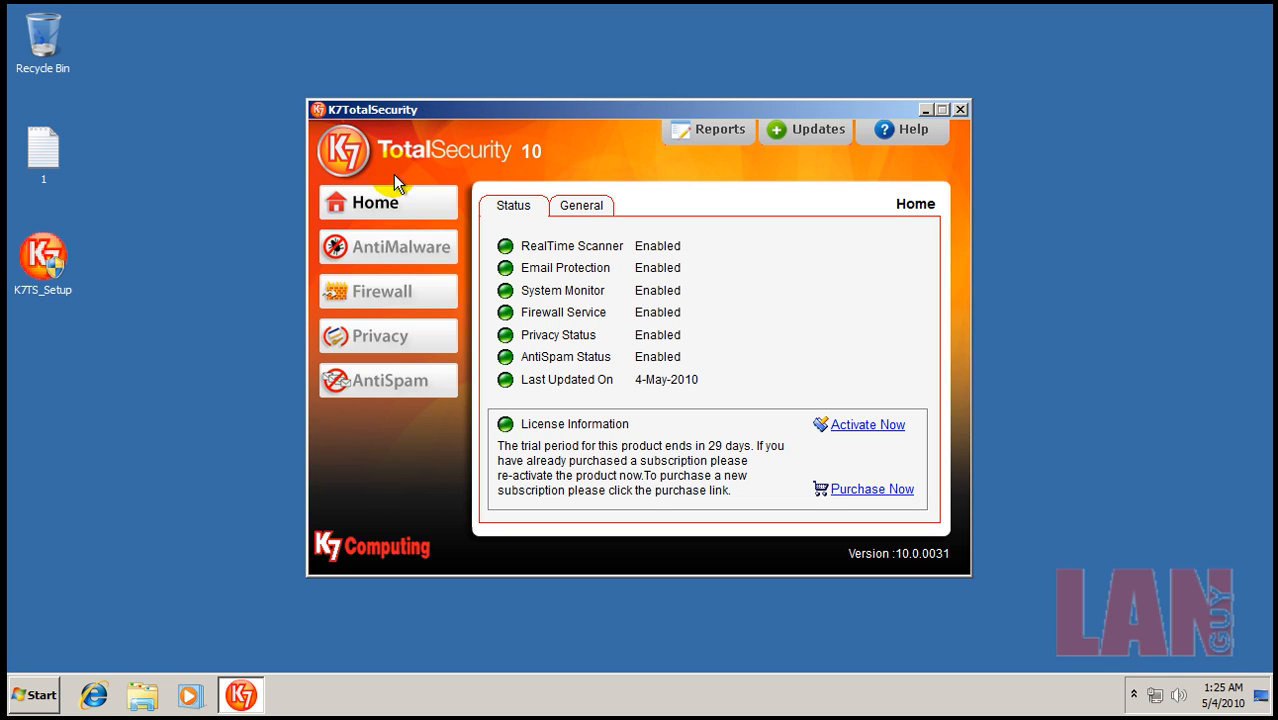
{"action": "mouse_move", "coordinate": [572, 162]}
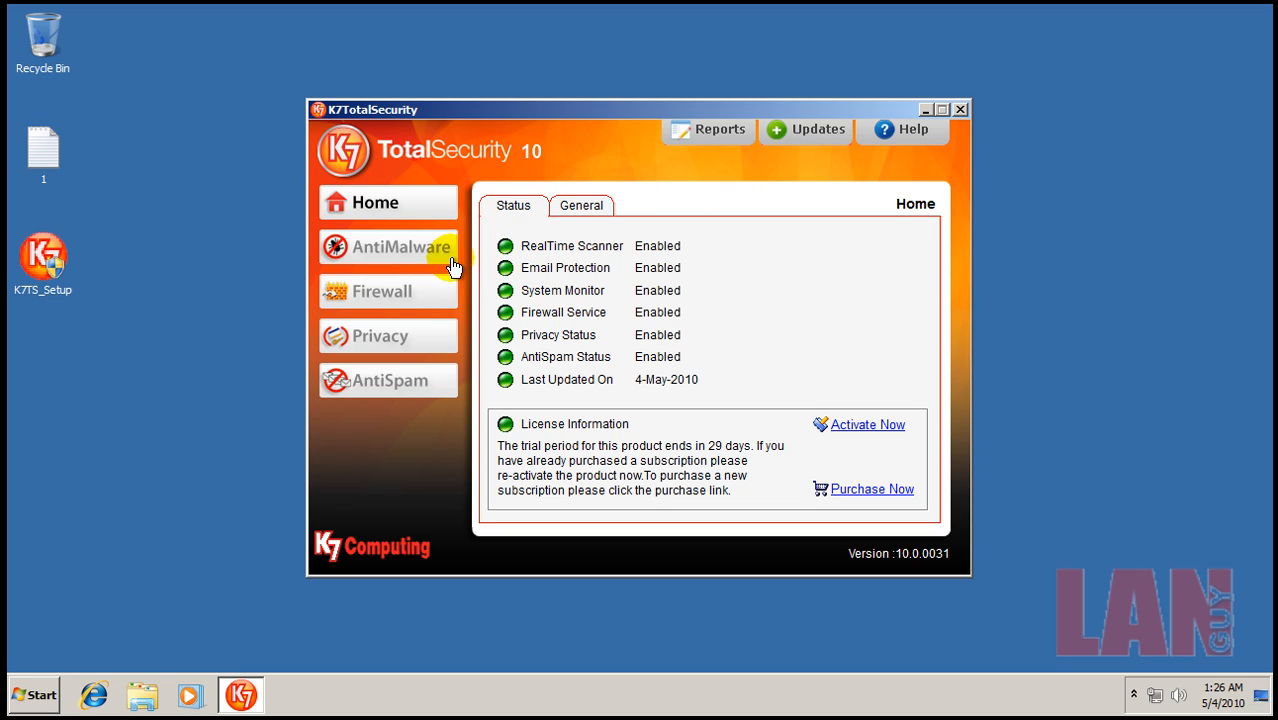
{"action": "mouse_move", "coordinate": [600, 288]}
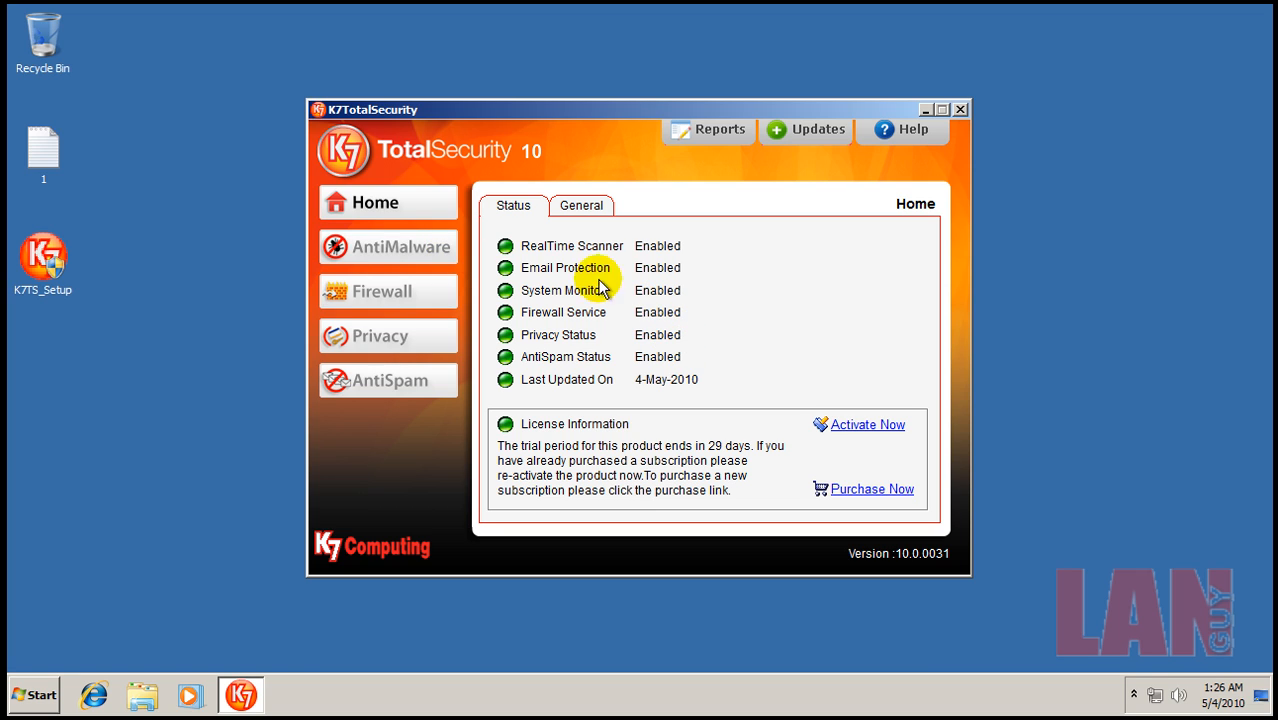
{"action": "mouse_move", "coordinate": [576, 292]}
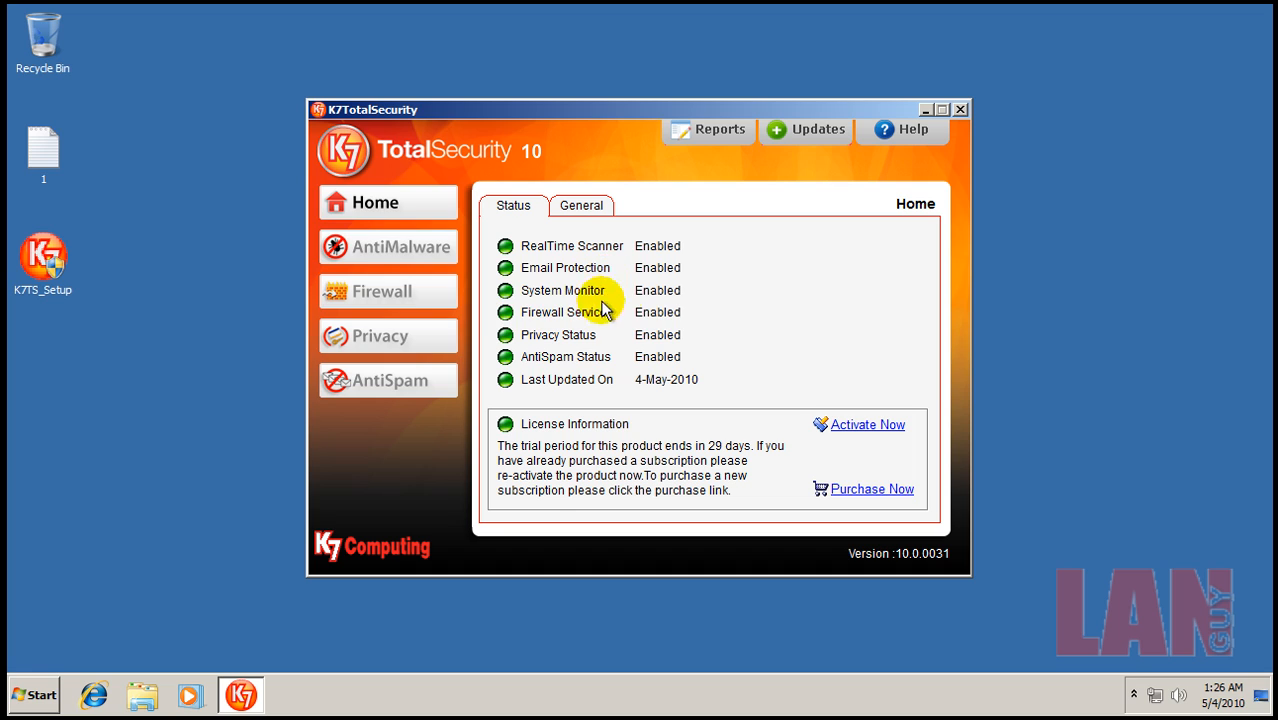
{"action": "mouse_move", "coordinate": [570, 348]}
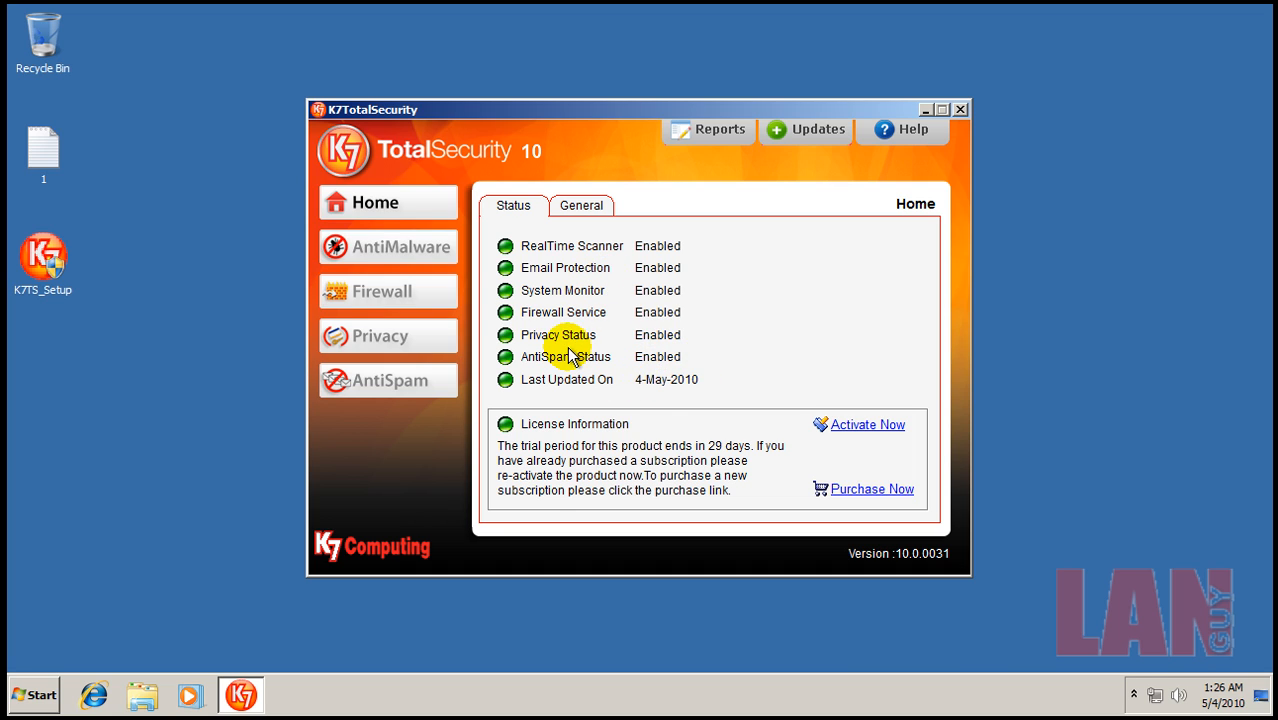
{"action": "mouse_move", "coordinate": [516, 380]}
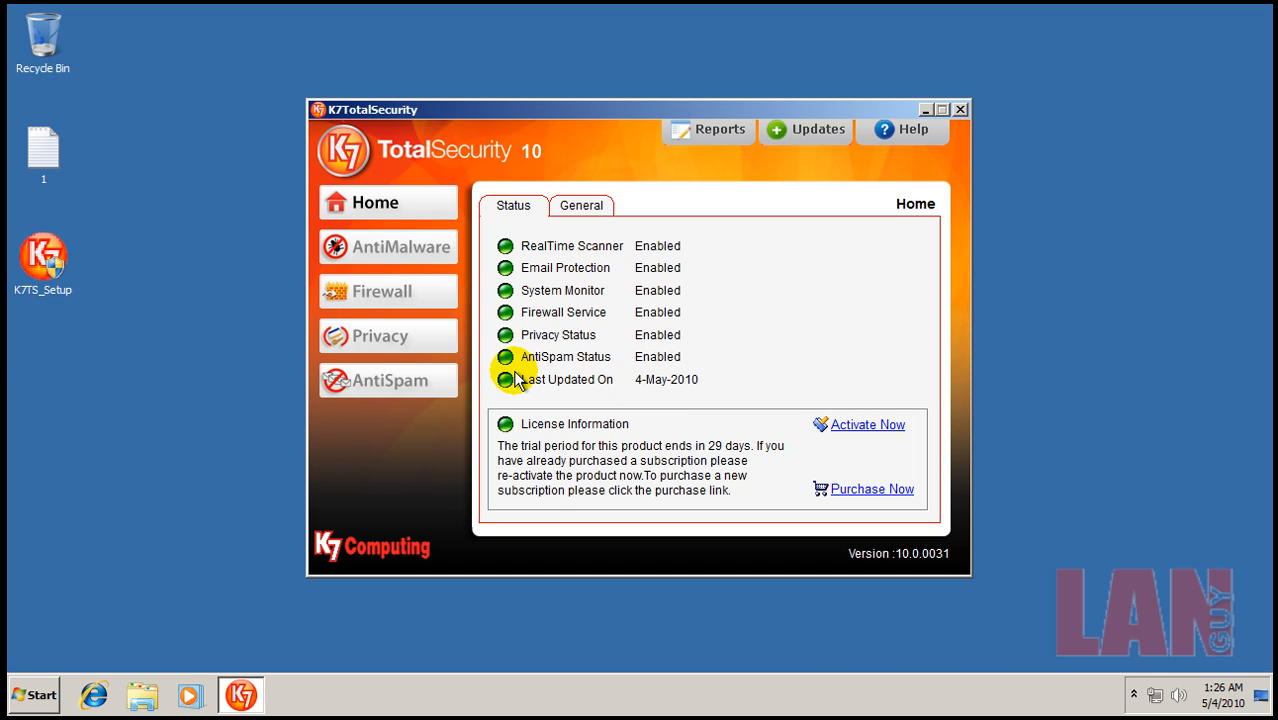
{"action": "mouse_move", "coordinate": [912, 400]}
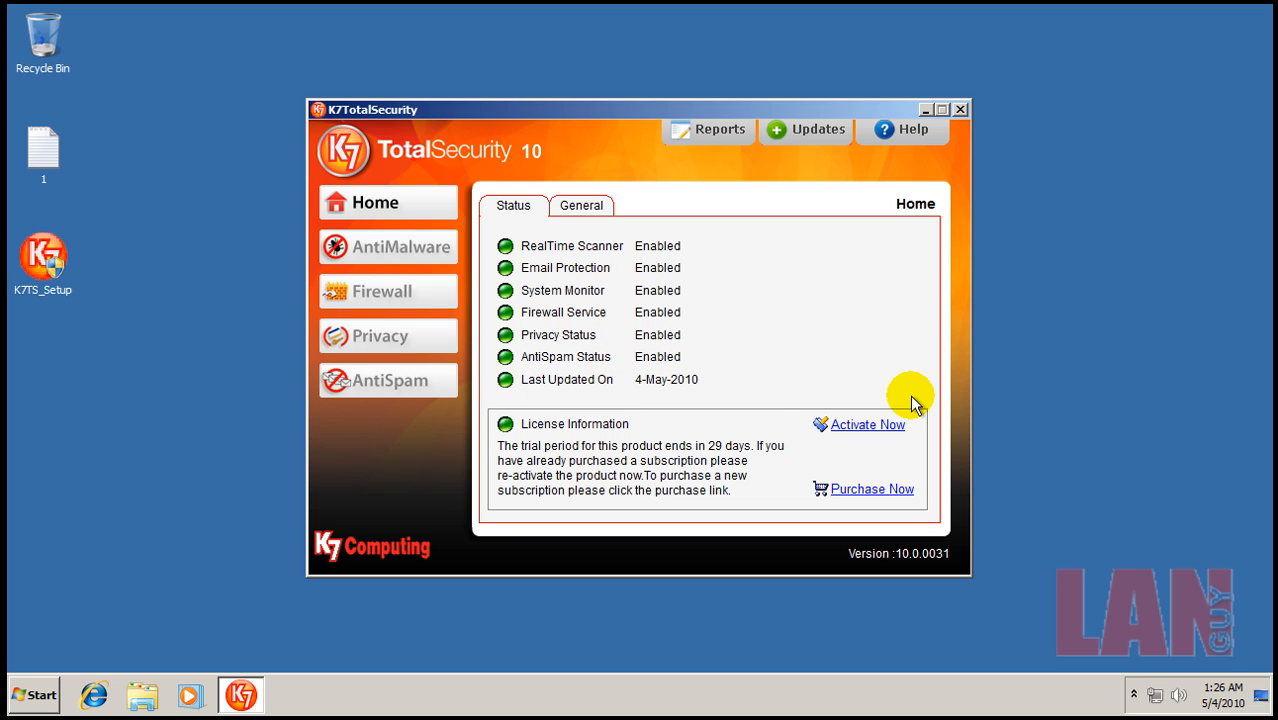
Check K7's update status and dismiss the report
{"action": "left_click", "coordinate": [804, 130]}
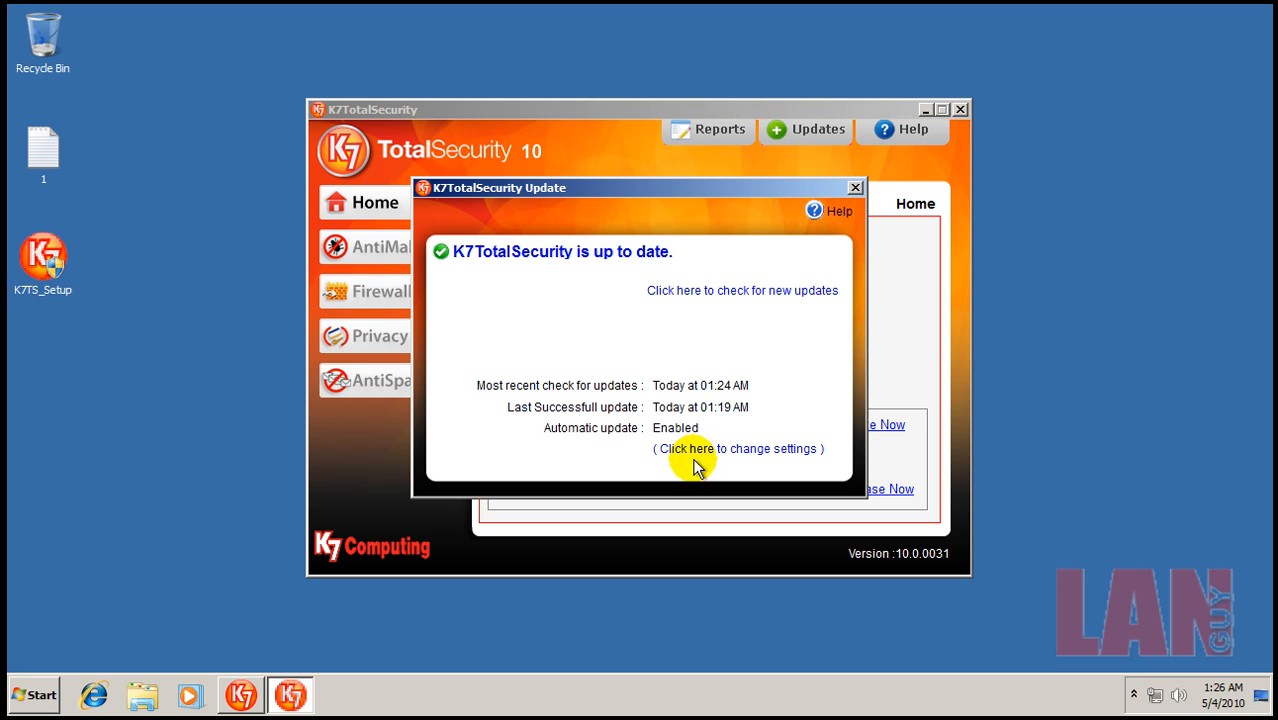
{"action": "left_click", "coordinate": [742, 290]}
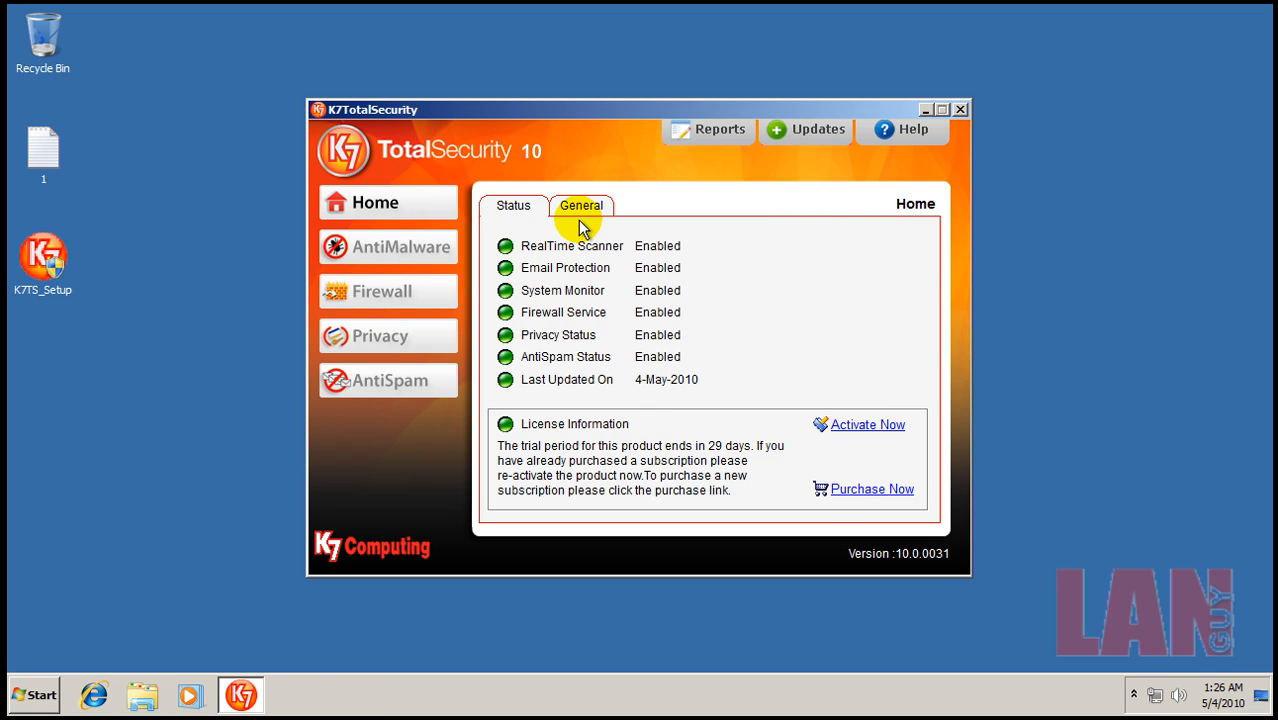
Review the General, AntiMalware, Firewall and AntiSpam pages, then close K7 TotalSecurity
{"action": "left_click", "coordinate": [582, 204]}
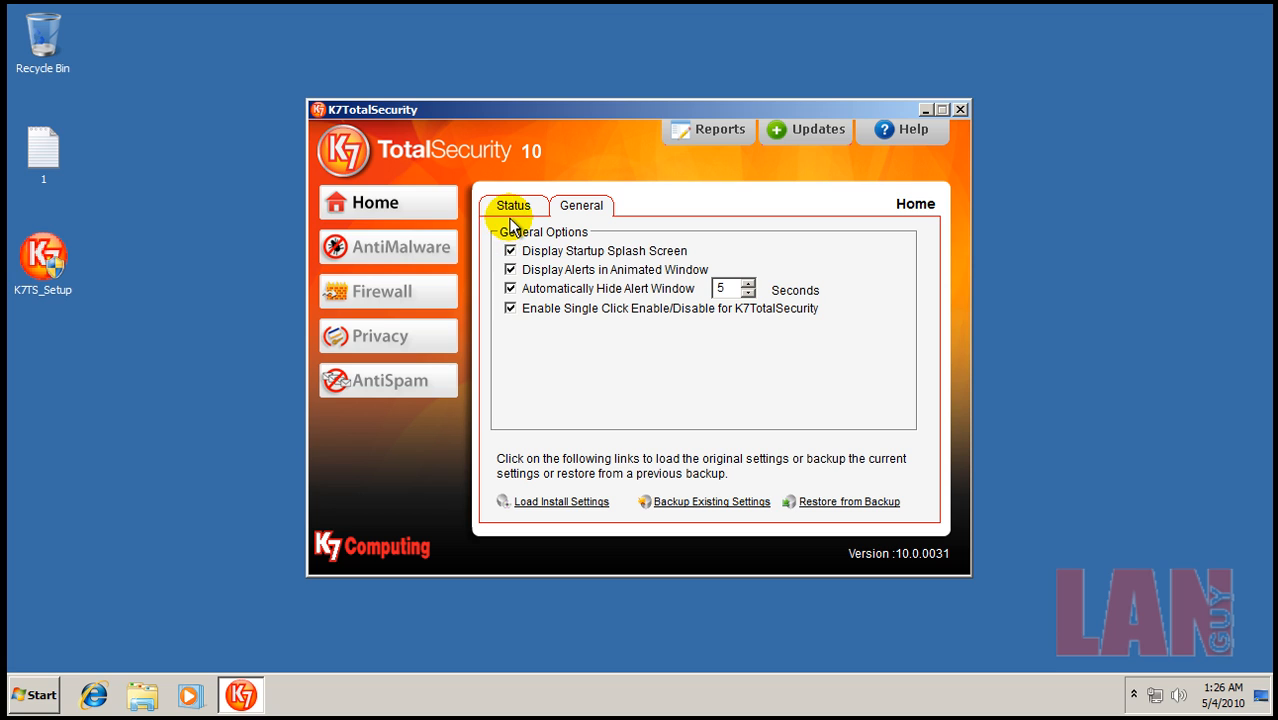
{"action": "left_click", "coordinate": [388, 246]}
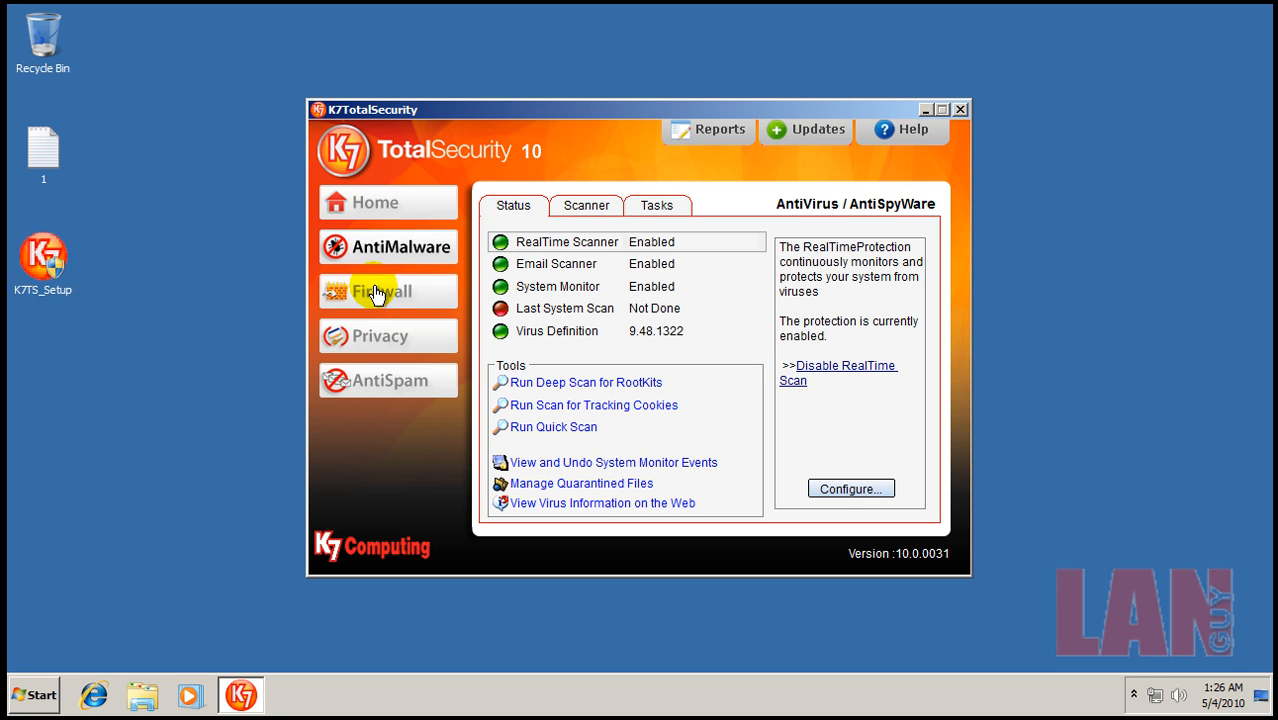
{"action": "left_click", "coordinate": [388, 292]}
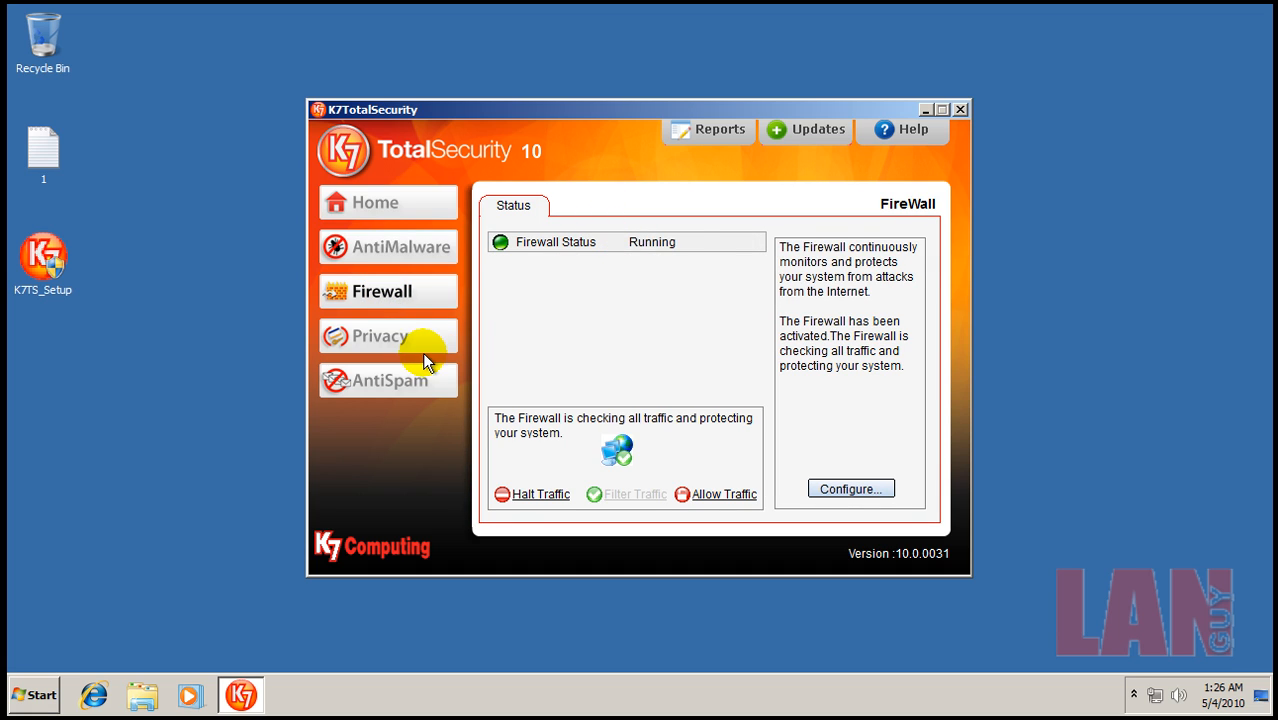
{"action": "left_click", "coordinate": [388, 380]}
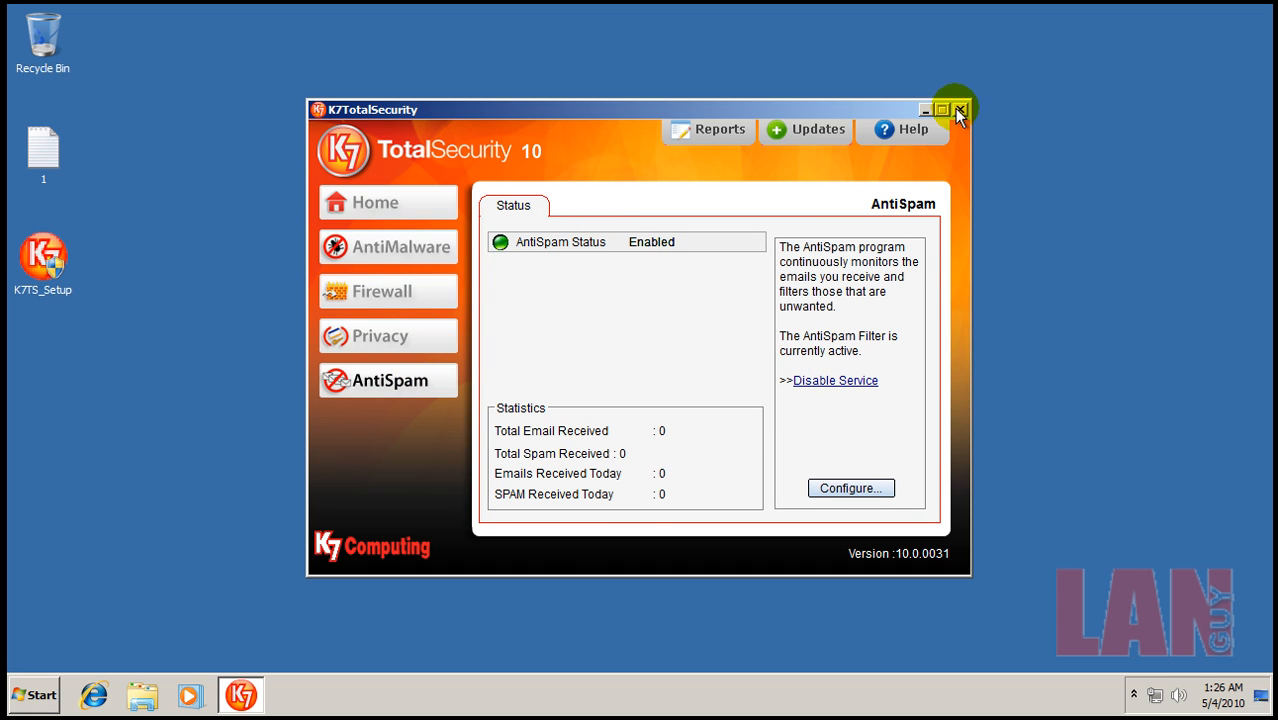
{"action": "left_click", "coordinate": [960, 108]}
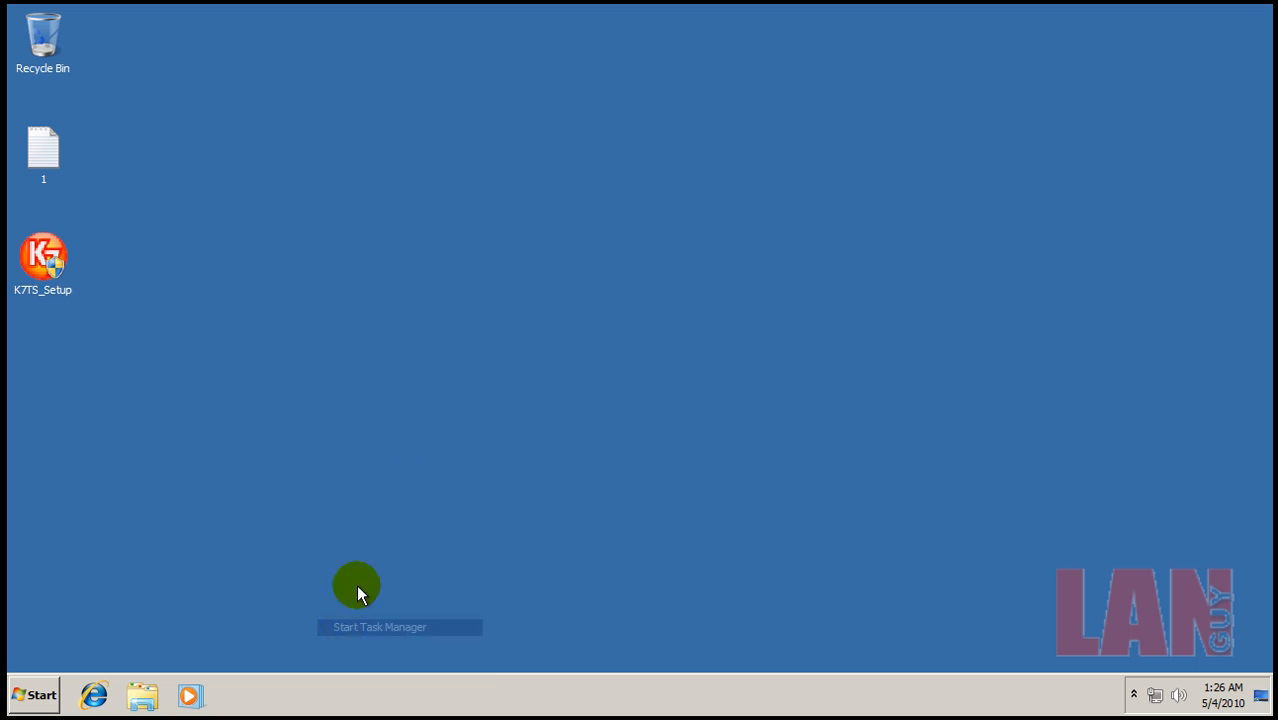
{"action": "left_click", "coordinate": [356, 584]}
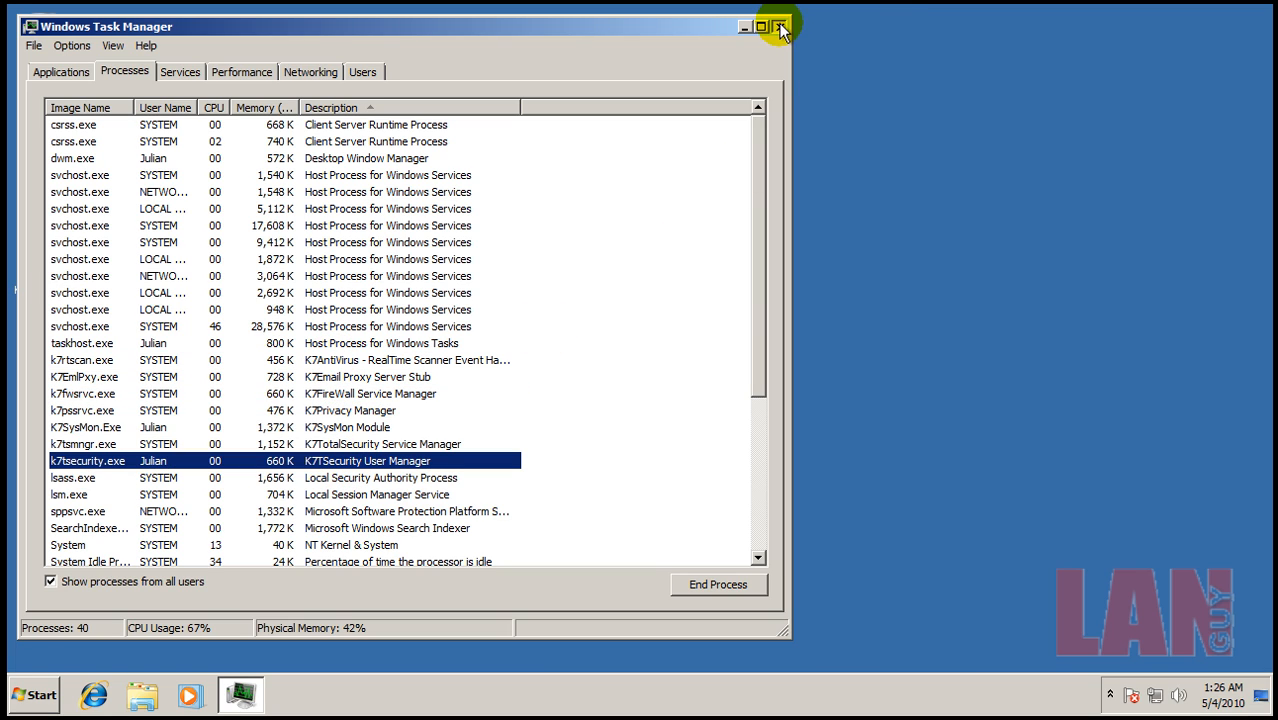
{"action": "left_click", "coordinate": [778, 28]}
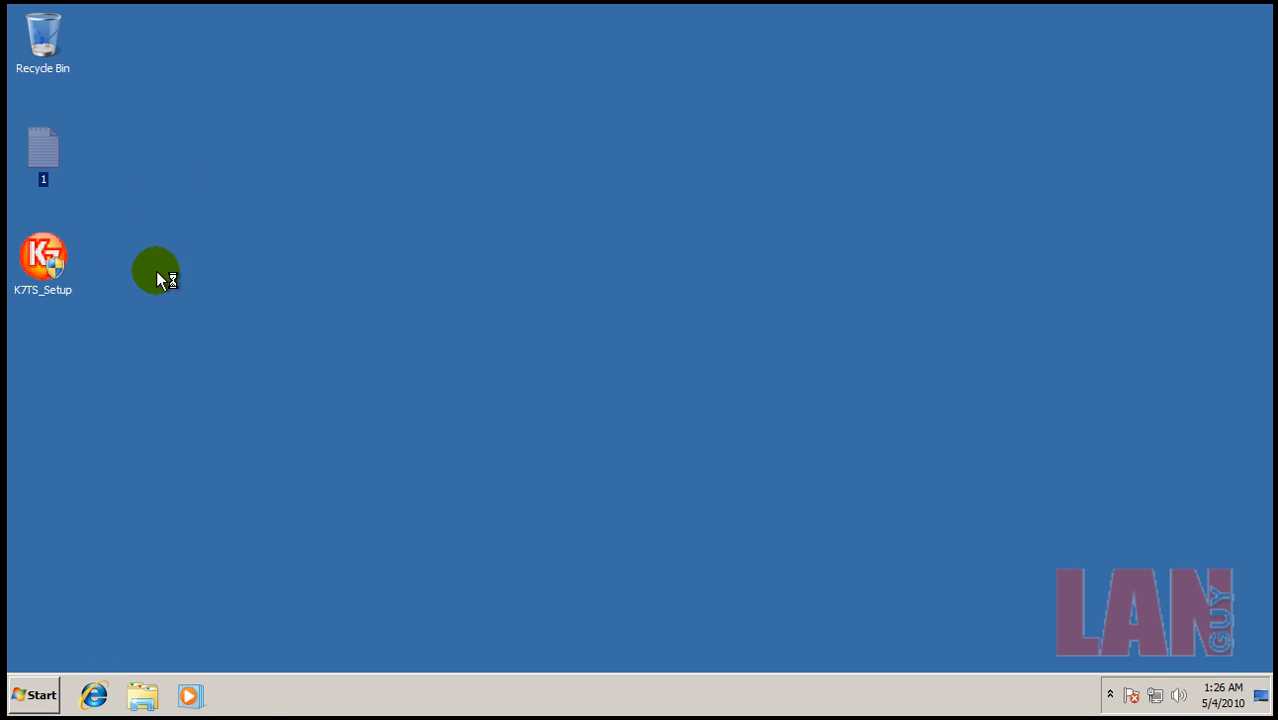
Open the malware-links text file and skip Internet Explorer's first-run setup
{"action": "double_click", "coordinate": [44, 150]}
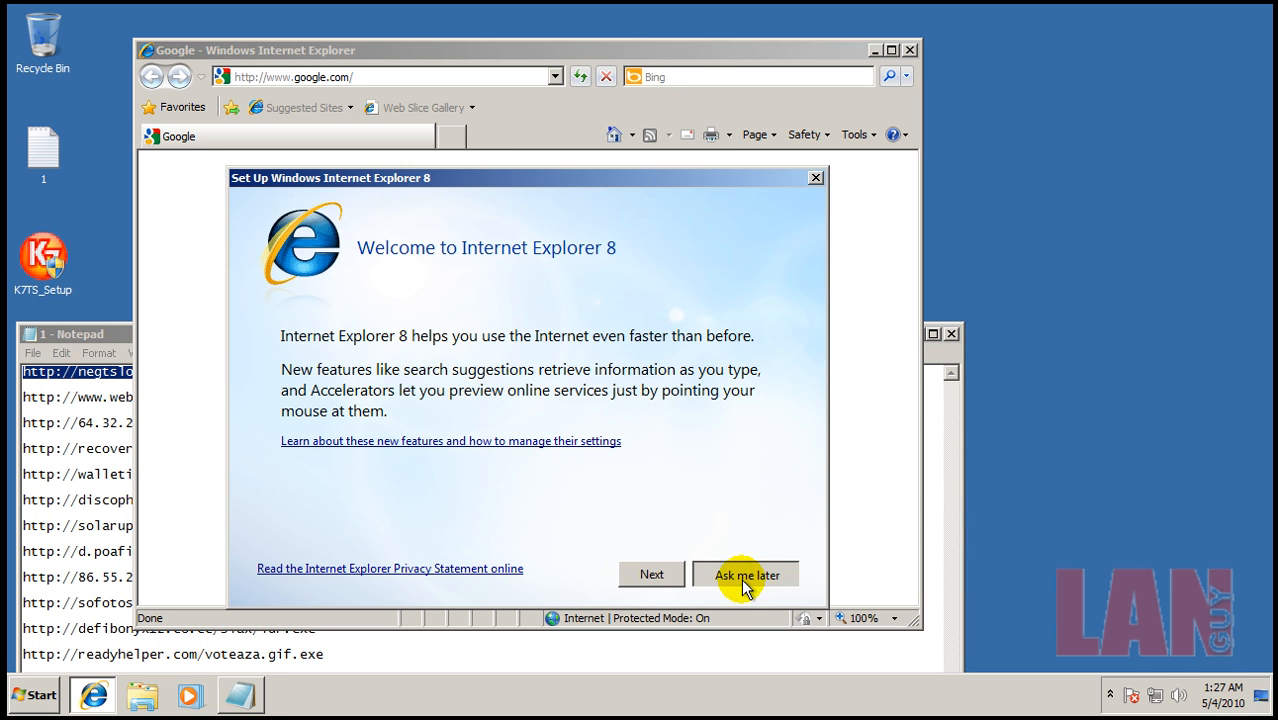
{"action": "left_click", "coordinate": [744, 574]}
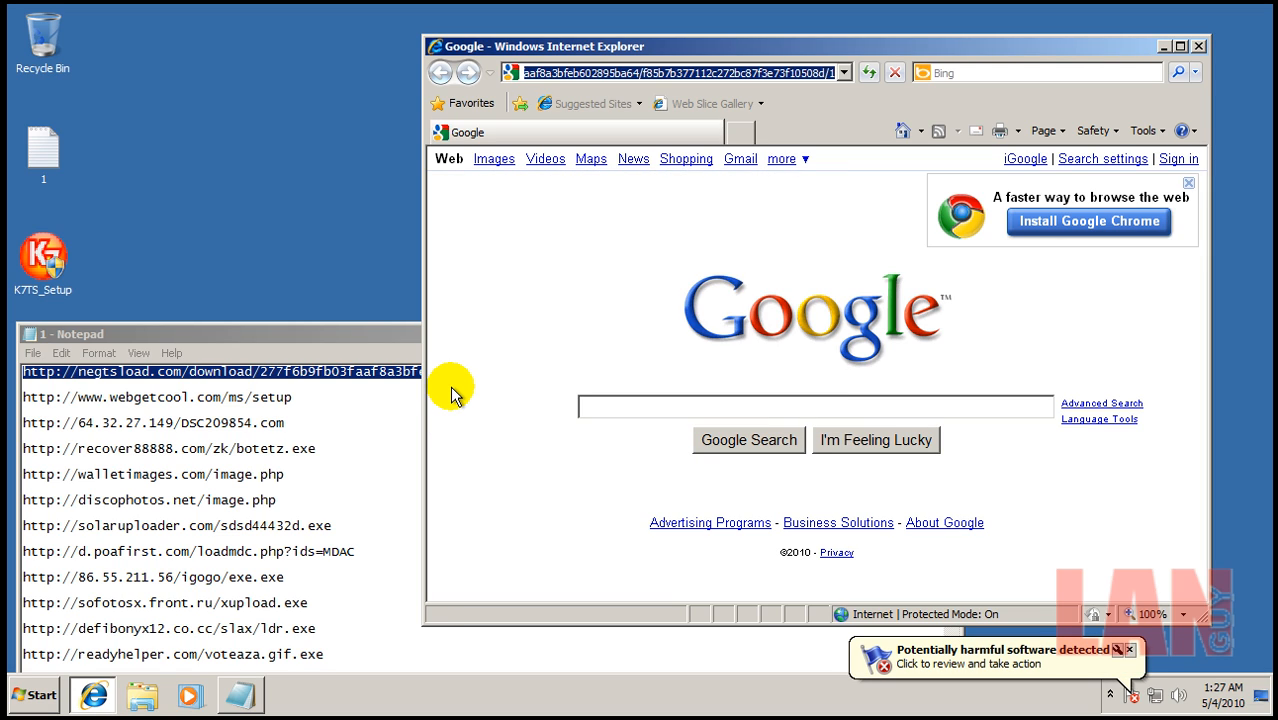
{"action": "mouse_move", "coordinate": [288, 396]}
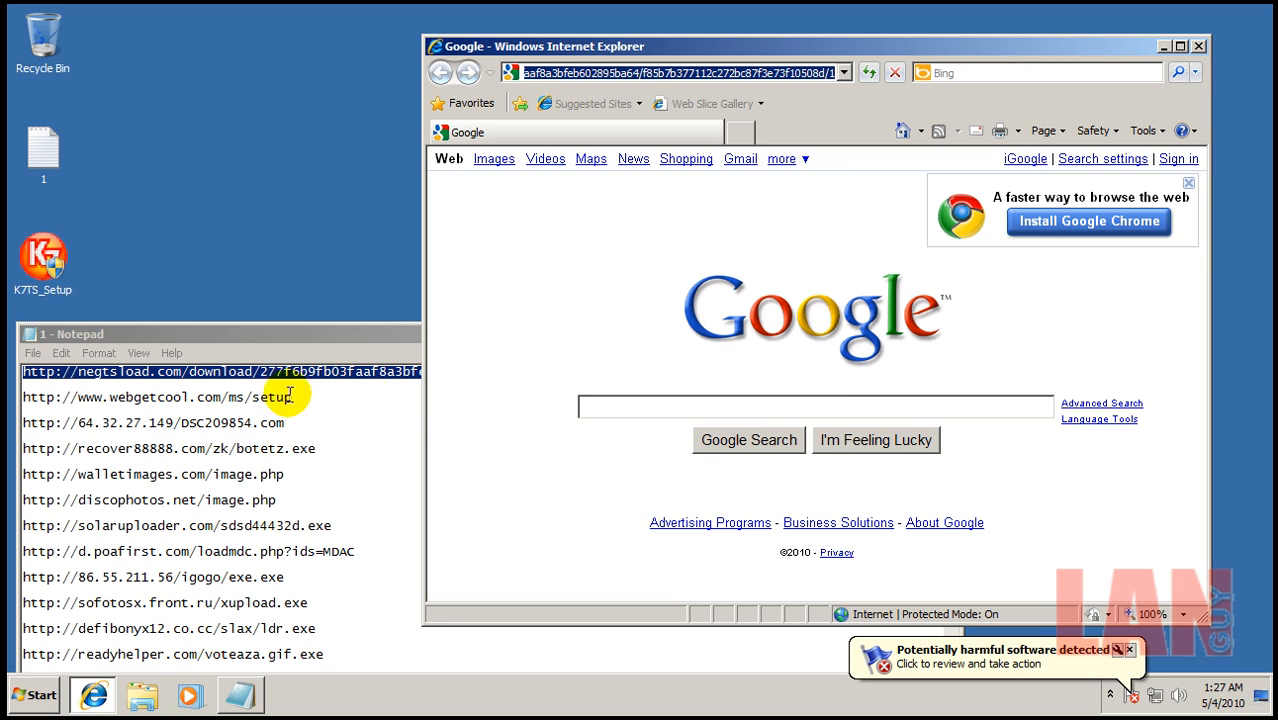
Paste the next malware links into IE's address bar and run the botetz.exe download
{"action": "right_click", "coordinate": [290, 396]}
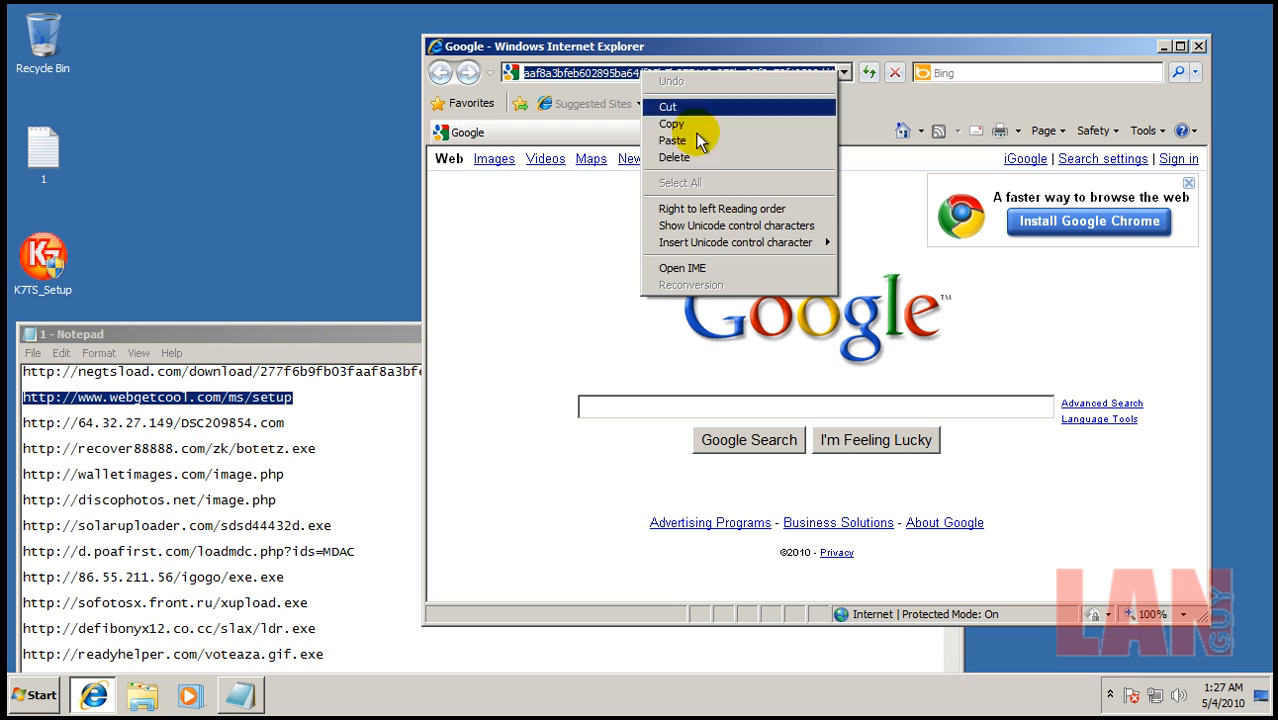
{"action": "left_click", "coordinate": [672, 140]}
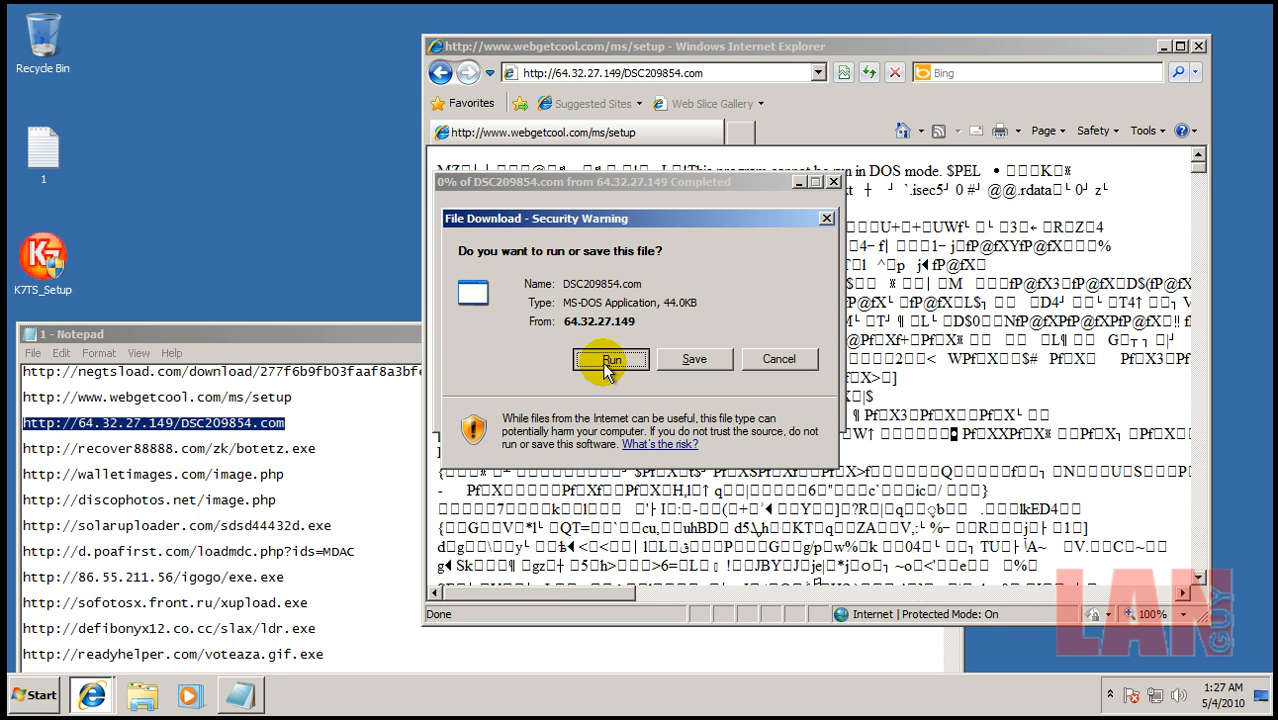
{"action": "left_click", "coordinate": [610, 360]}
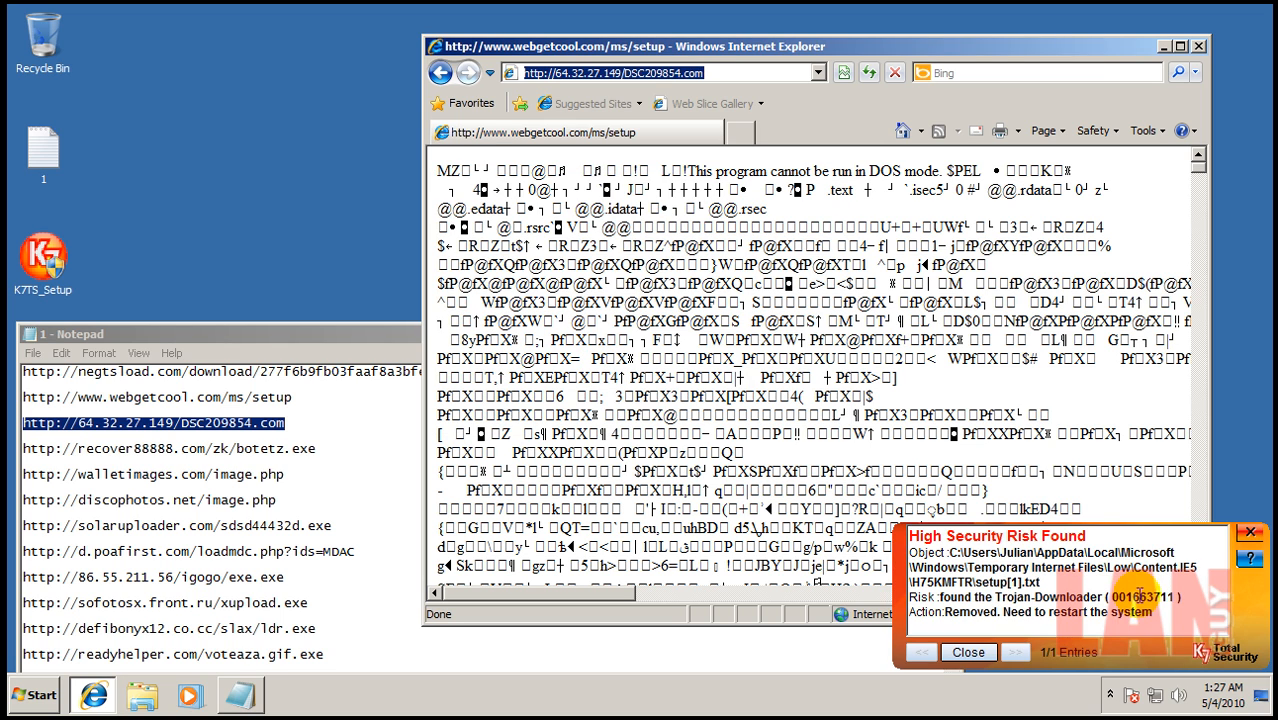
{"action": "mouse_move", "coordinate": [314, 448]}
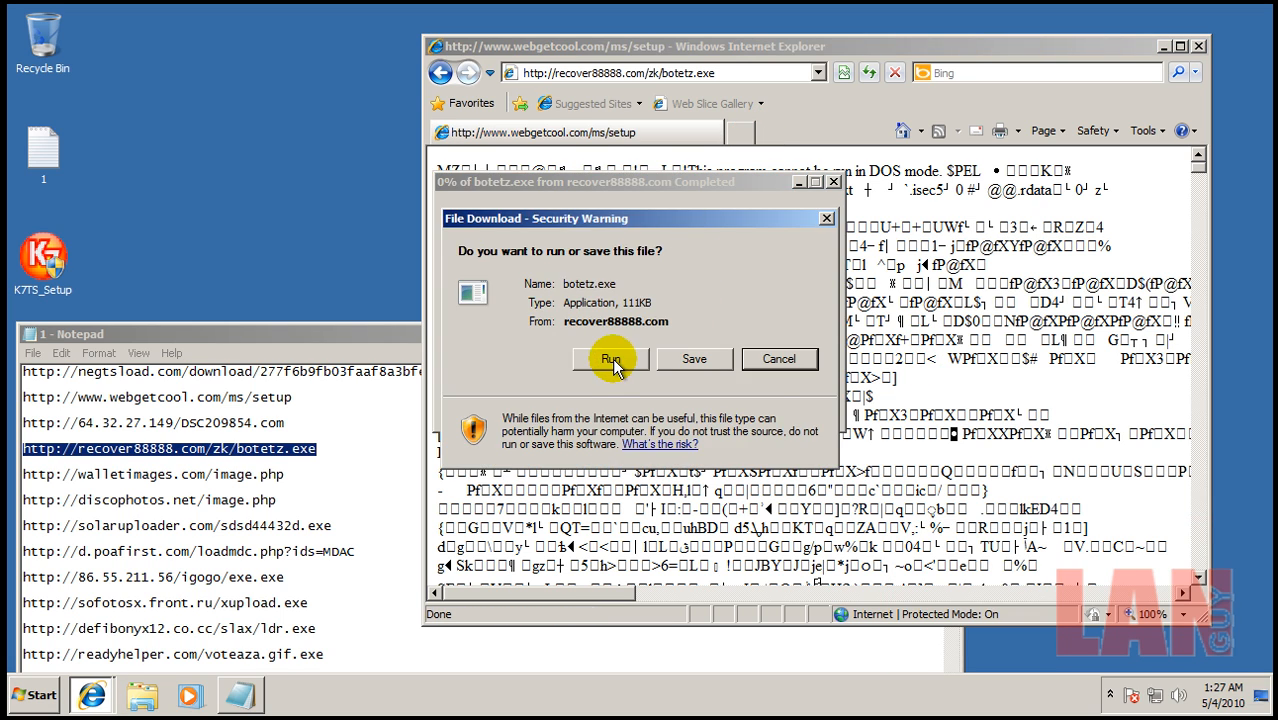
{"action": "left_click", "coordinate": [612, 358]}
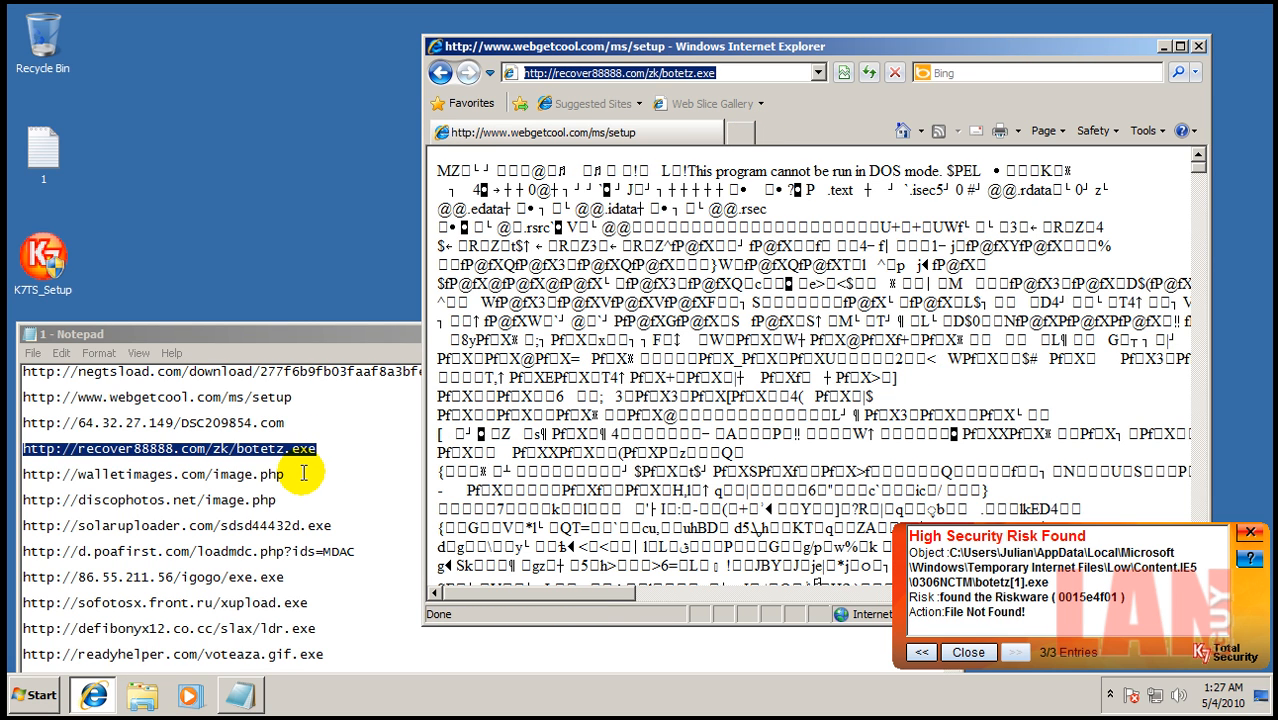
{"action": "mouse_move", "coordinate": [292, 474]}
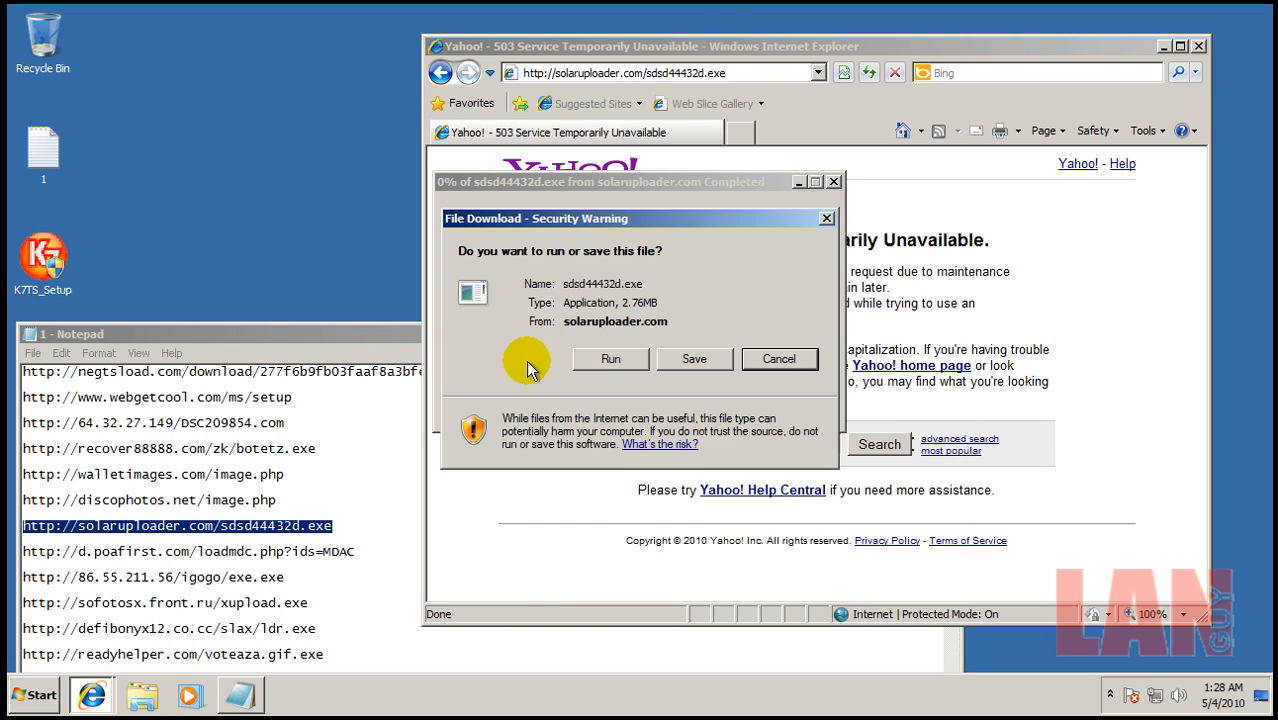
Run the sdsd44432d.exe, ge3683.exe, loadmdc.exe and exe.exe downloads from the list links
{"action": "left_click", "coordinate": [610, 358]}
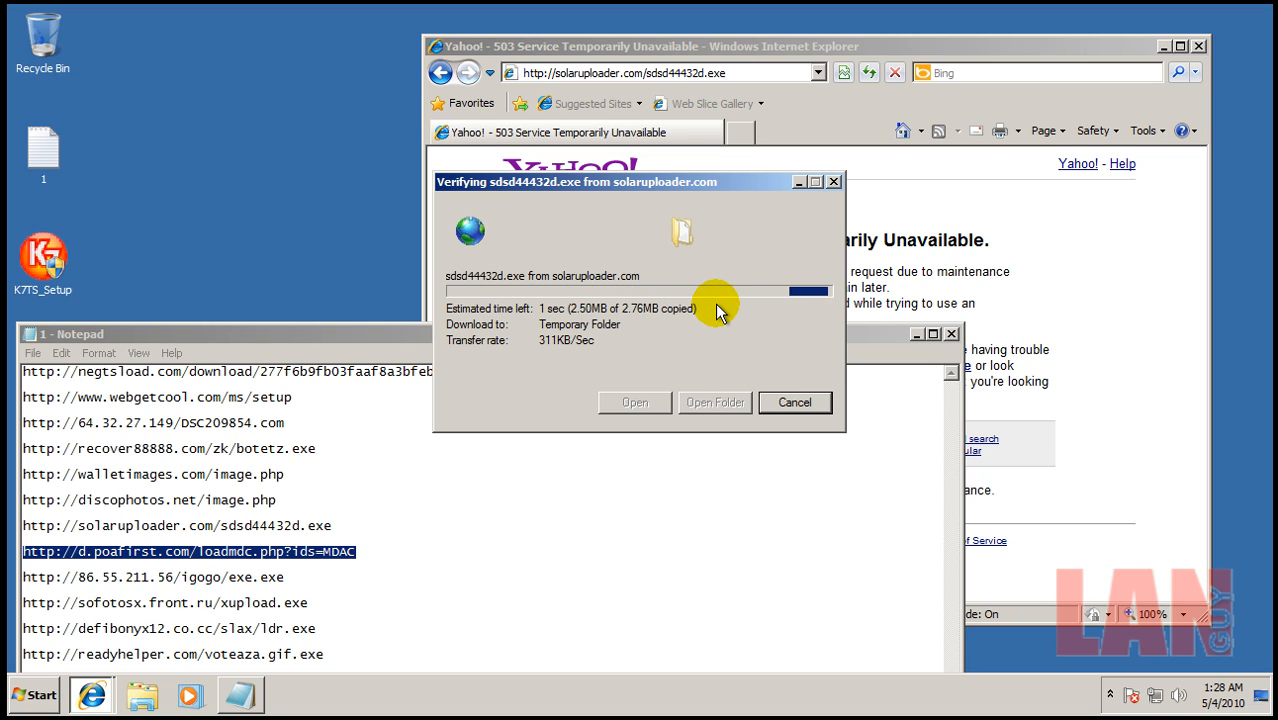
{"action": "mouse_move", "coordinate": [670, 182]}
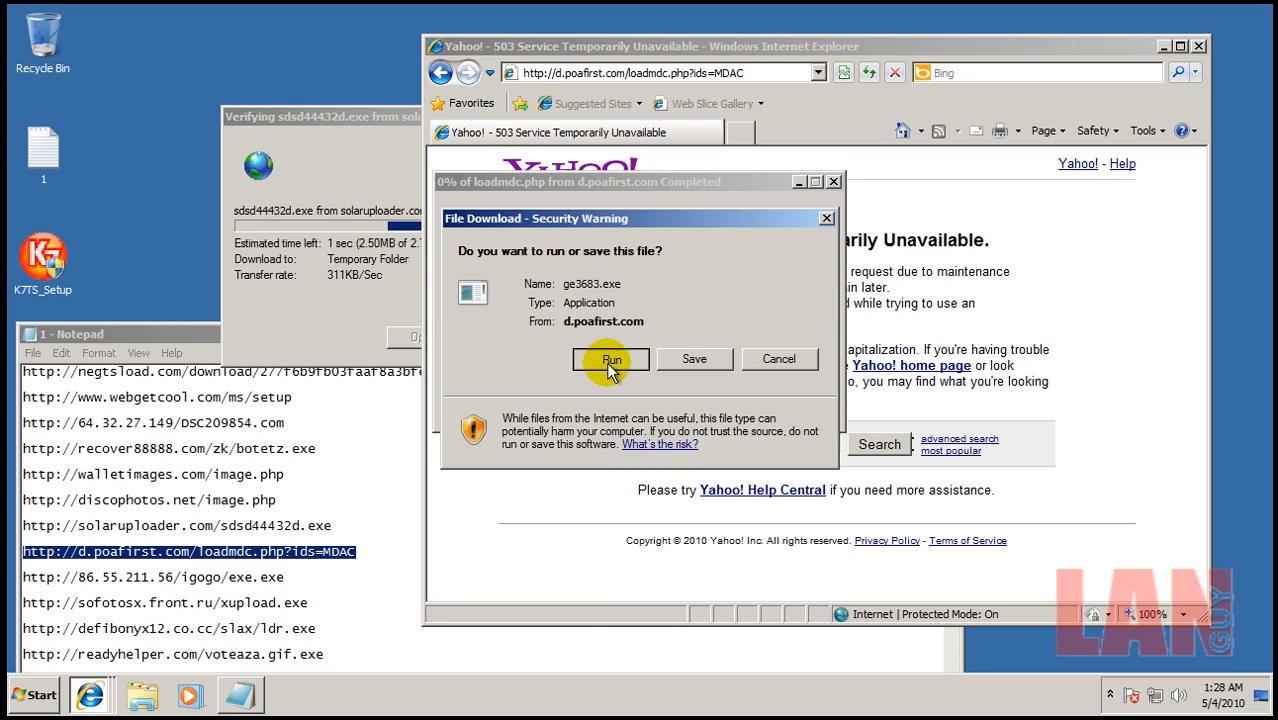
{"action": "left_click", "coordinate": [612, 360]}
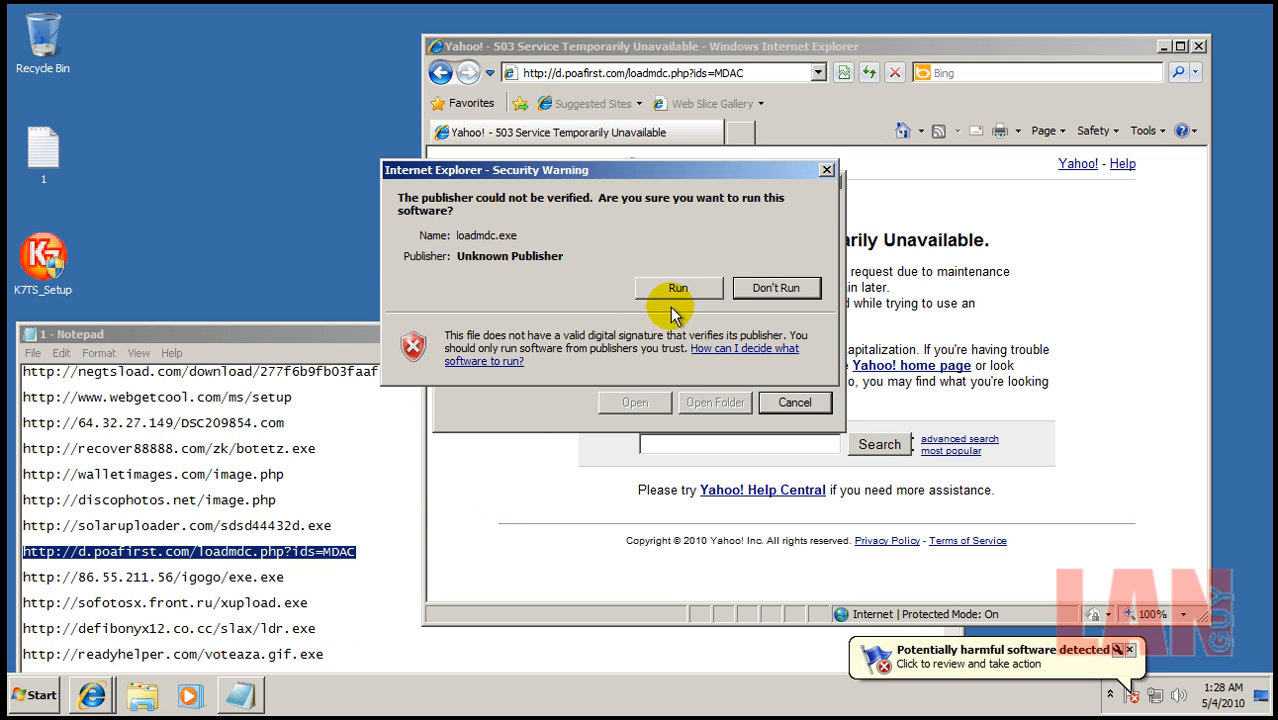
{"action": "left_click", "coordinate": [676, 288]}
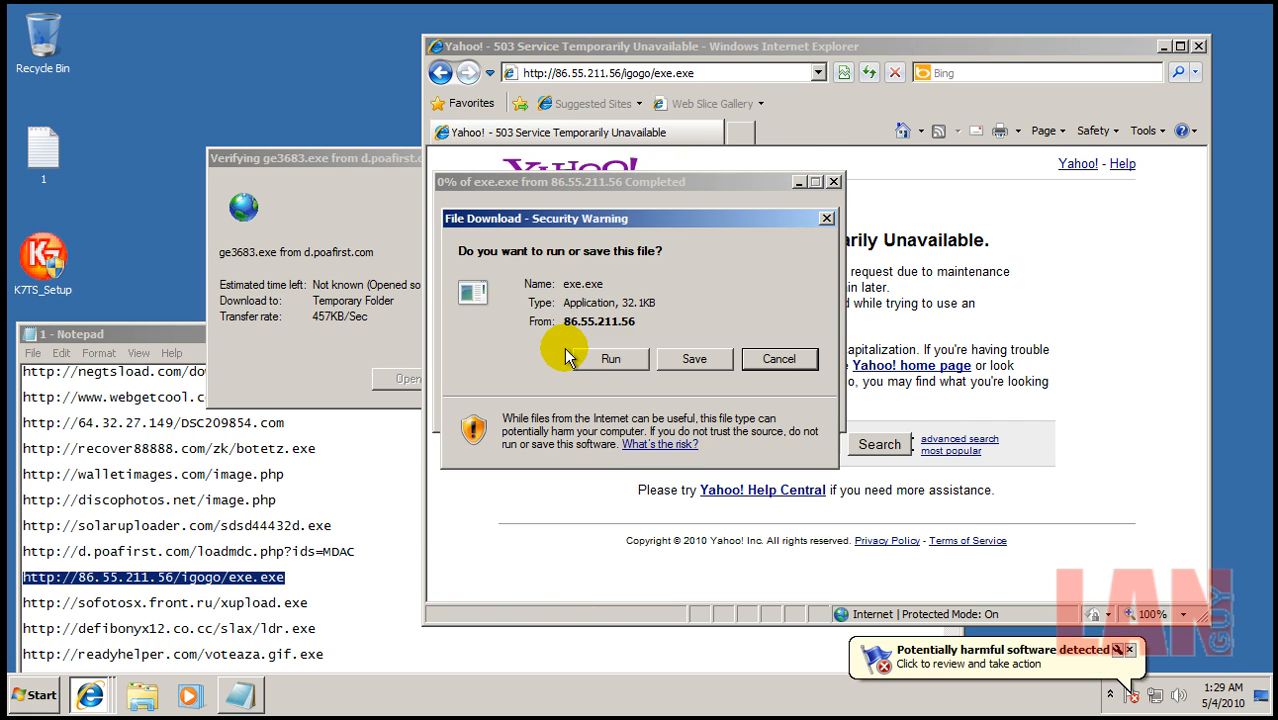
{"action": "left_click", "coordinate": [612, 358]}
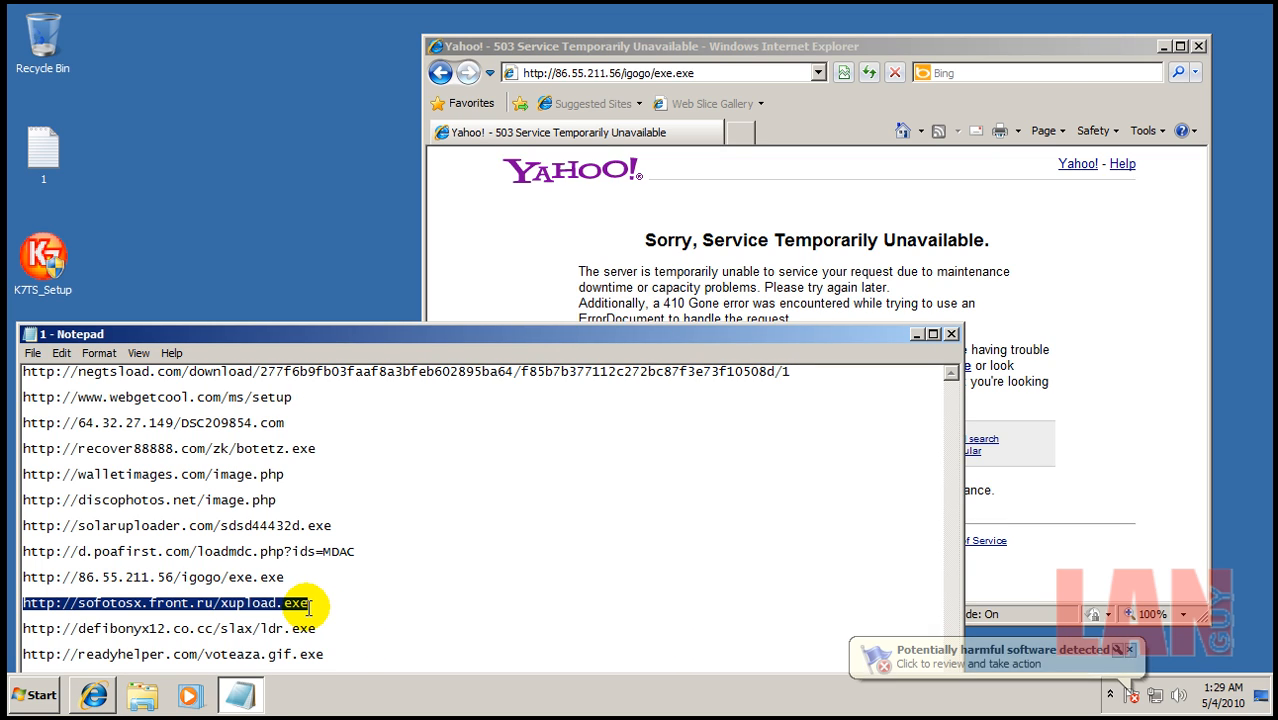
Try the sofotosx xupload.exe and readyhelper voteaza.gif.exe links, running the ldr.exe download
{"action": "left_click", "coordinate": [720, 72]}
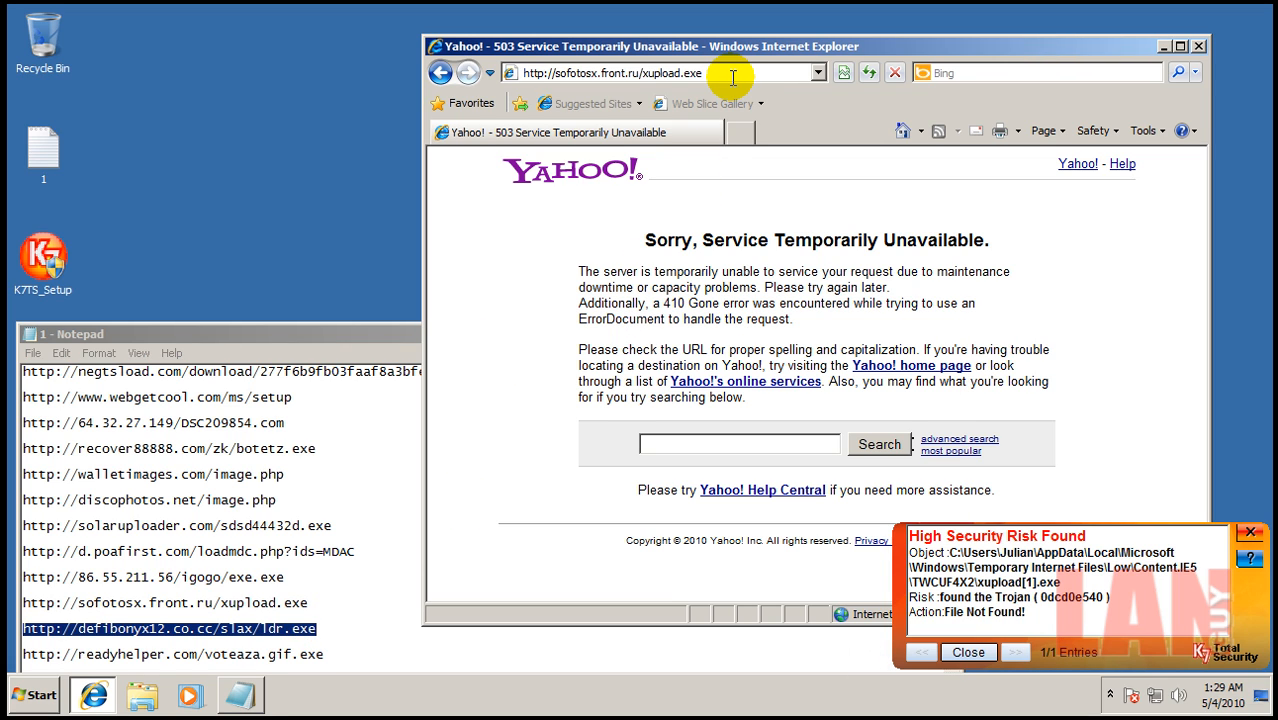
{"action": "left_click", "coordinate": [966, 652]}
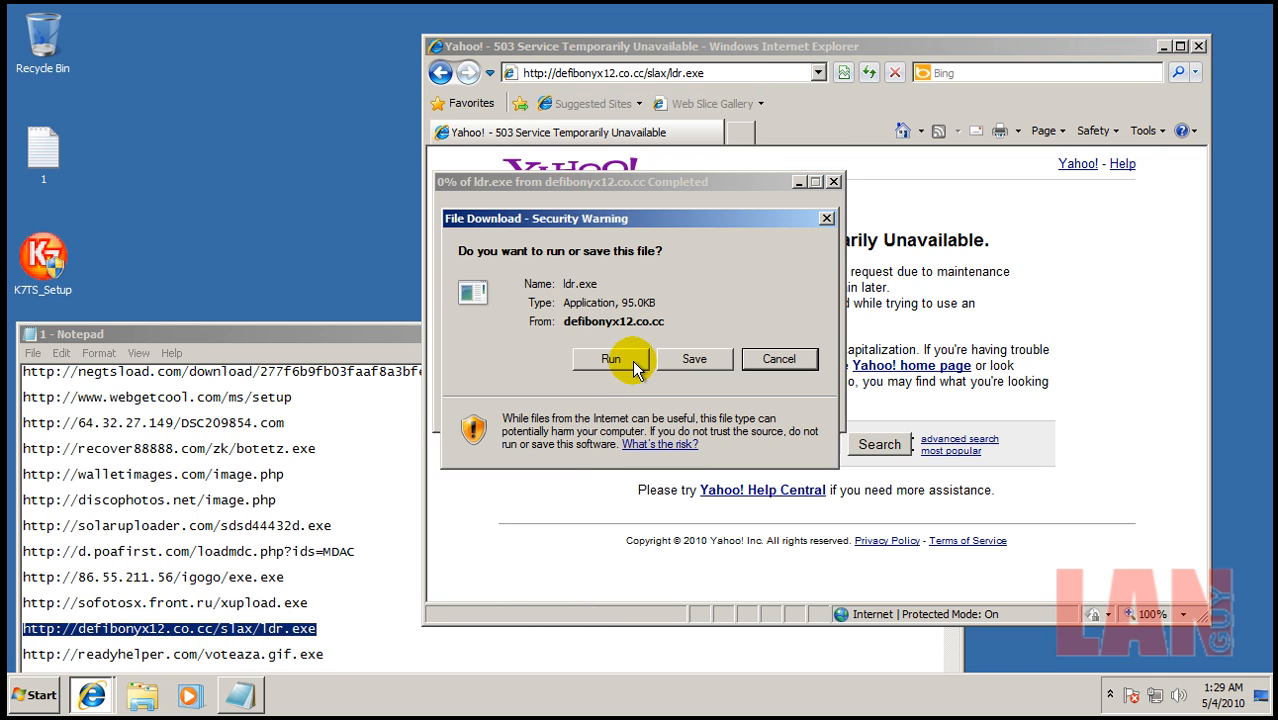
{"action": "left_click", "coordinate": [612, 360]}
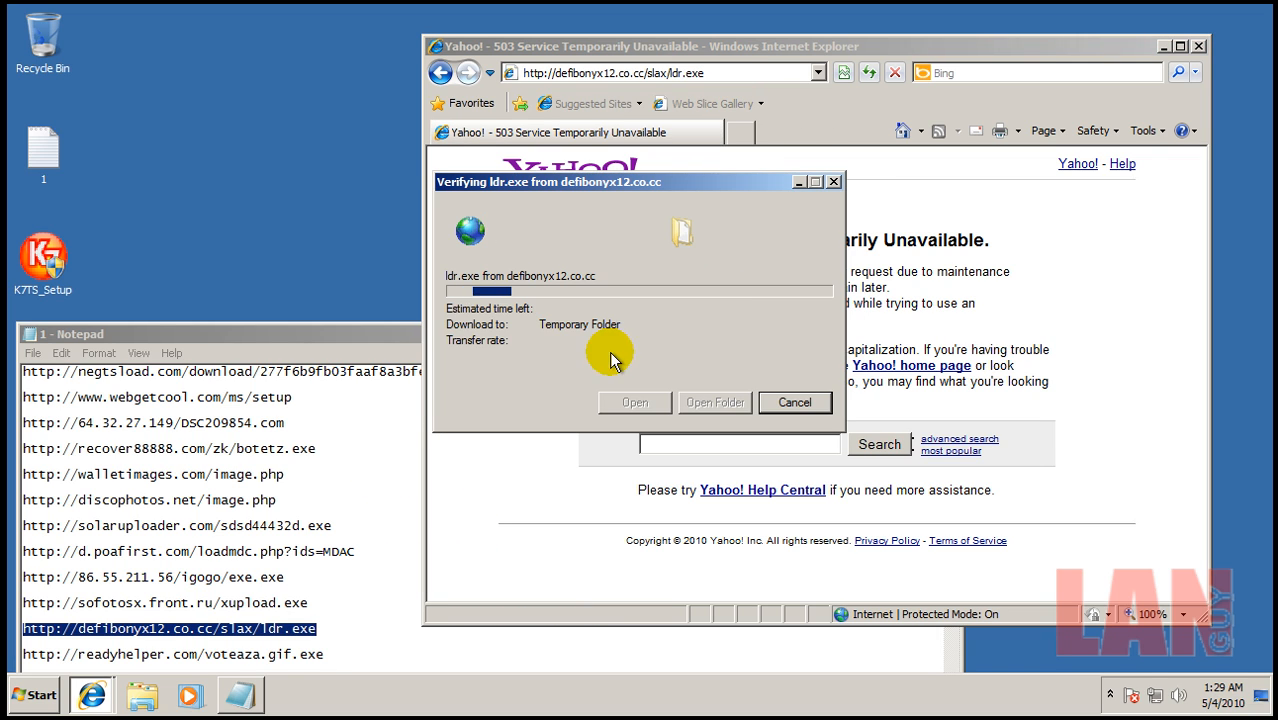
{"action": "left_click", "coordinate": [794, 402]}
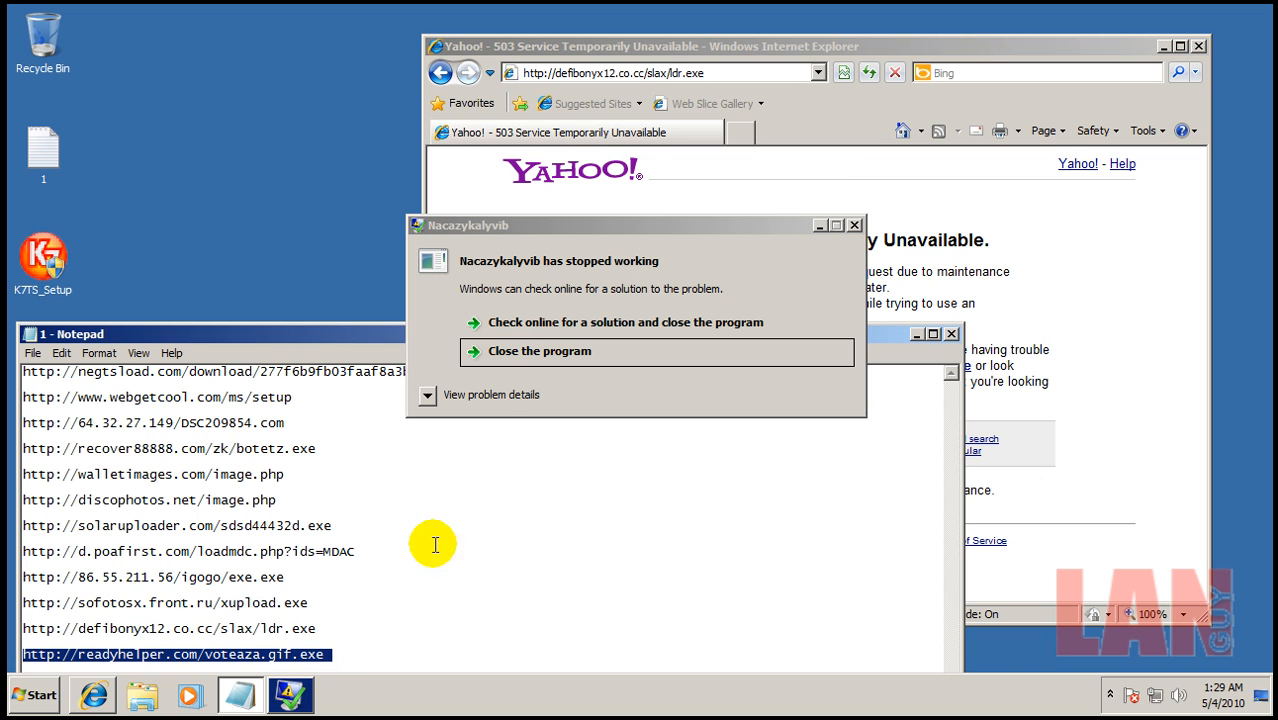
Close the crashed Nacazykalyvib program and compatibility warning, leaving only the desktop
{"action": "left_click", "coordinate": [538, 352]}
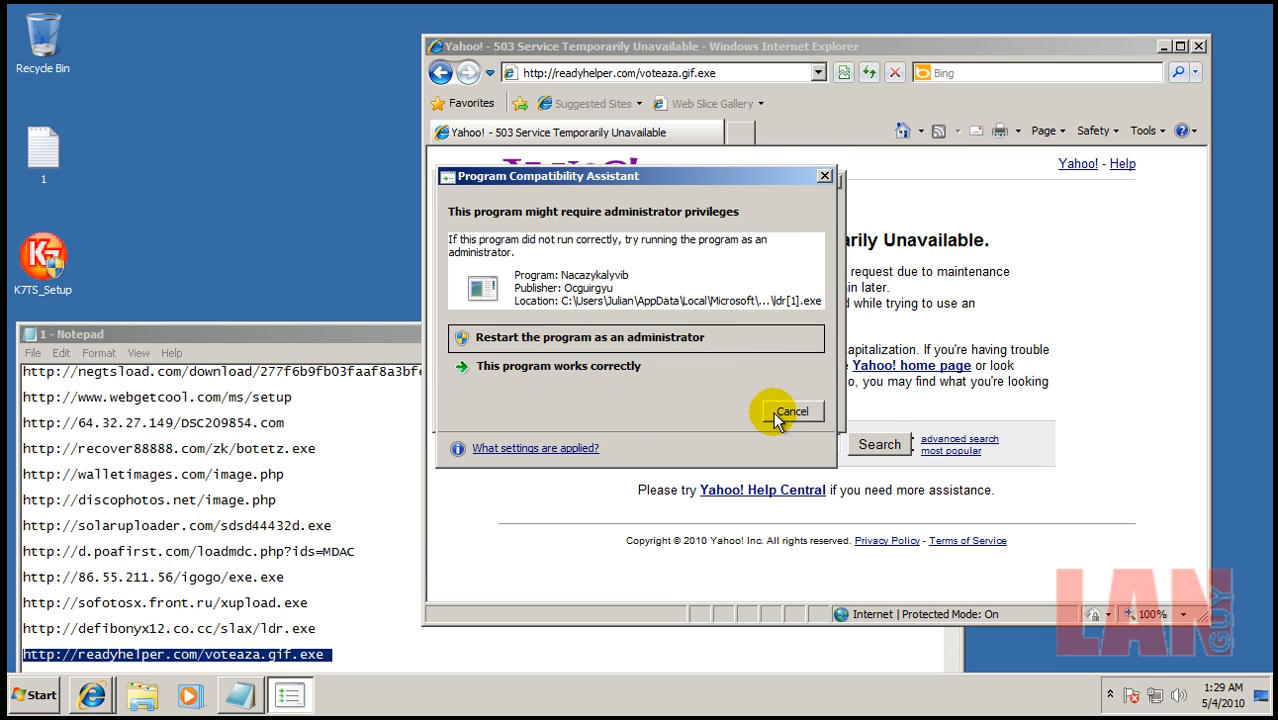
{"action": "left_click", "coordinate": [792, 412]}
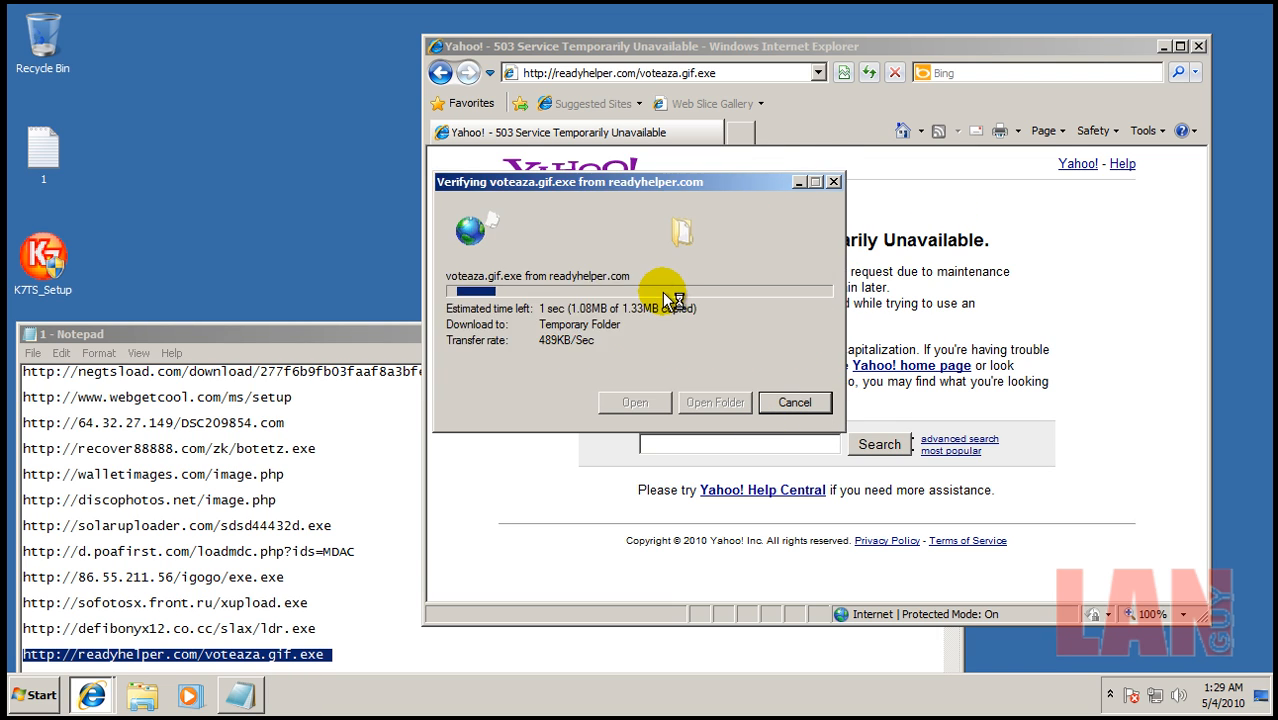
{"action": "left_click", "coordinate": [796, 402]}
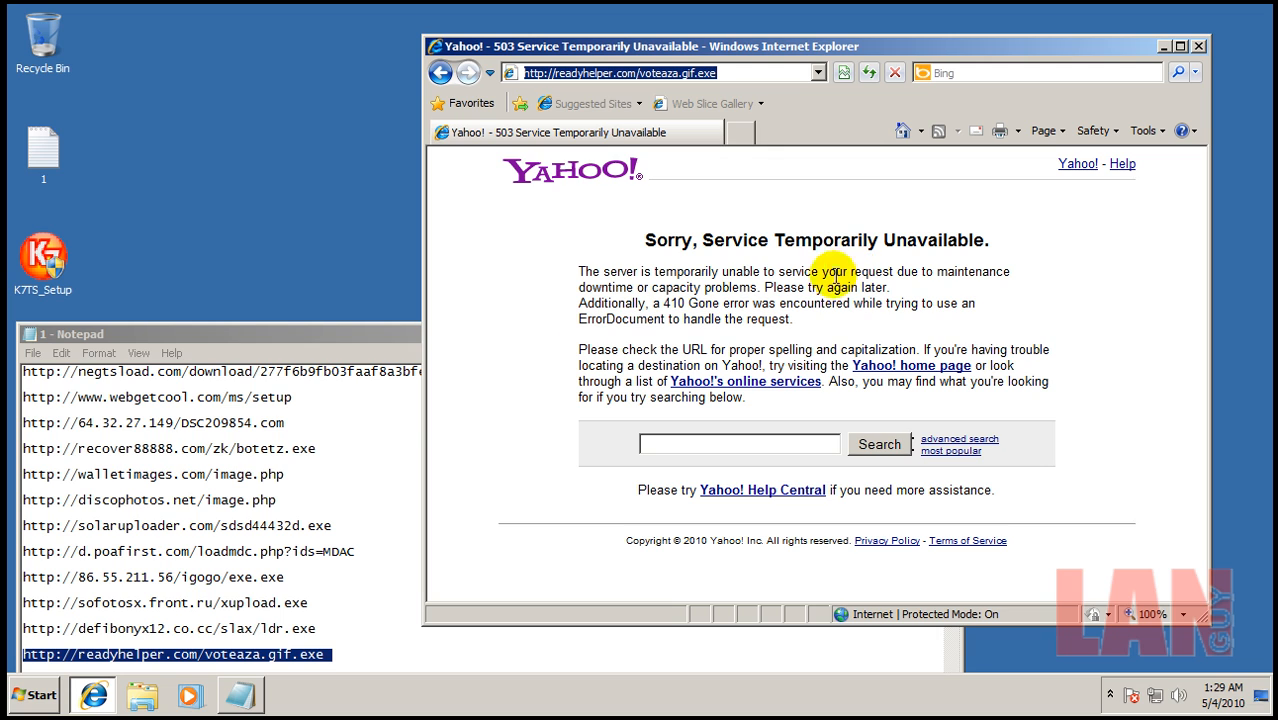
{"action": "left_click_drag", "start_coordinate": [218, 332], "coordinate": [500, 300]}
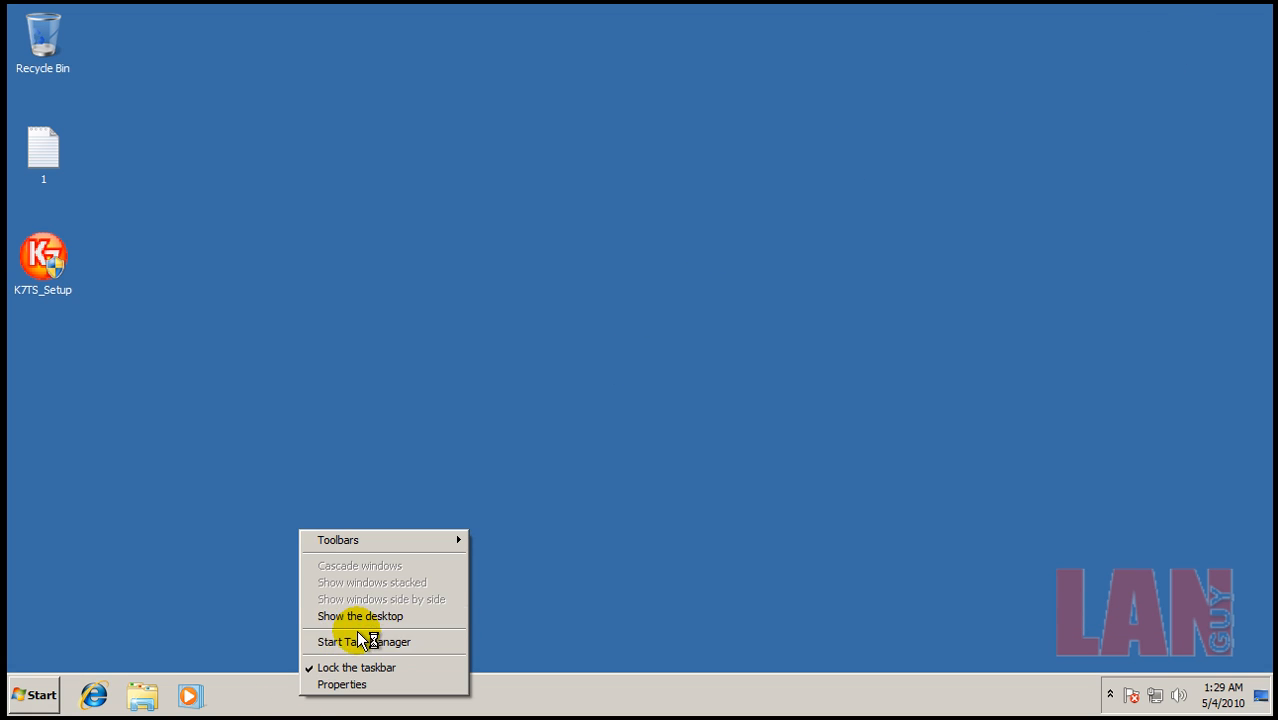
Start Task Manager, allow the Registry Editor prompt and close the photo that popped up
{"action": "left_click", "coordinate": [366, 640]}
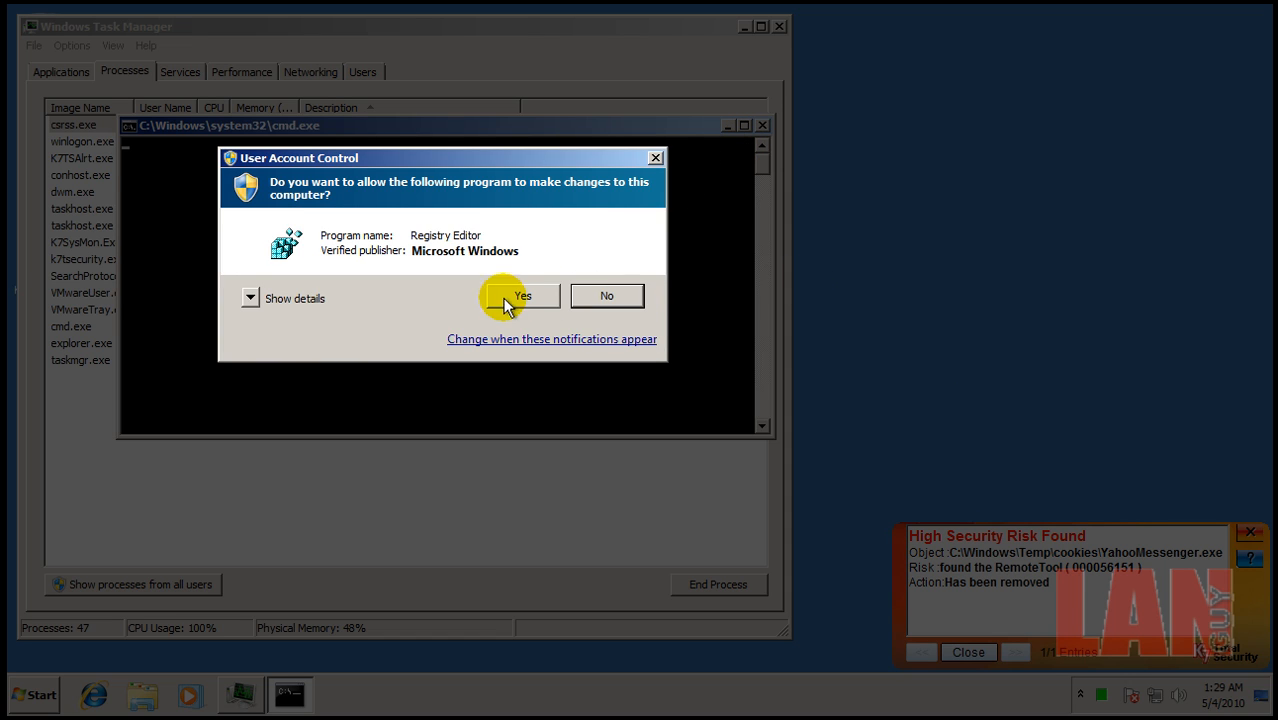
{"action": "left_click", "coordinate": [528, 296]}
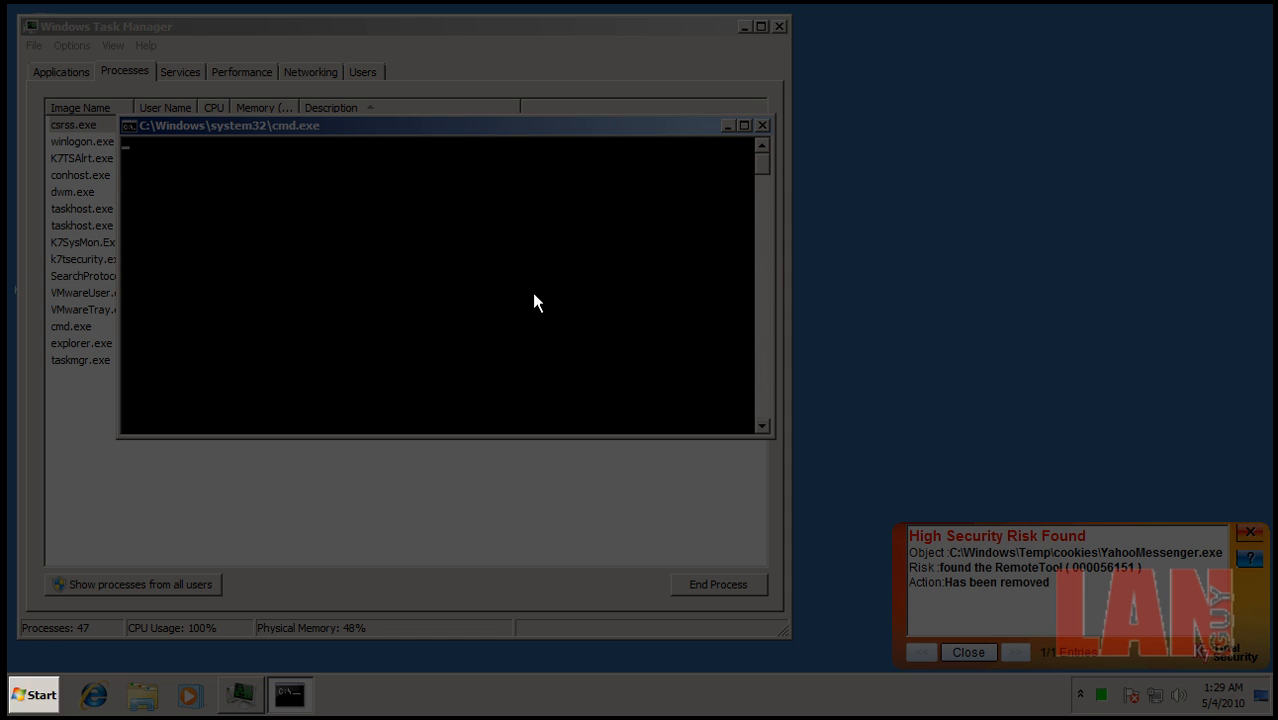
{"action": "left_click", "coordinate": [968, 652]}
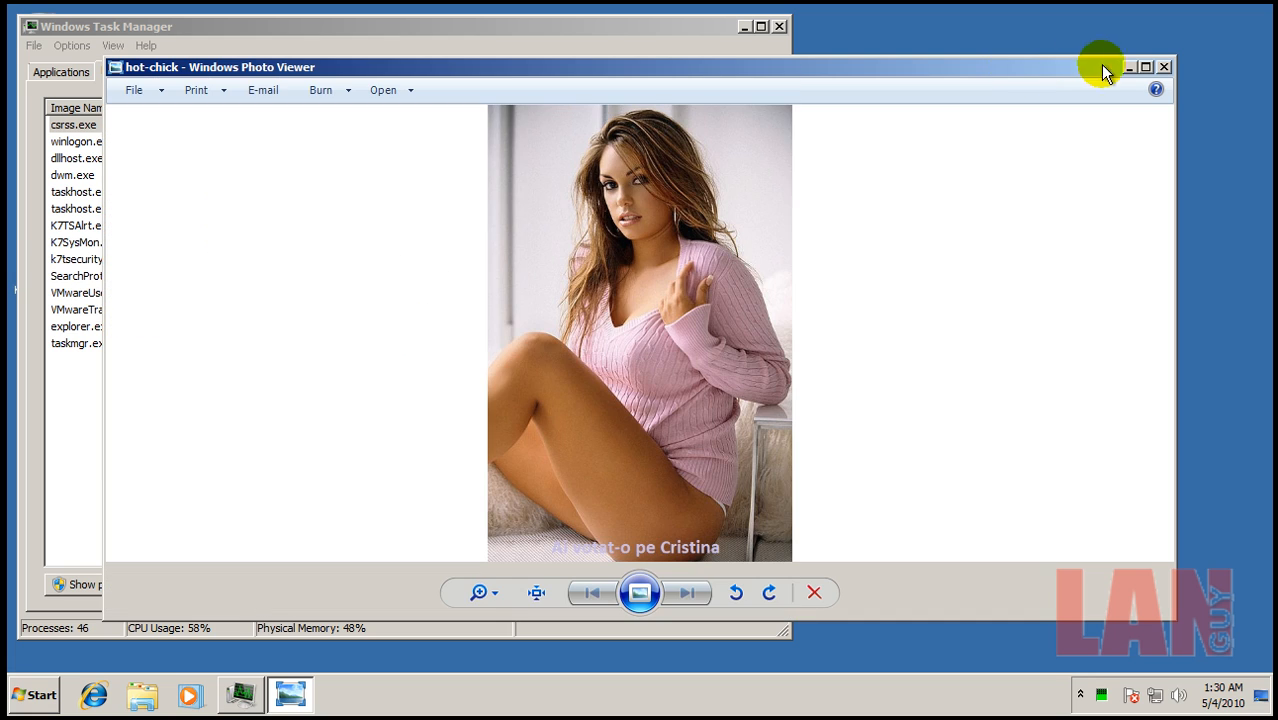
{"action": "left_click", "coordinate": [1164, 66]}
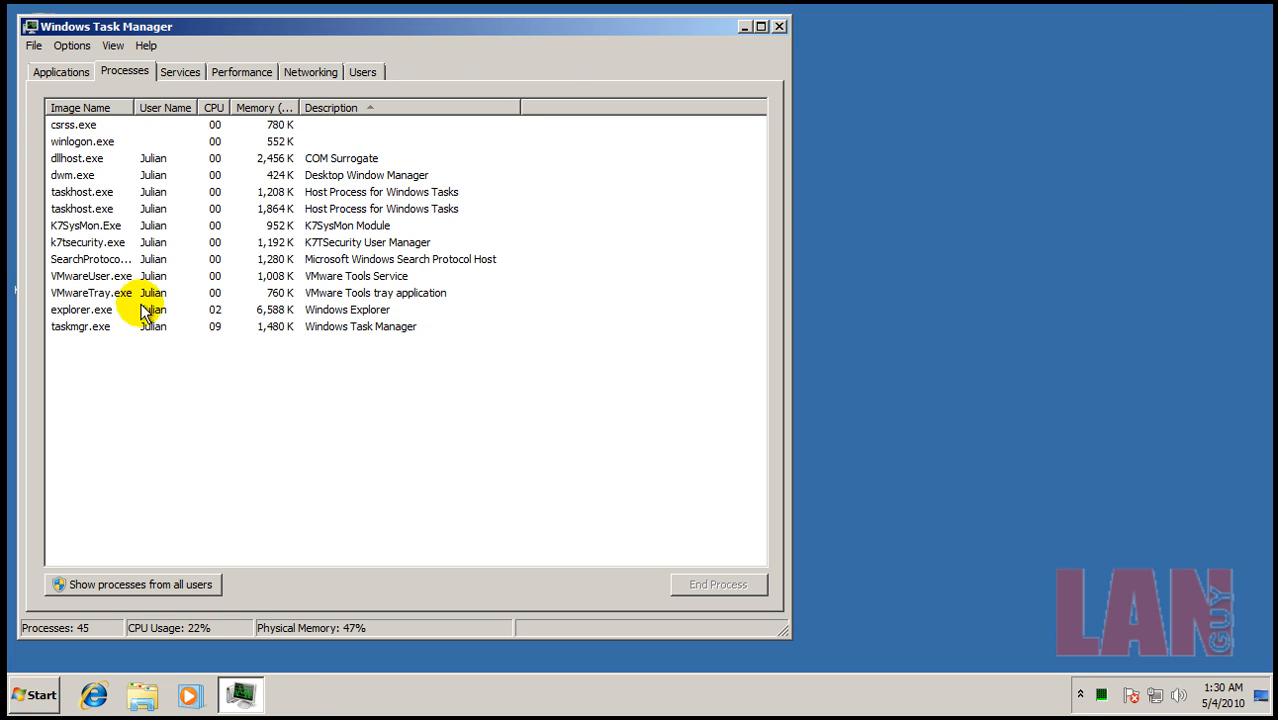
Show processes from all users and scroll through the process list
{"action": "left_click", "coordinate": [54, 584]}
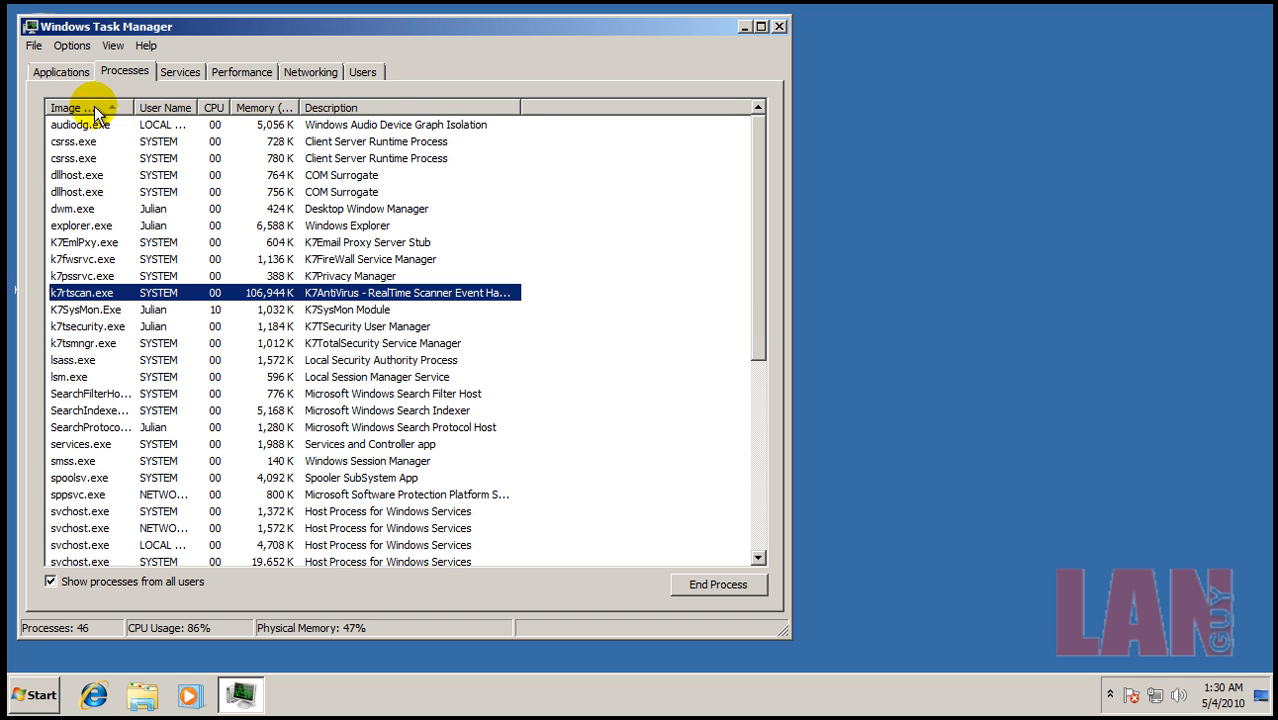
{"action": "scroll", "scroll_direction": "down", "scroll_amount": 3}
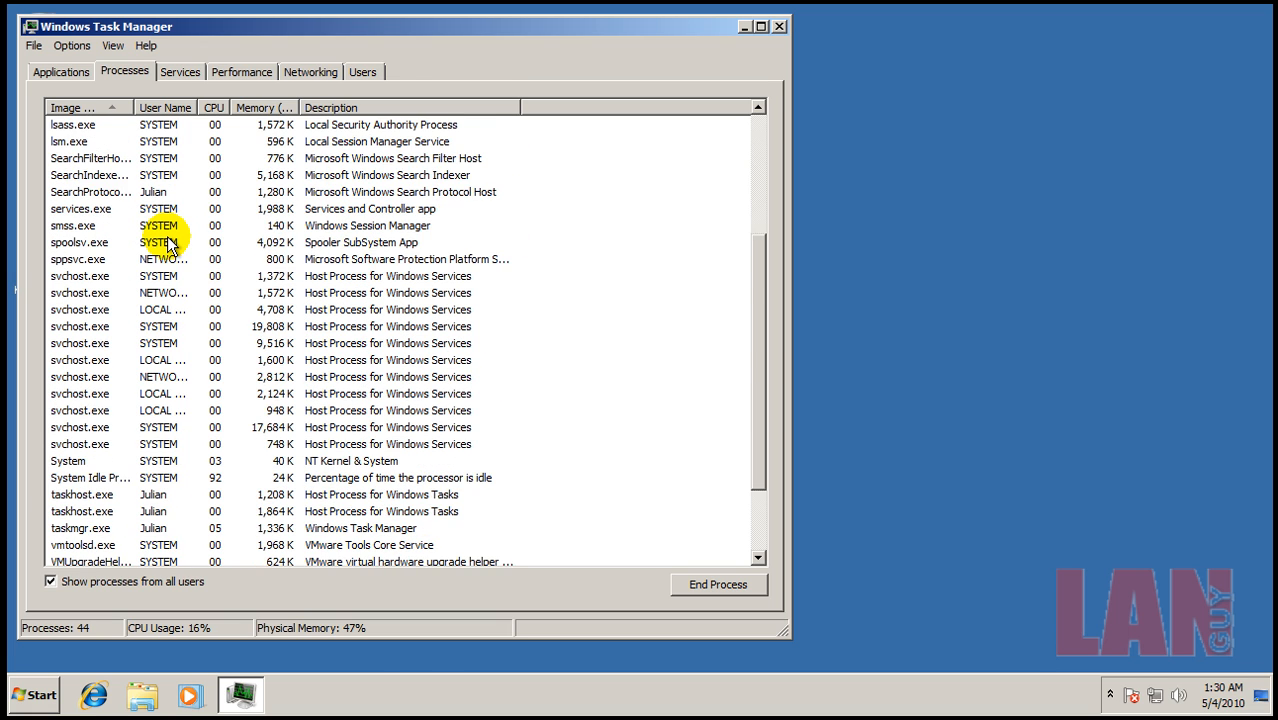
{"action": "scroll", "scroll_direction": "down", "scroll_amount": 3}
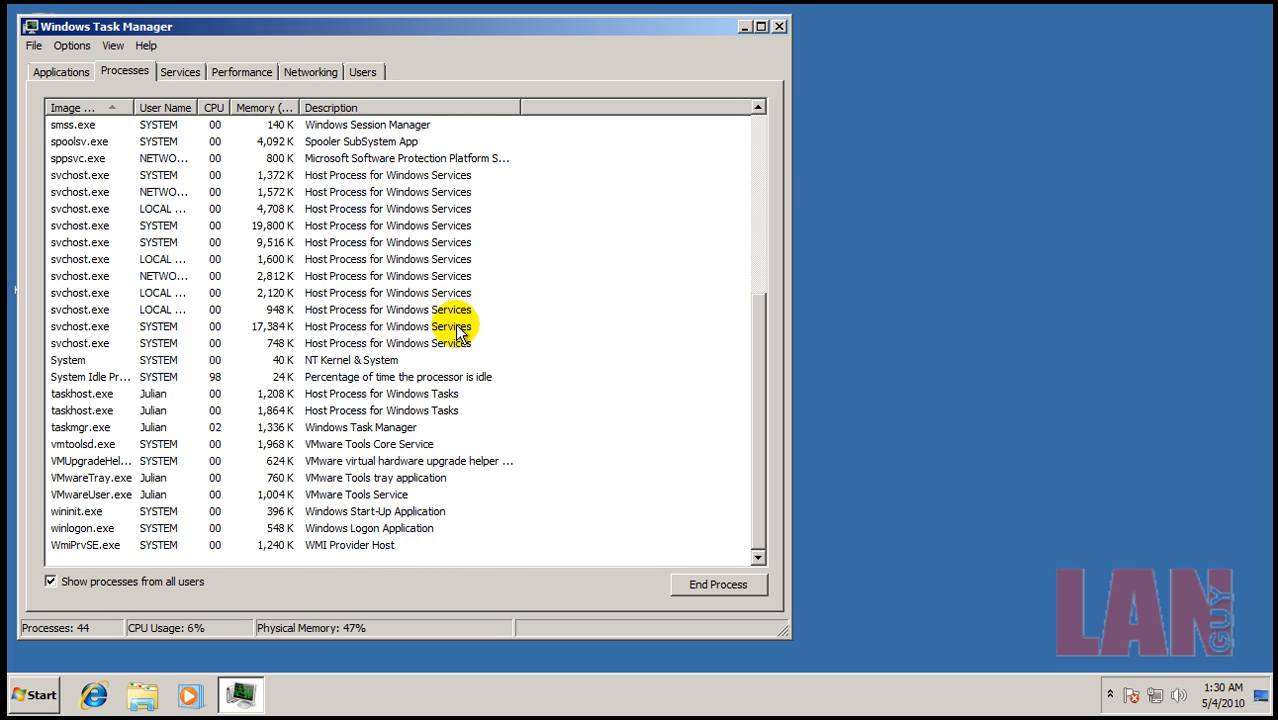
{"action": "left_click", "coordinate": [780, 28]}
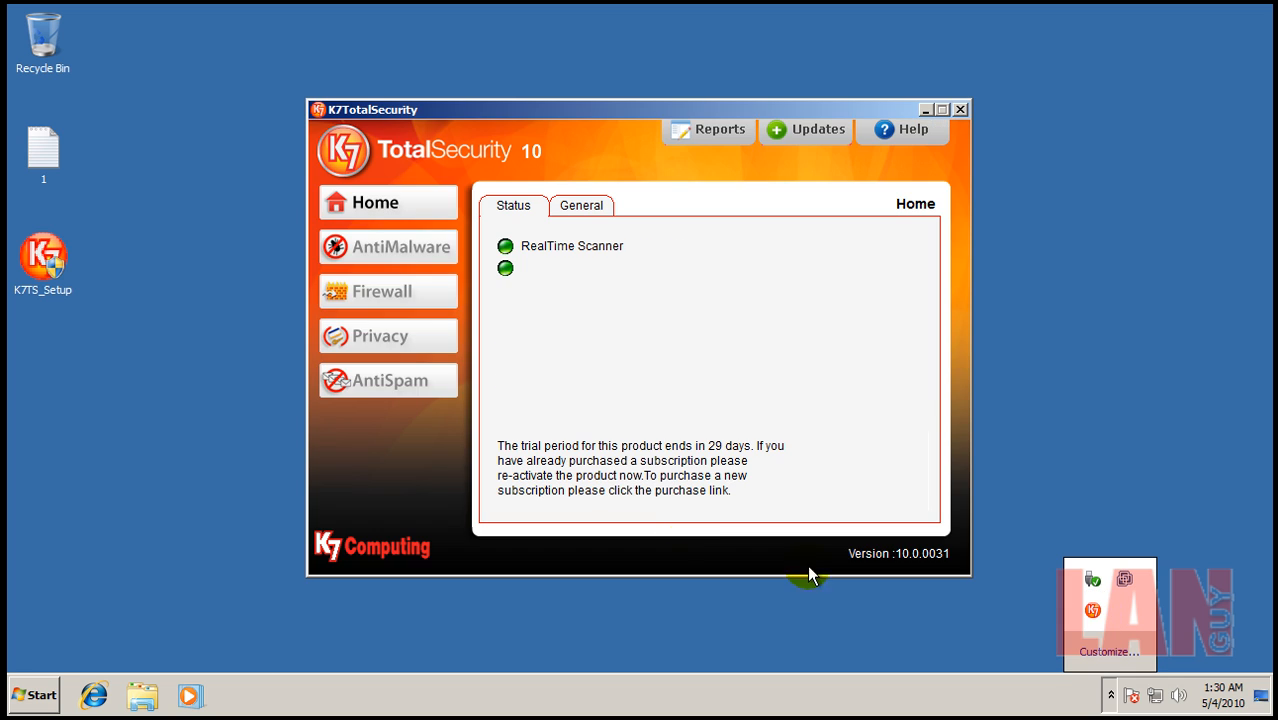
In K7's AntiMalware Scanner page, tick Local Disk (C:) as the manual scan location
{"action": "left_click", "coordinate": [400, 248]}
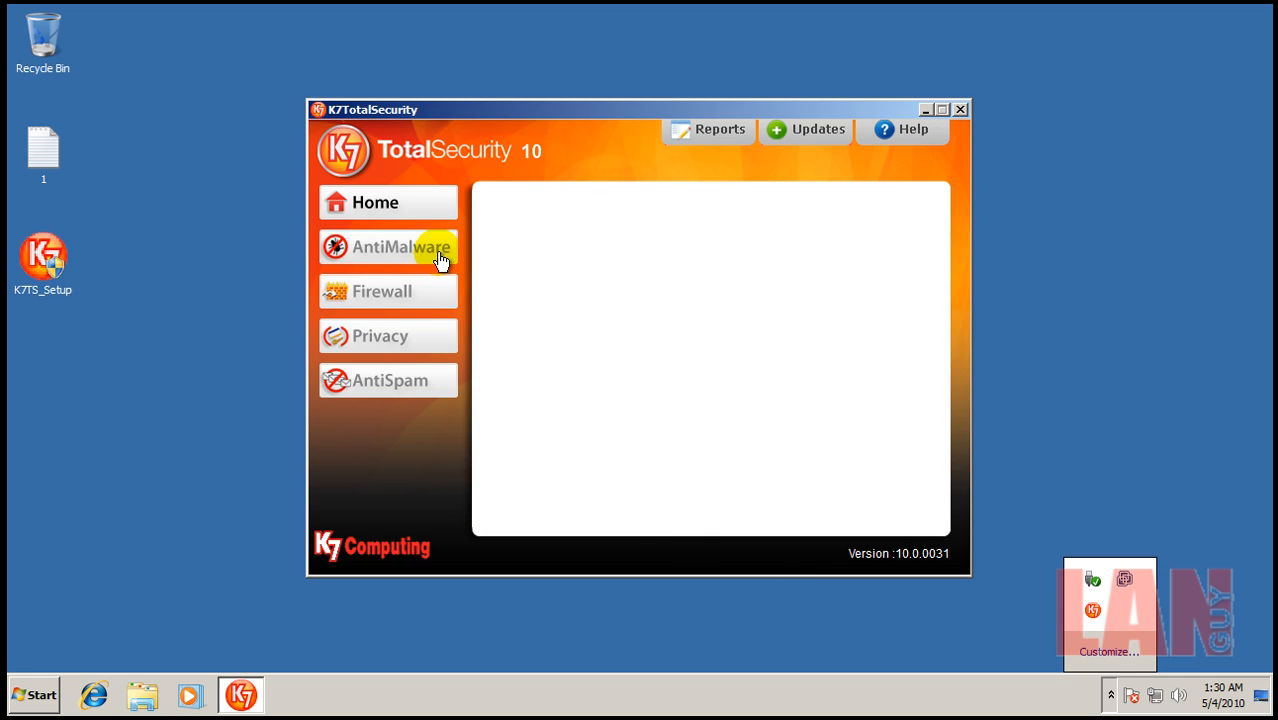
{"action": "left_click", "coordinate": [400, 248]}
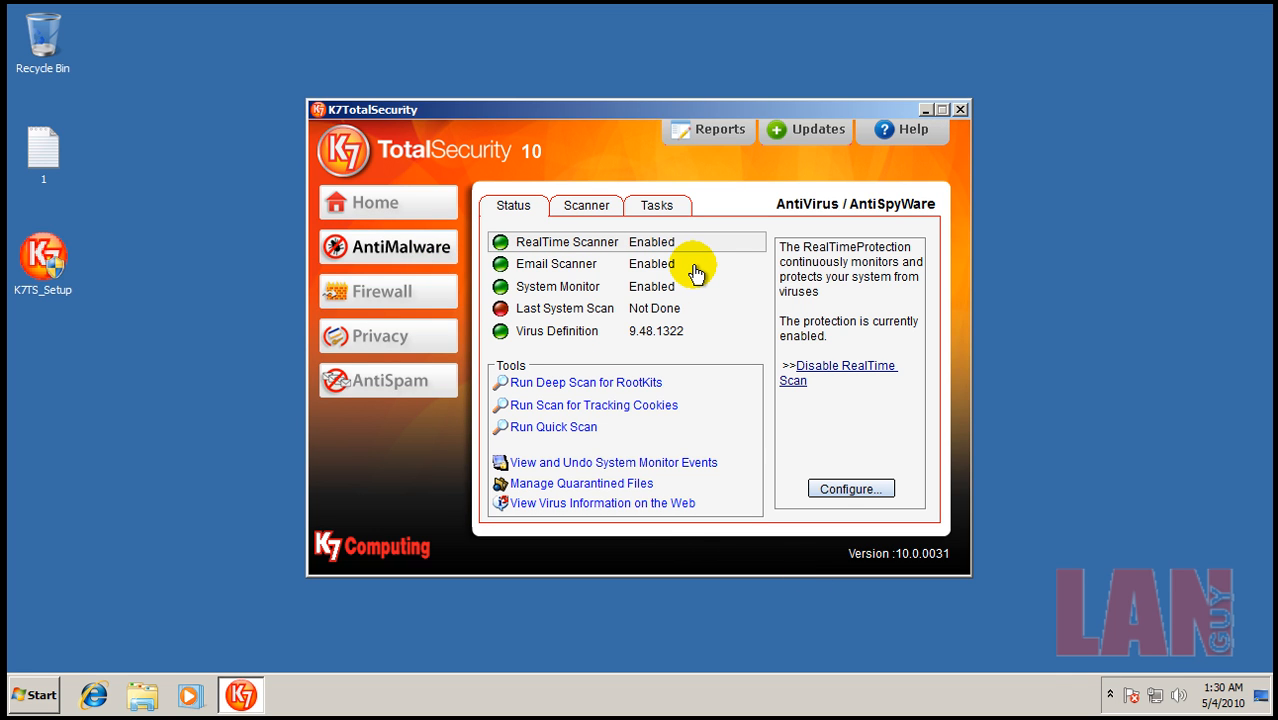
{"action": "left_click", "coordinate": [586, 204]}
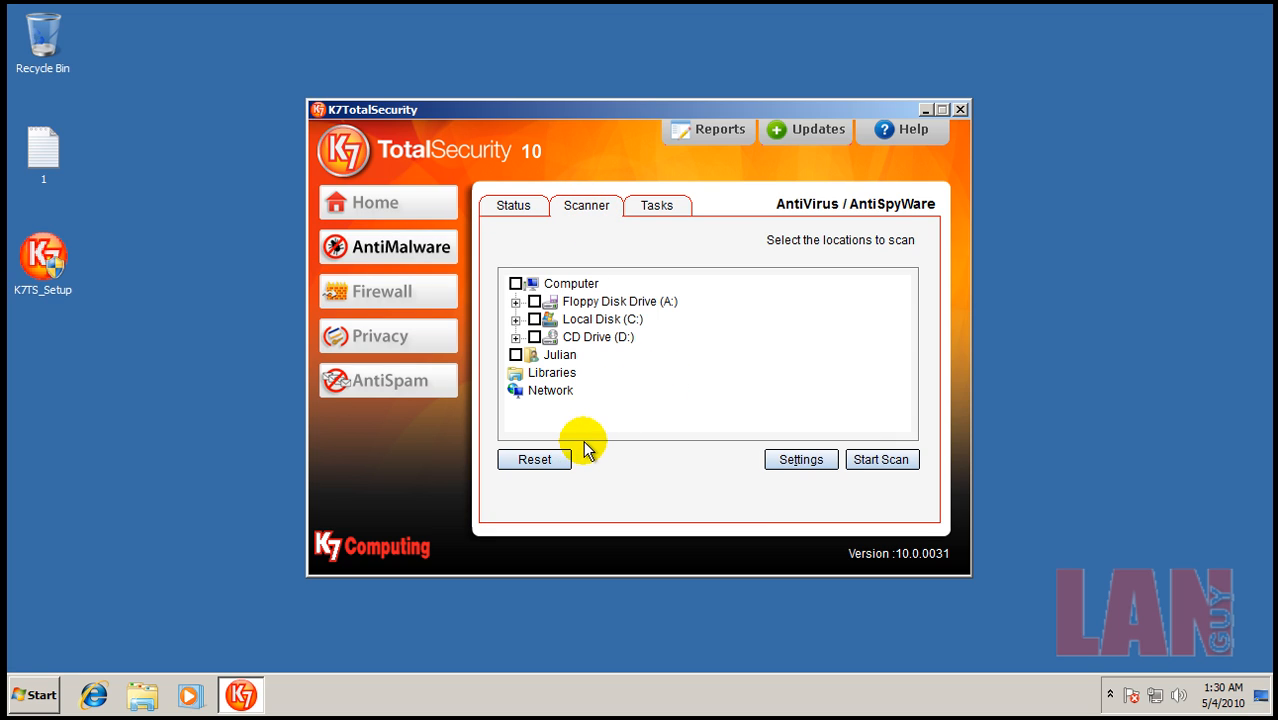
{"action": "left_click", "coordinate": [532, 320]}
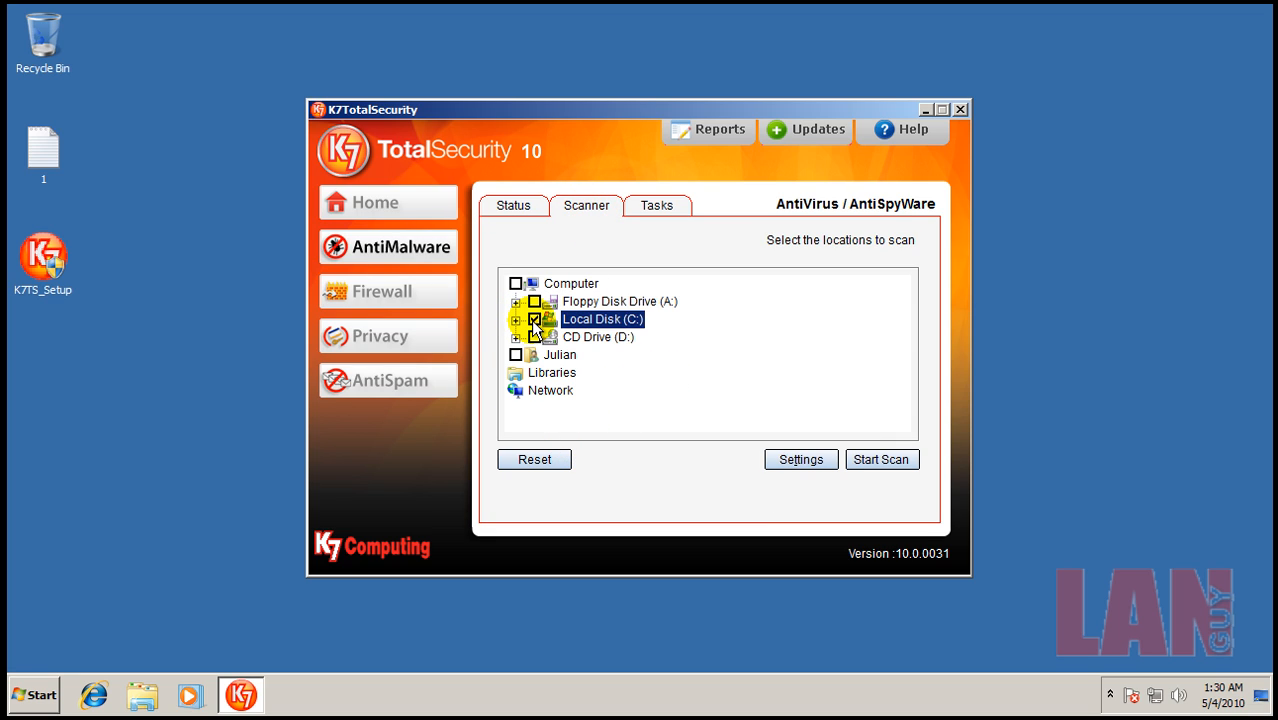
In scan Settings, include memory and unwanted files, review threat types, apply and close
{"action": "left_click", "coordinate": [800, 458]}
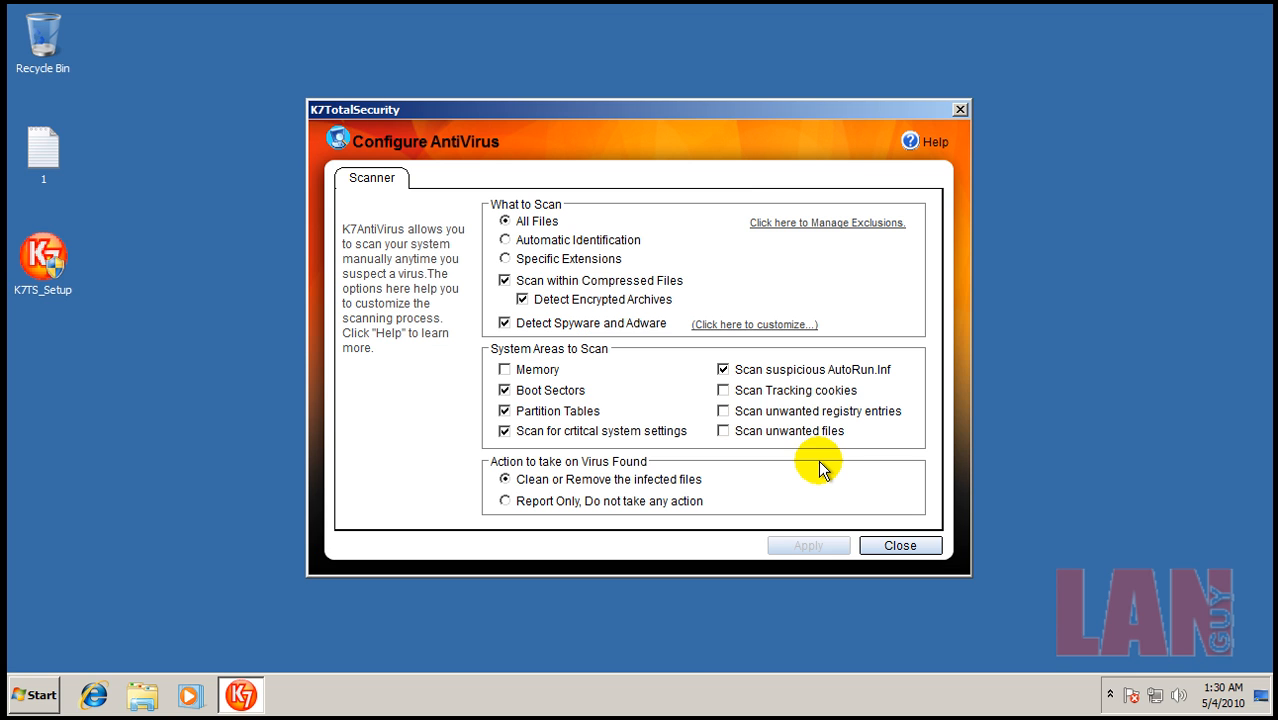
{"action": "mouse_move", "coordinate": [778, 326]}
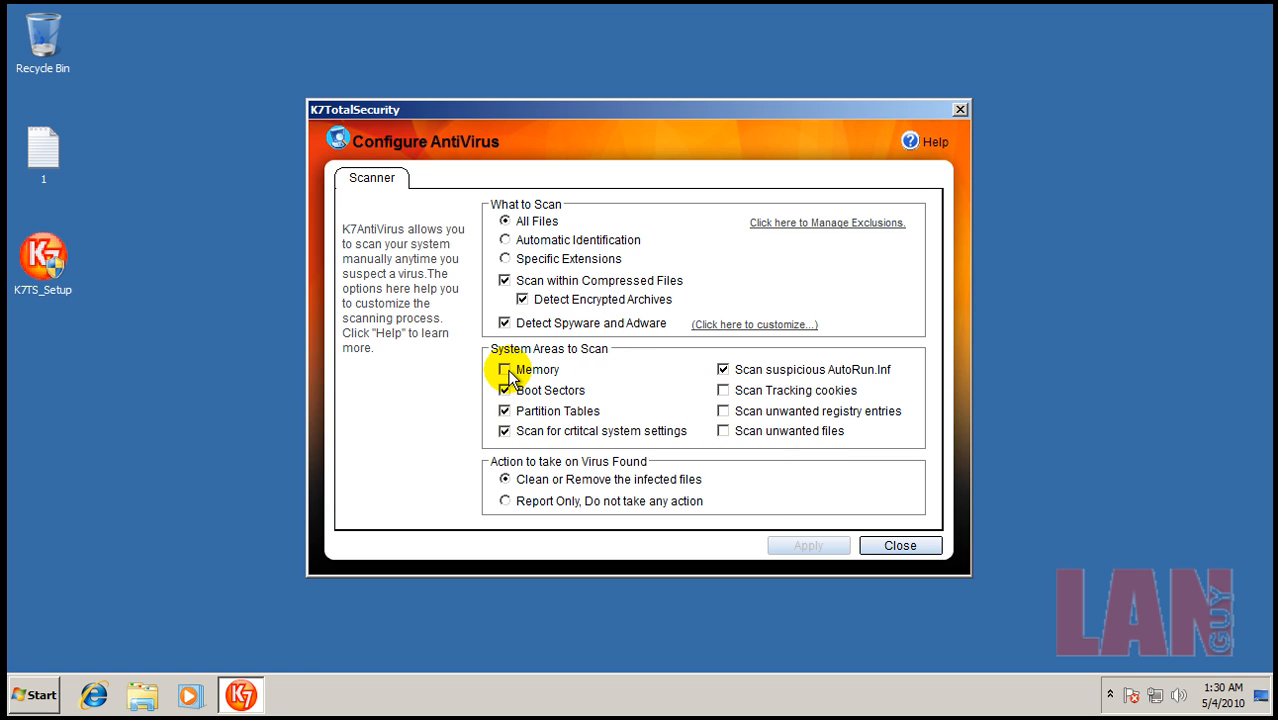
{"action": "left_click", "coordinate": [722, 412]}
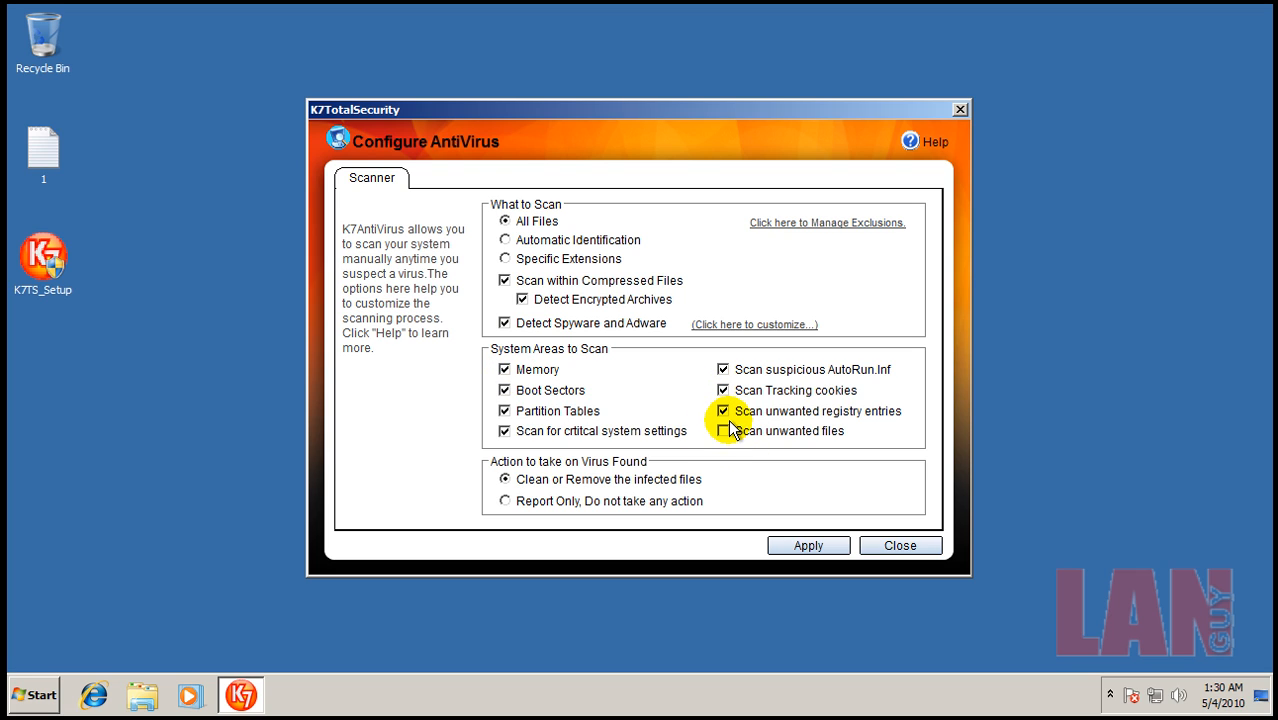
{"action": "left_click", "coordinate": [724, 432]}
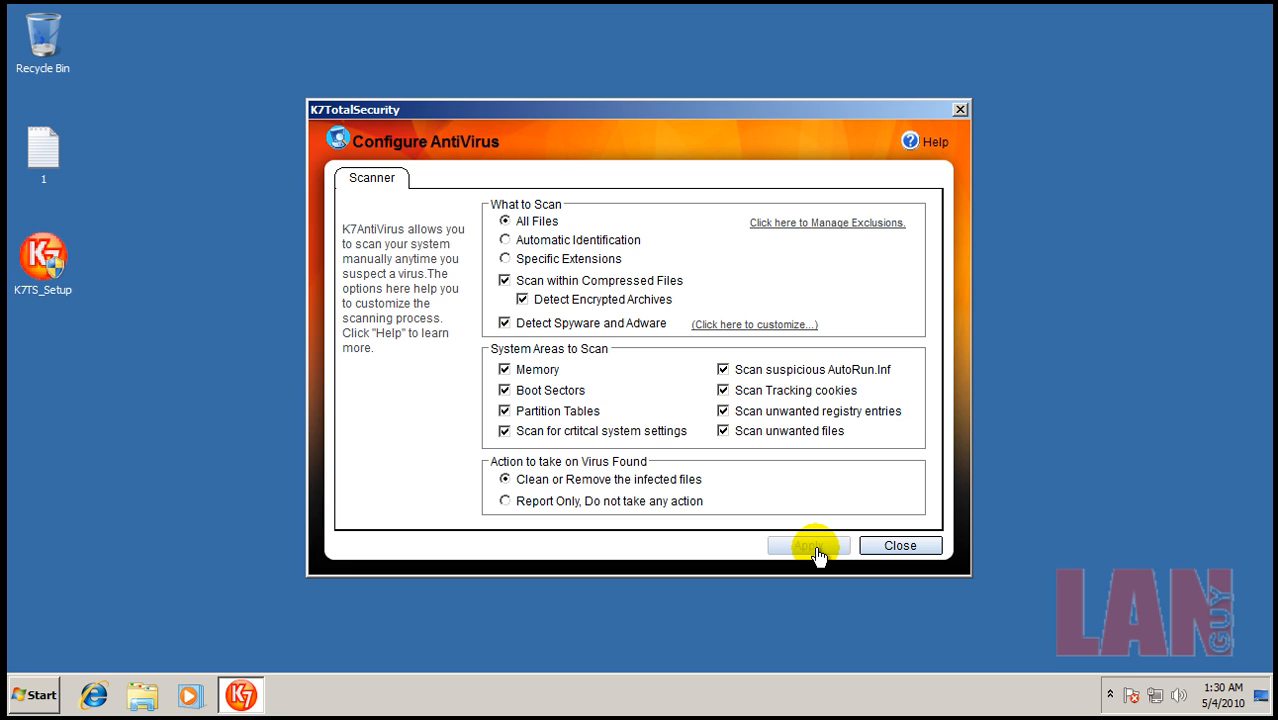
{"action": "left_click", "coordinate": [752, 324]}
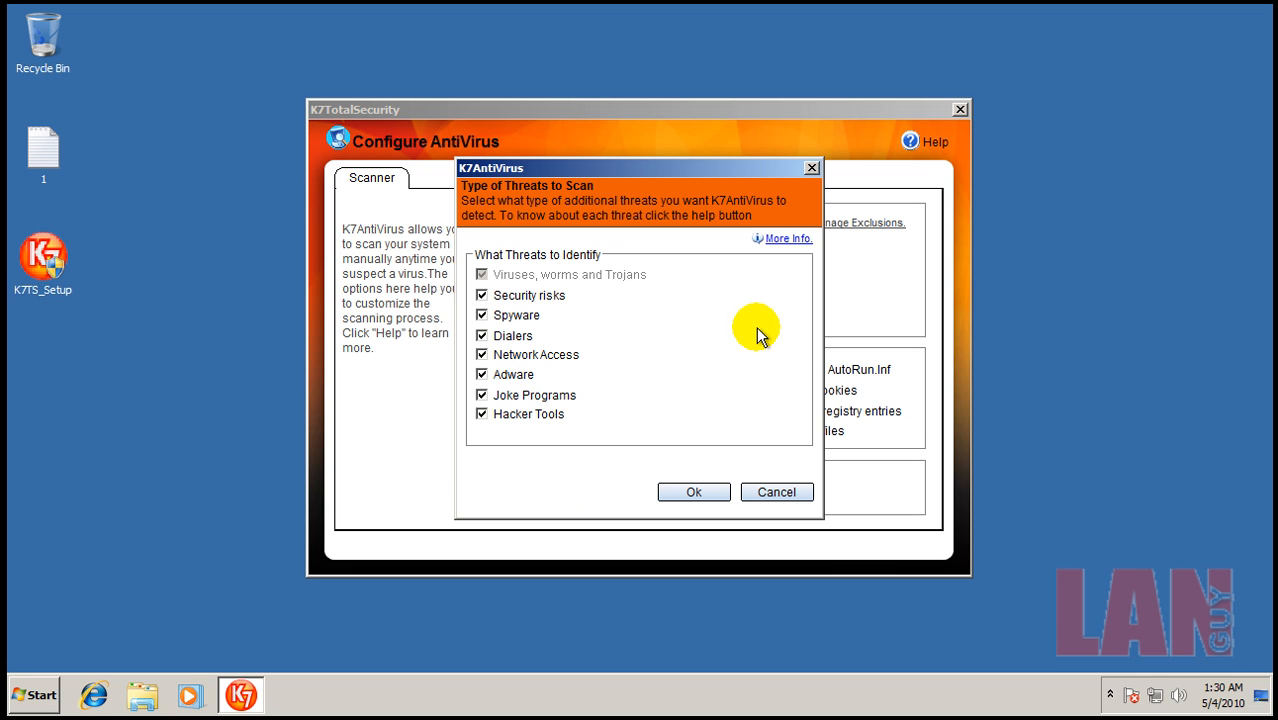
{"action": "left_click", "coordinate": [694, 492]}
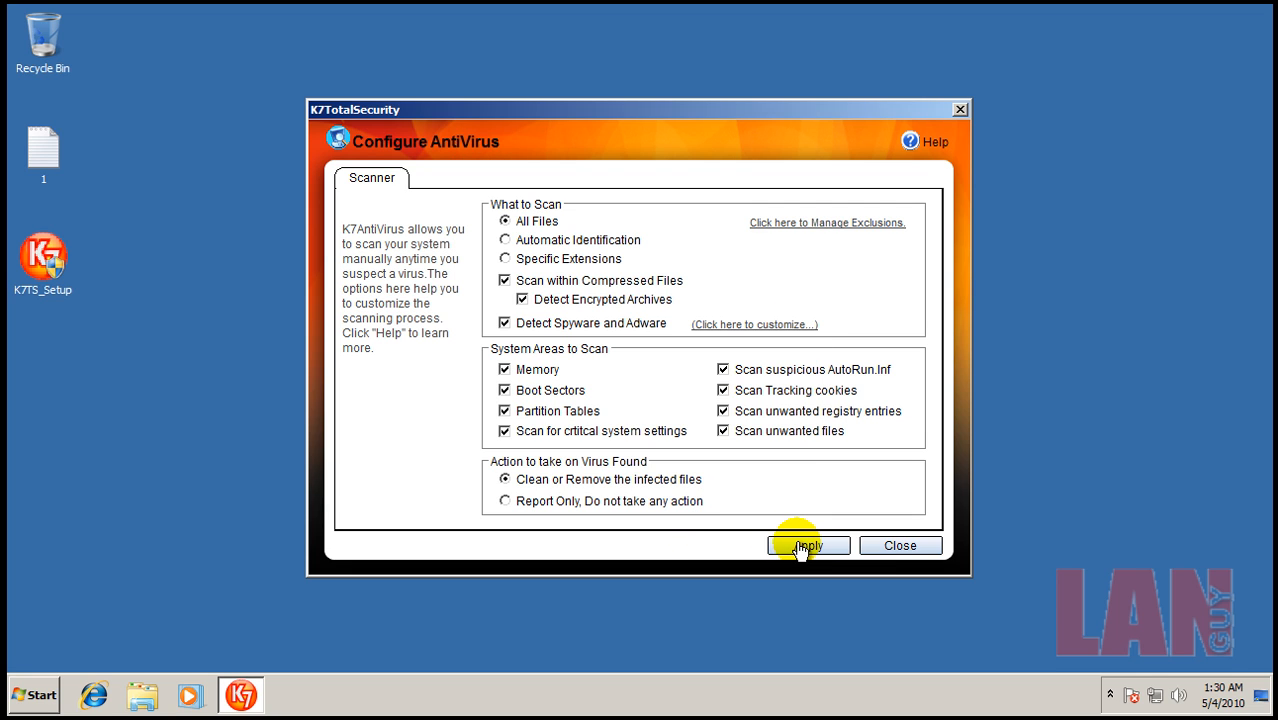
{"action": "left_click", "coordinate": [808, 544]}
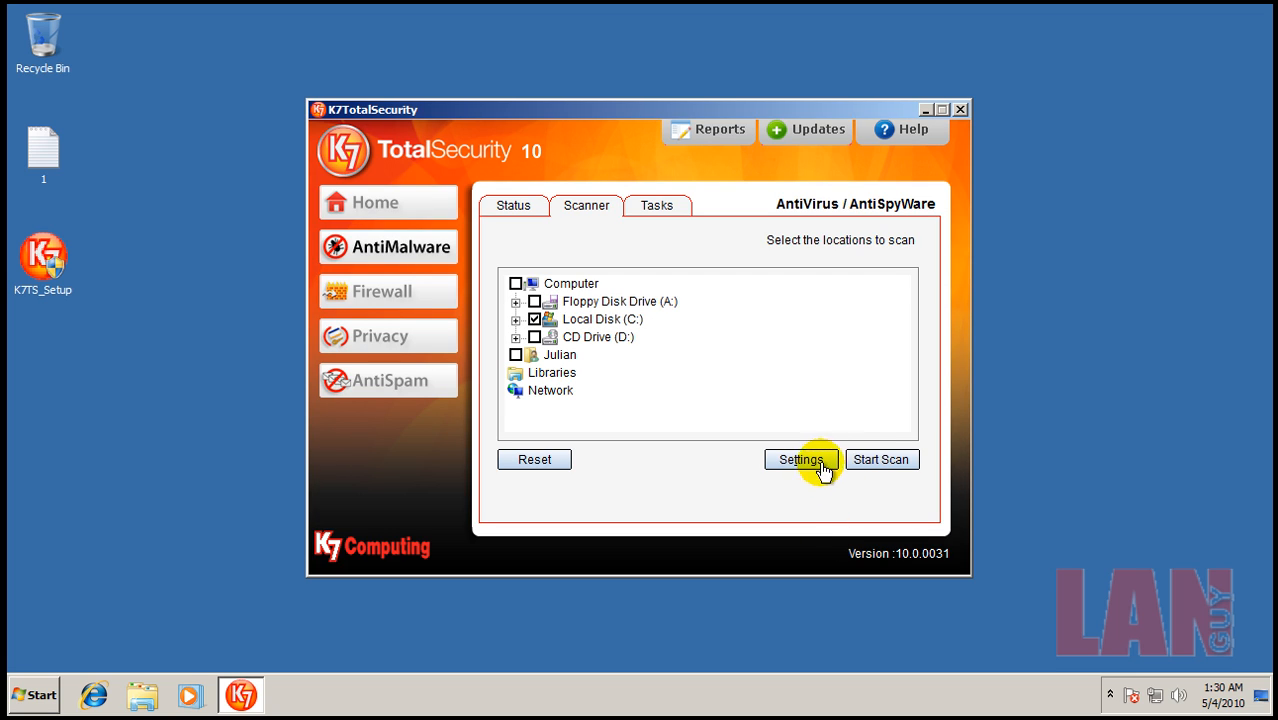
{"action": "left_click", "coordinate": [880, 458]}
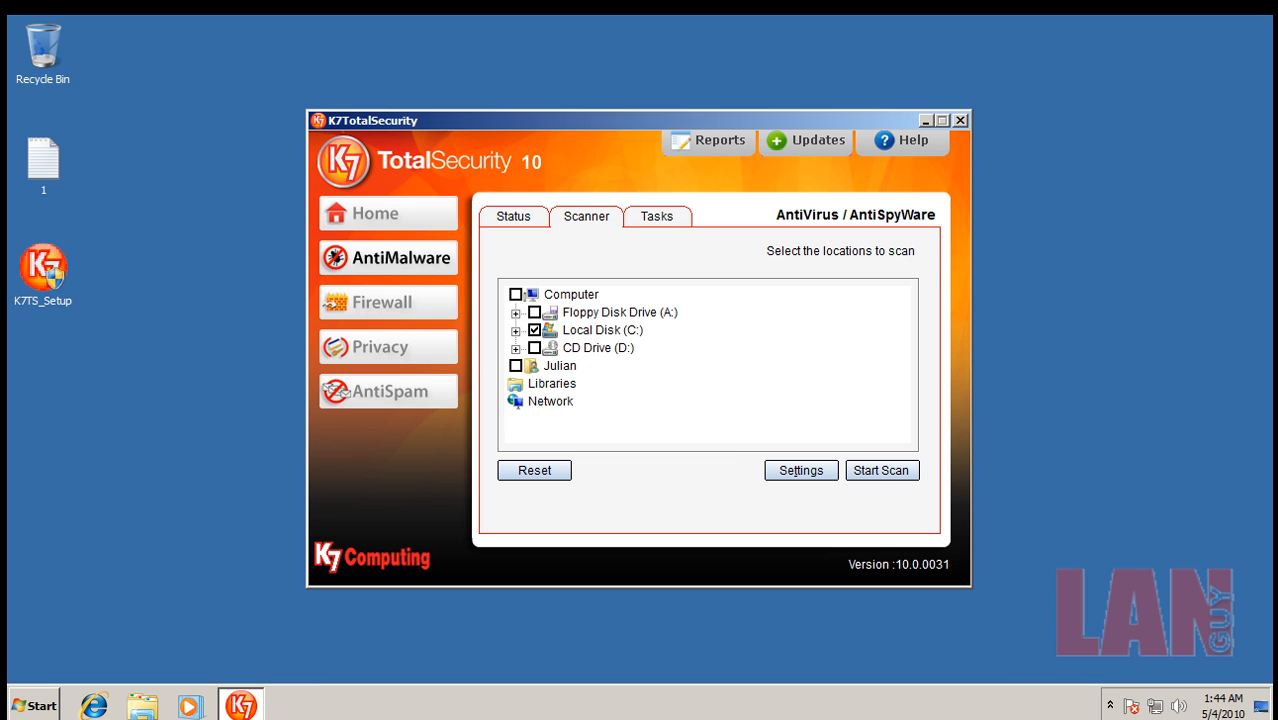
{"action": "left_click", "coordinate": [960, 120]}
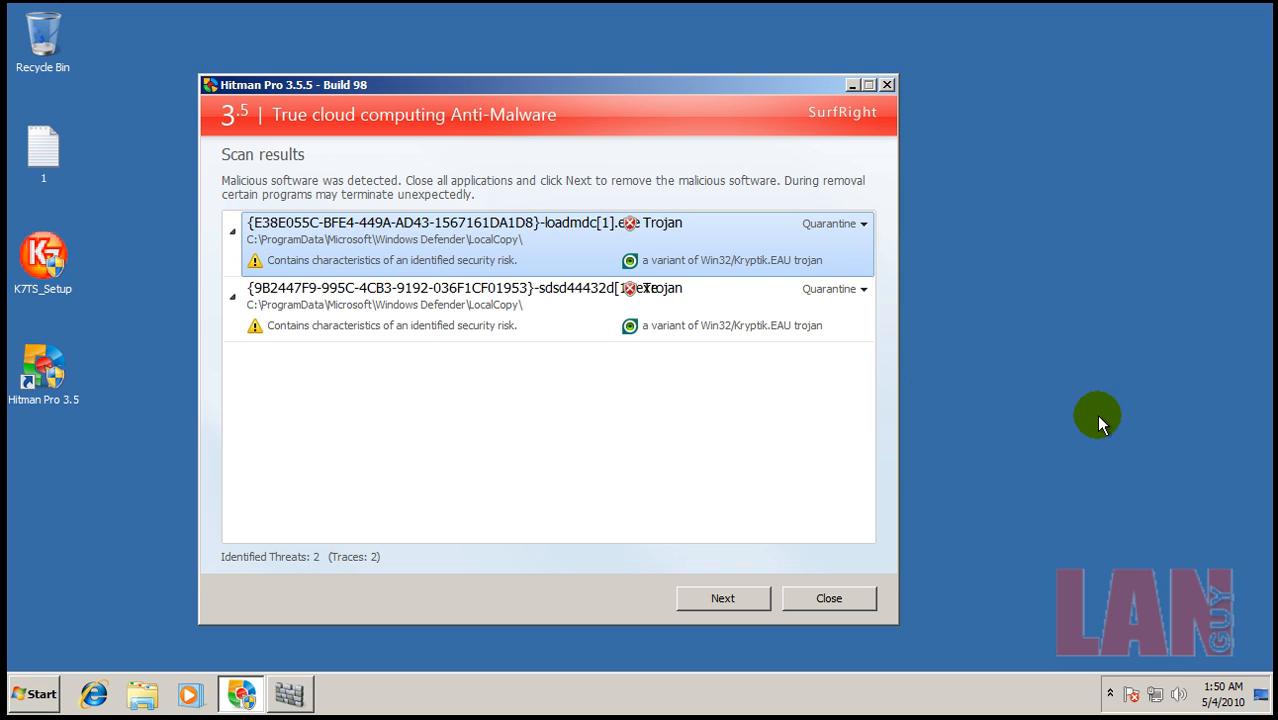
{"action": "mouse_move", "coordinate": [644, 356]}
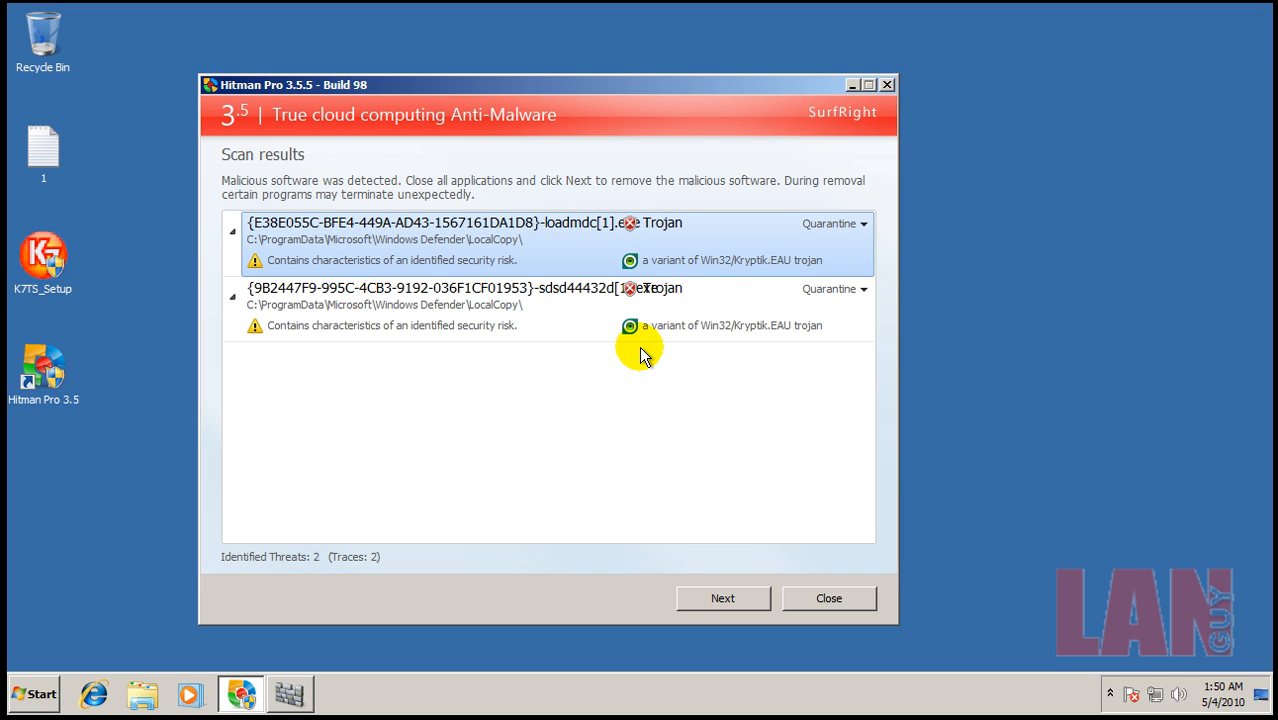
{"action": "mouse_move", "coordinate": [452, 264]}
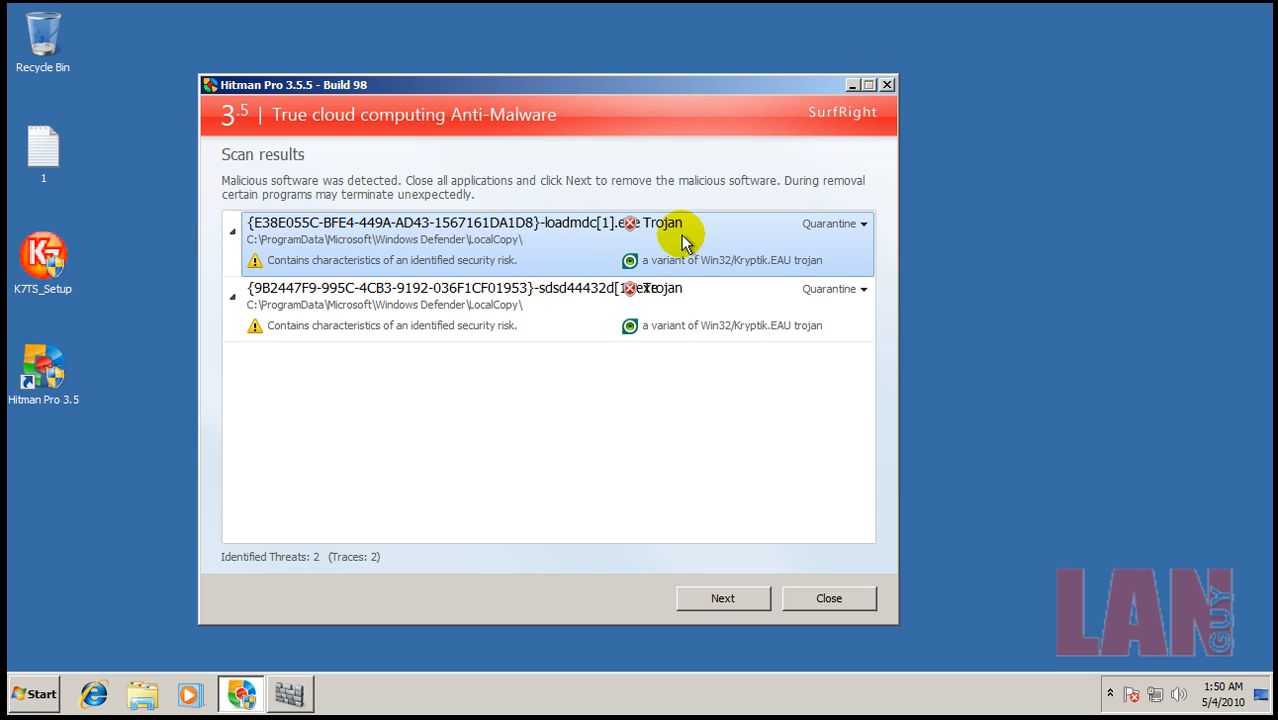
{"action": "mouse_move", "coordinate": [344, 644]}
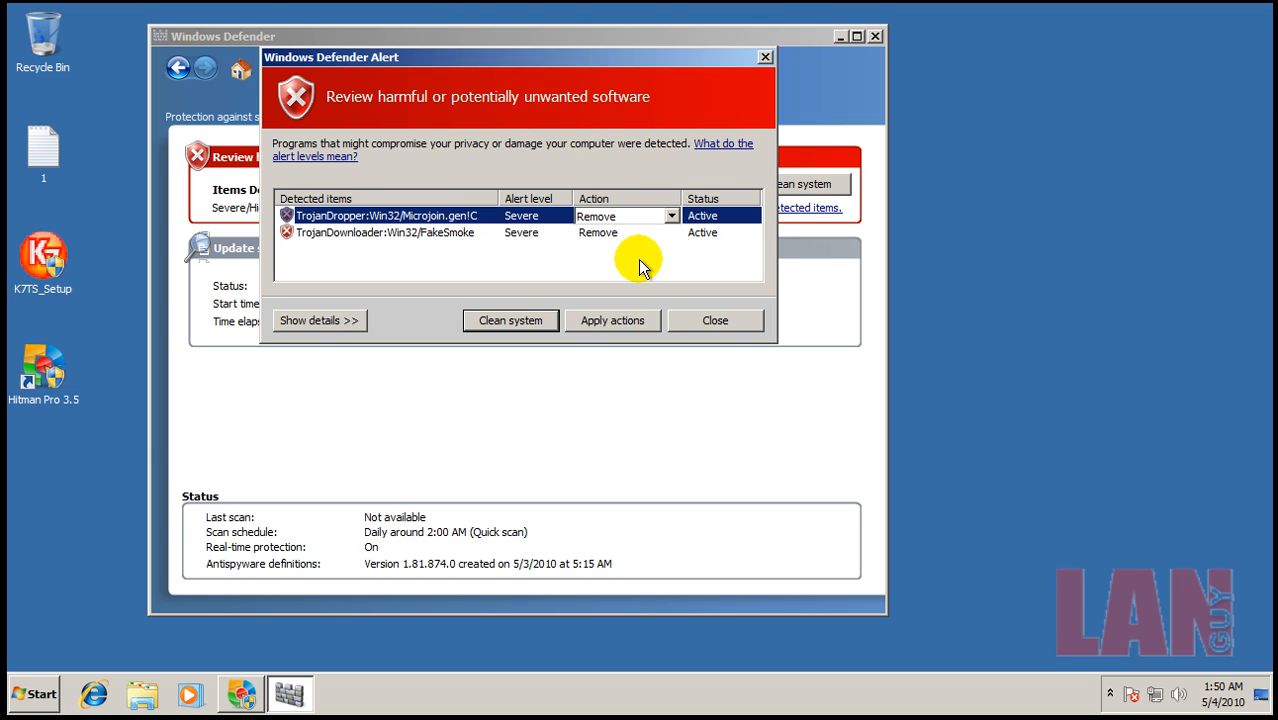
Apply the Remove actions for the Micropin and FakeSmoke trojans in Windows Defender
{"action": "left_click", "coordinate": [612, 320]}
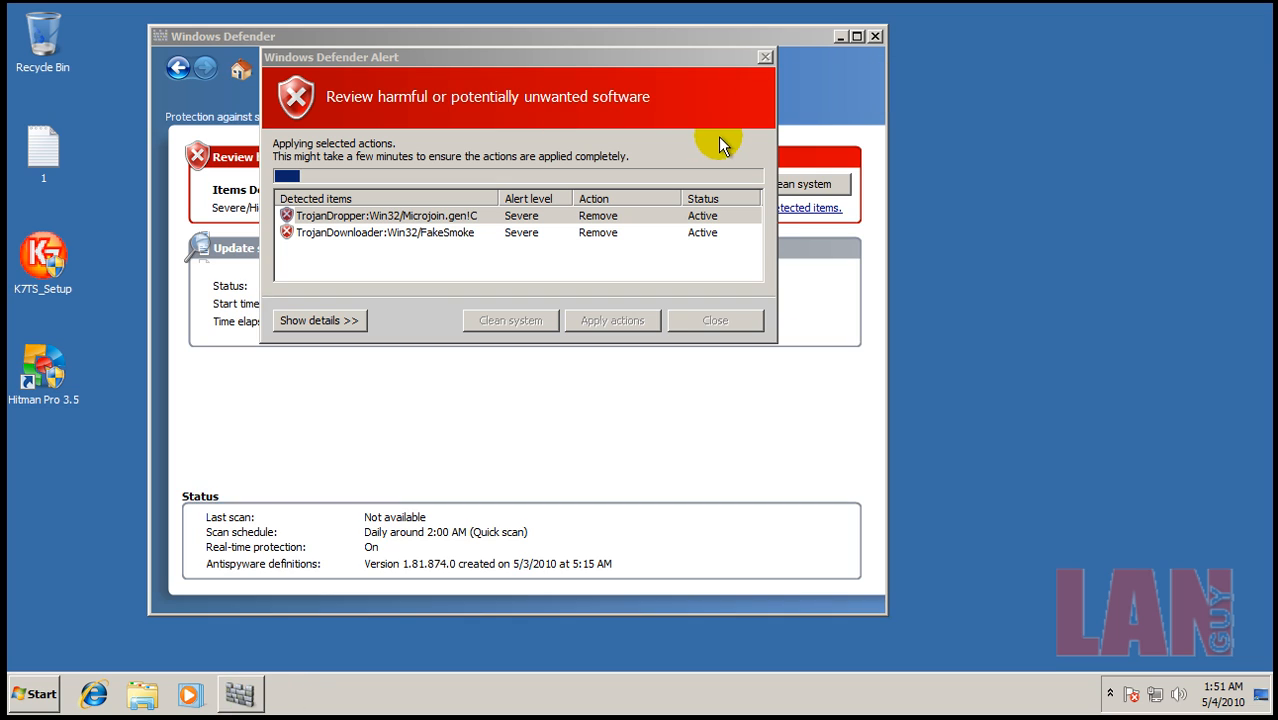
{"action": "mouse_move", "coordinate": [716, 344]}
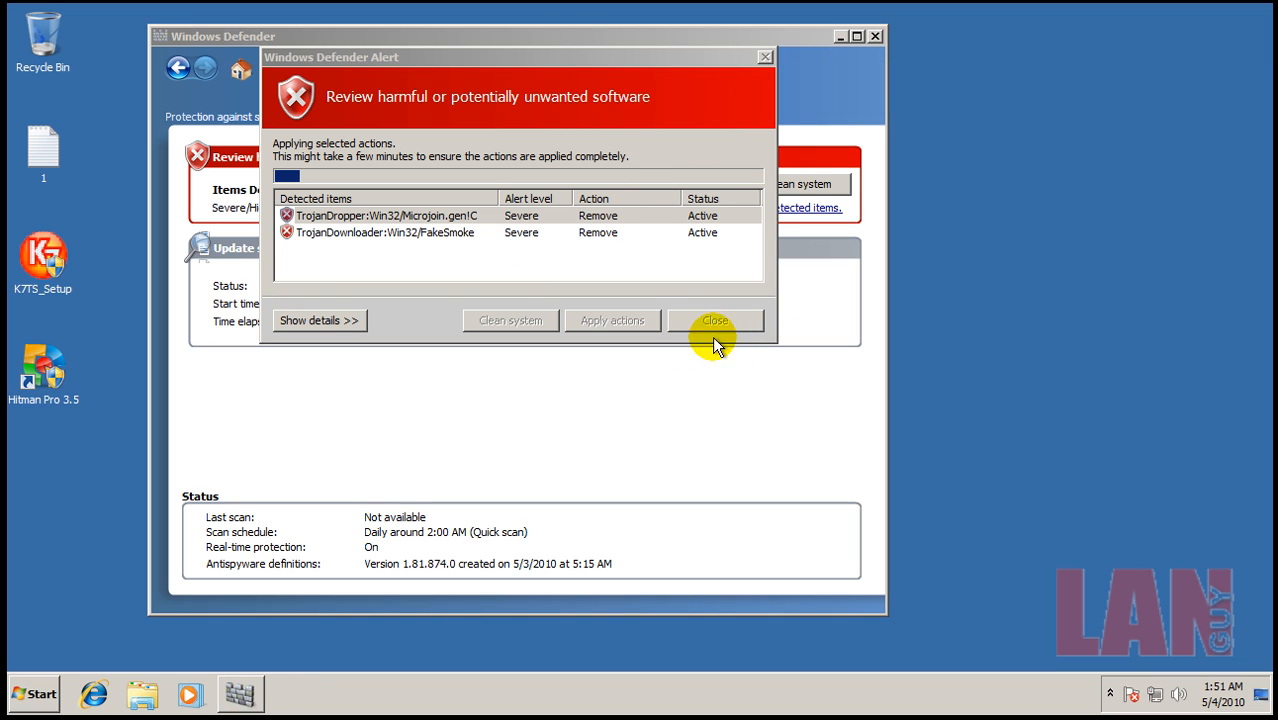
{"action": "mouse_move", "coordinate": [616, 308]}
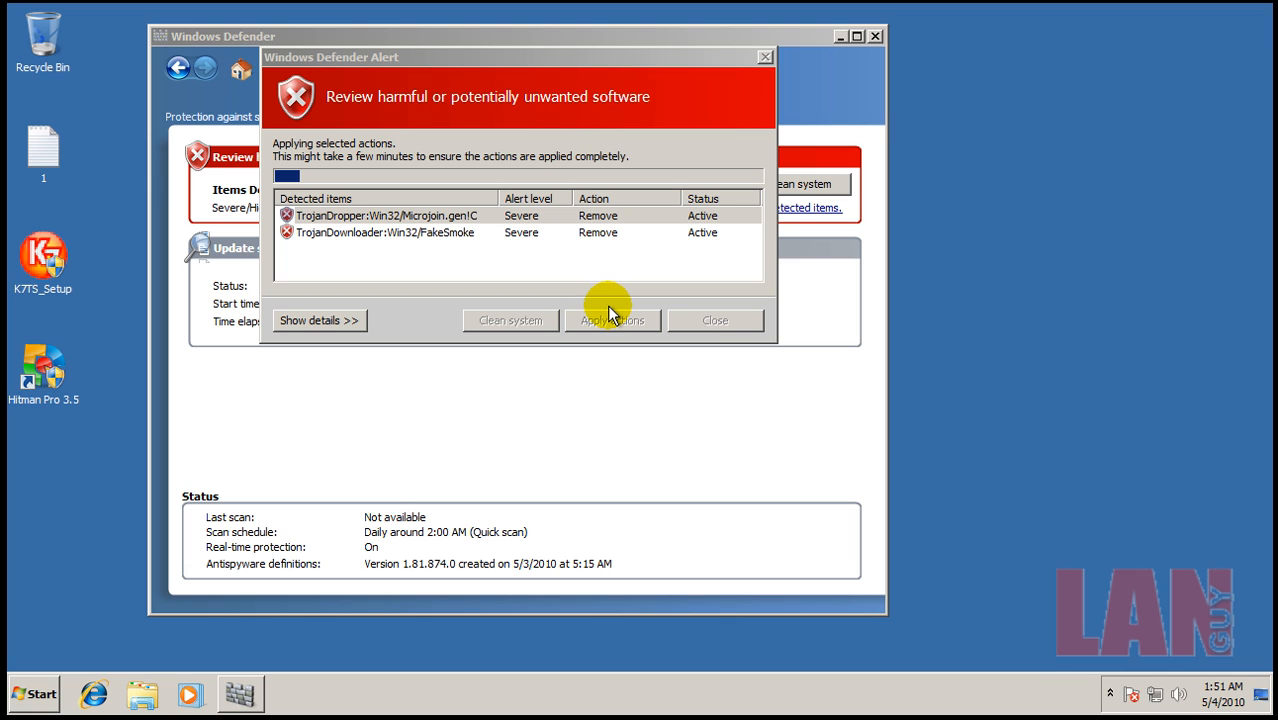
{"action": "mouse_move", "coordinate": [1036, 596]}
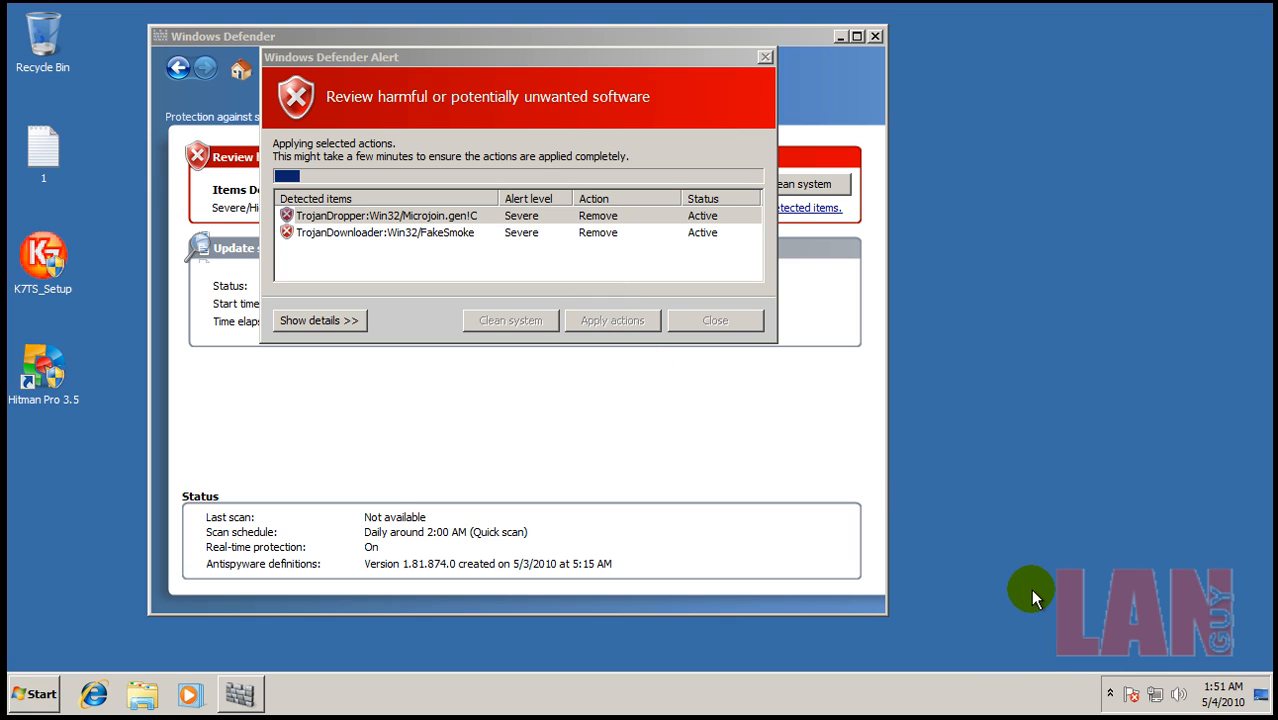
{"action": "mouse_move", "coordinate": [1036, 598]}
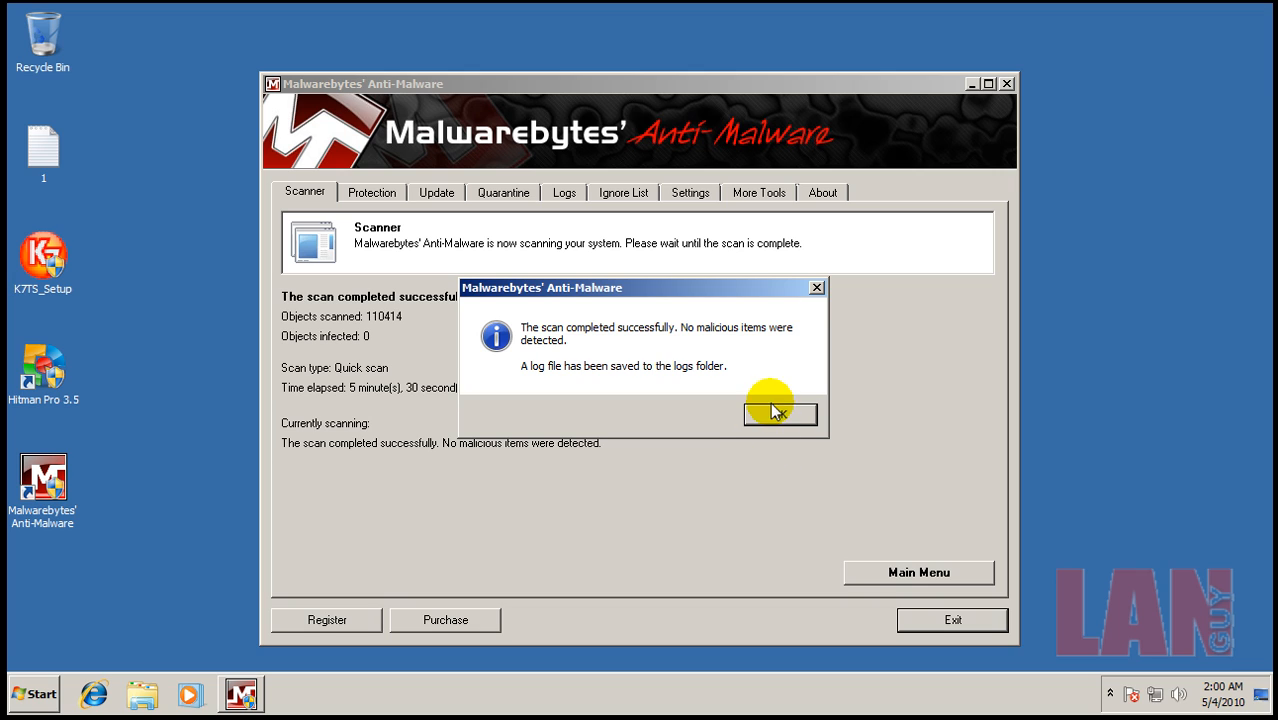
Acknowledge Malwarebytes' no-items-found message, dismiss the tray popup and reopen K7
{"action": "left_click", "coordinate": [780, 414]}
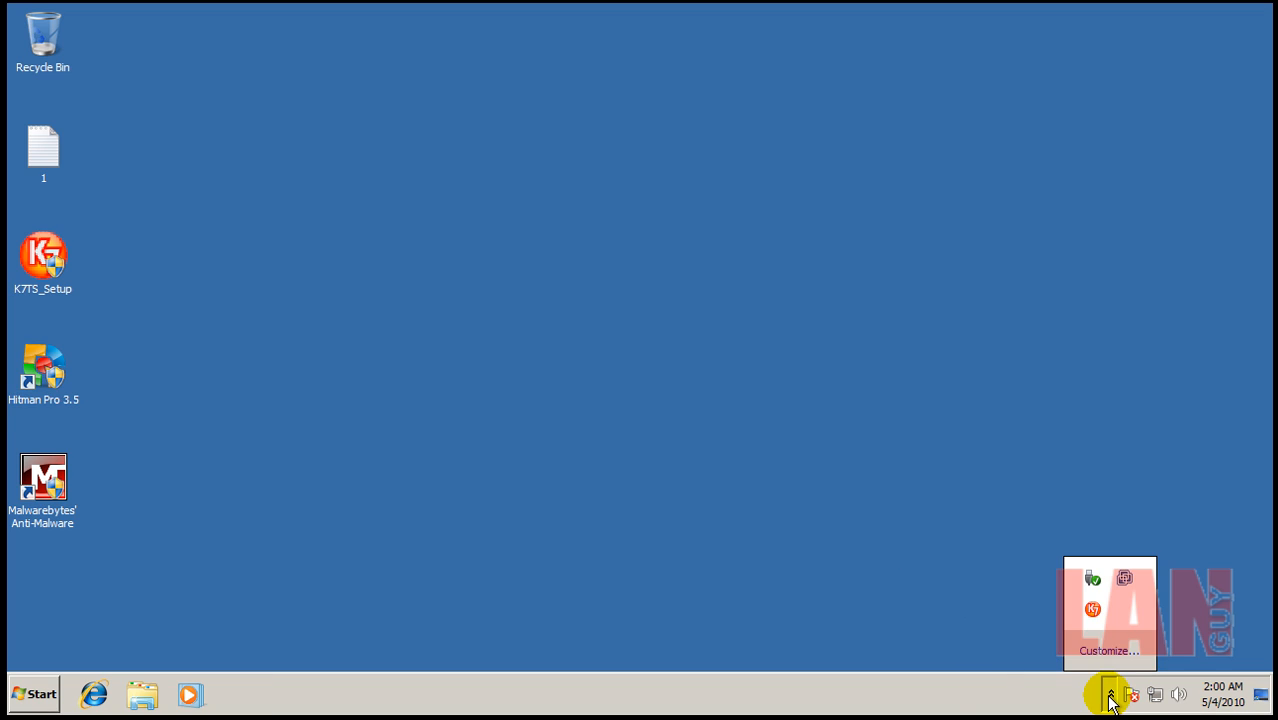
{"action": "left_click", "coordinate": [600, 500]}
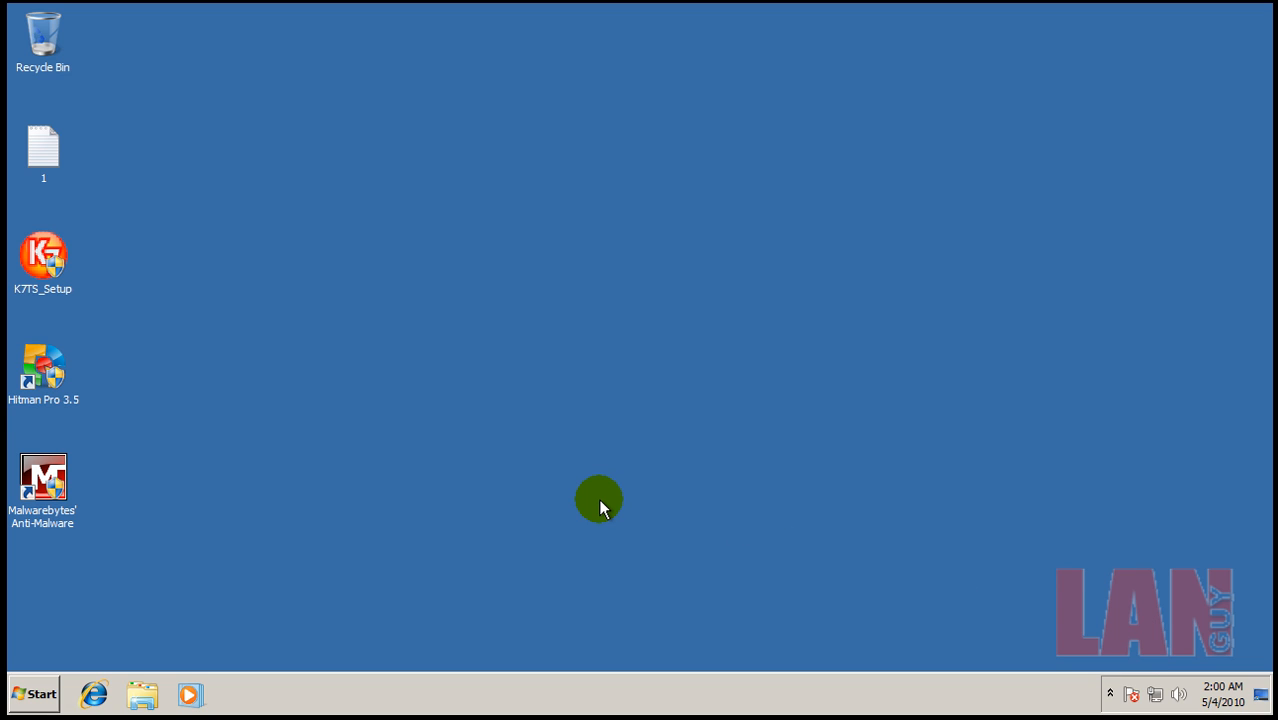
{"action": "mouse_move", "coordinate": [210, 494]}
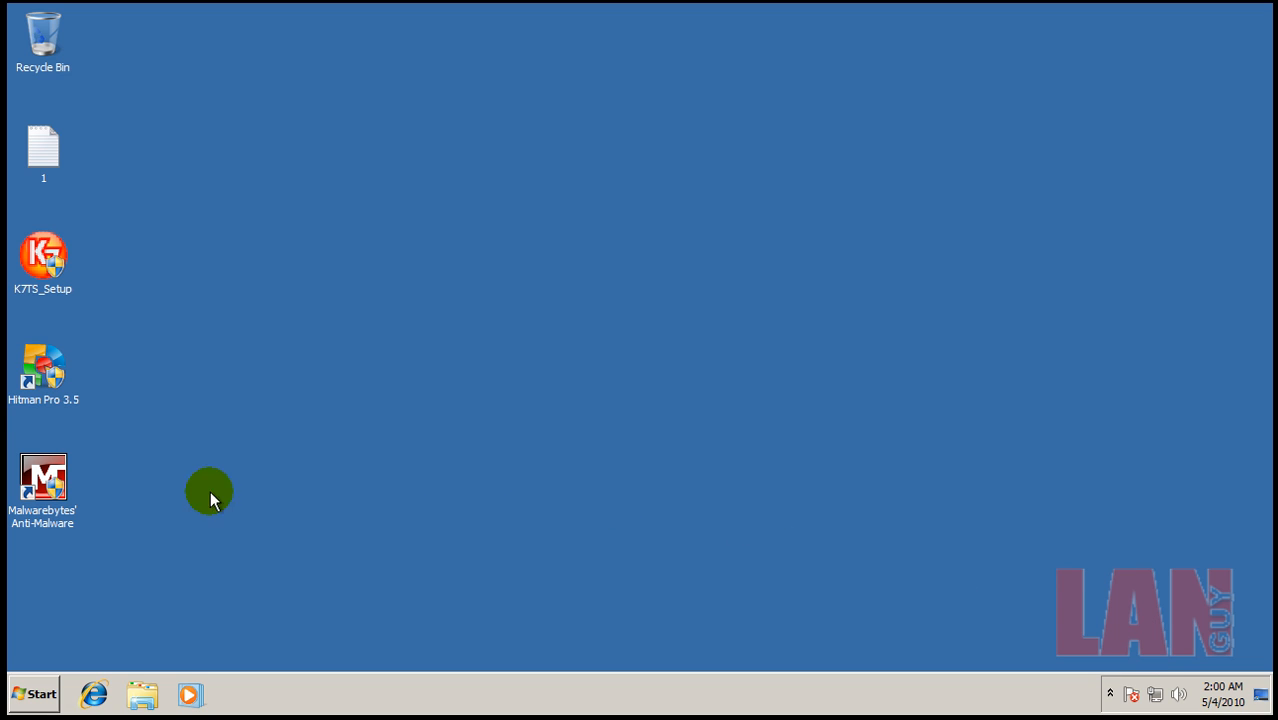
{"action": "left_click", "coordinate": [1110, 692]}
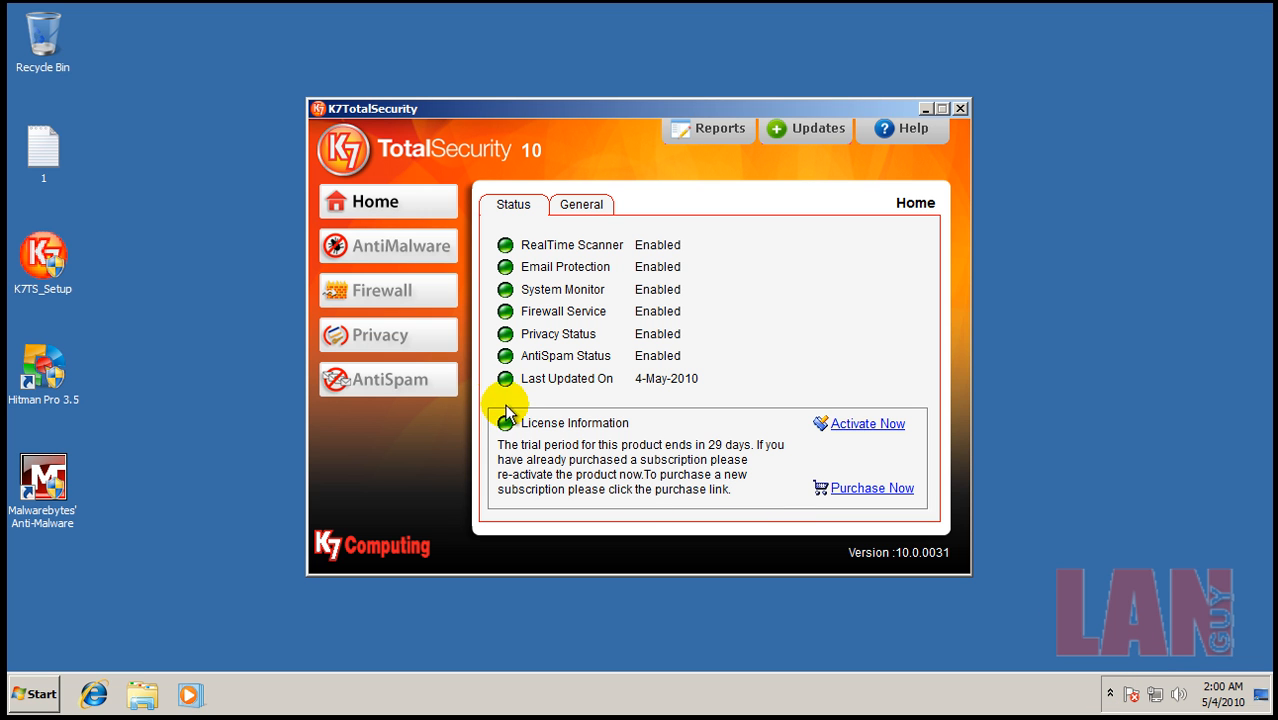
Review AntiMalware's Scanner and Tasks tabs, return to Status and open Configure
{"action": "left_click", "coordinate": [388, 244]}
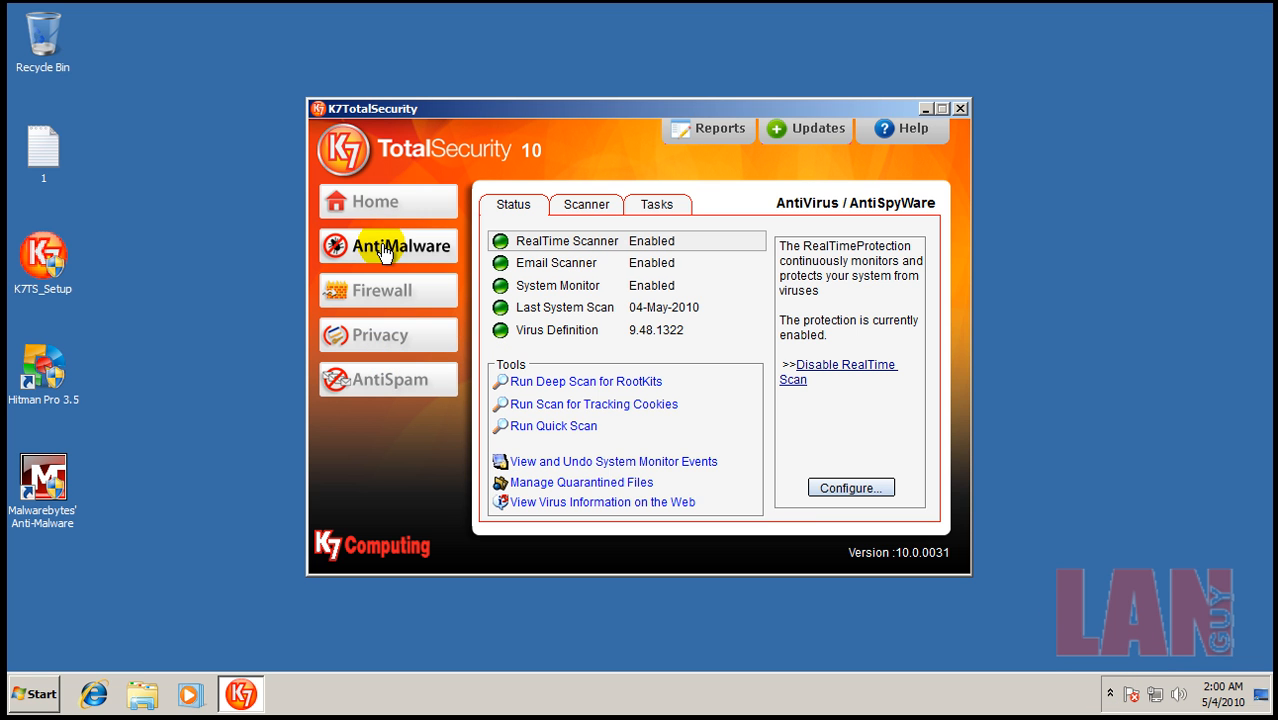
{"action": "mouse_move", "coordinate": [584, 208]}
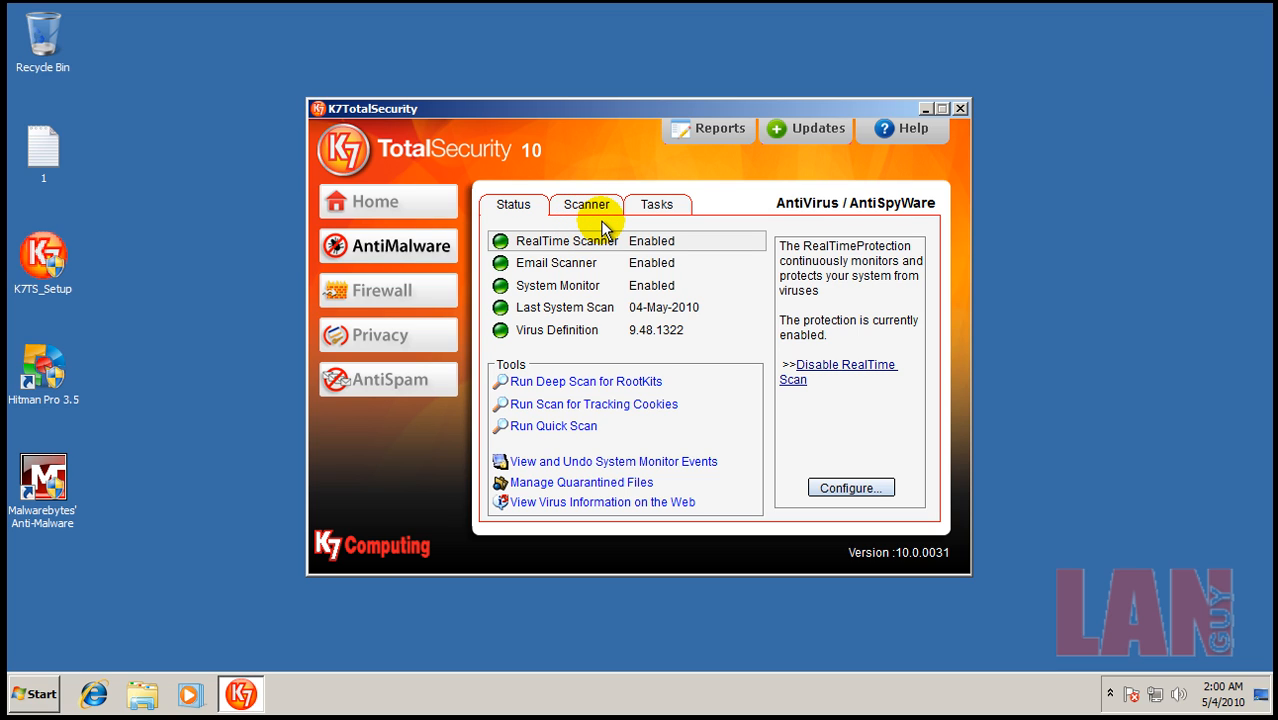
{"action": "left_click", "coordinate": [660, 204]}
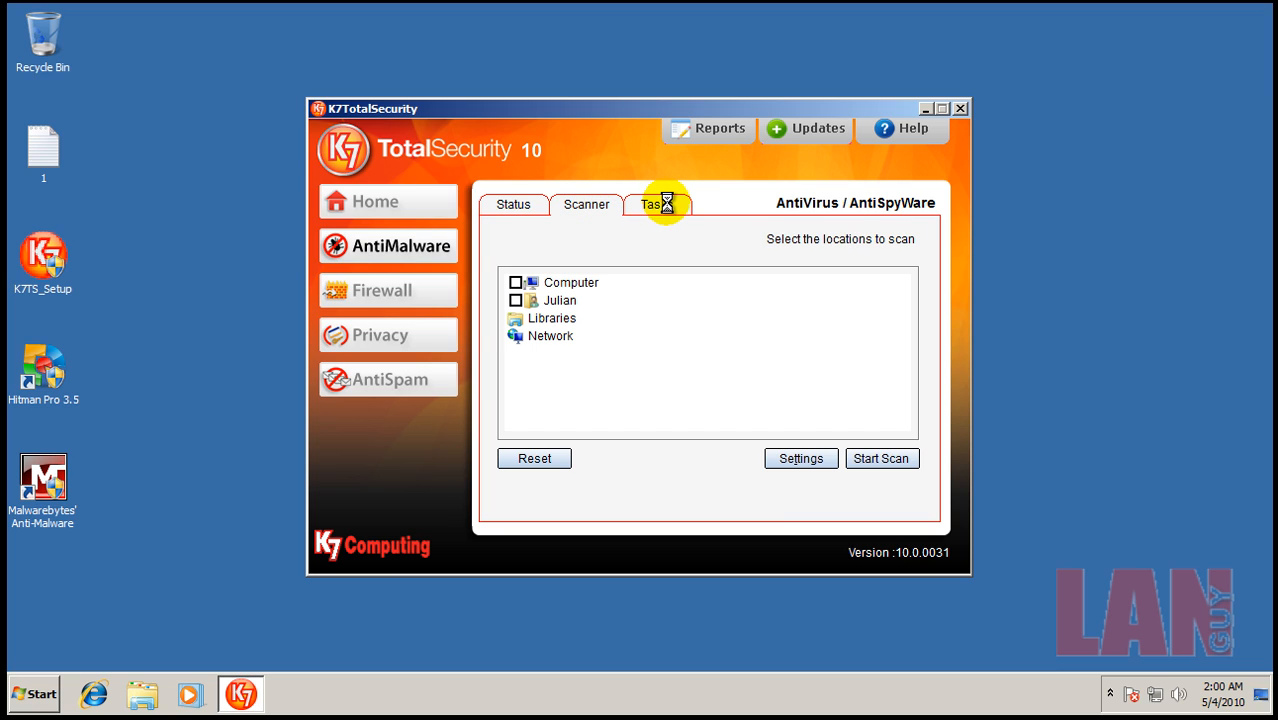
{"action": "left_click", "coordinate": [666, 204]}
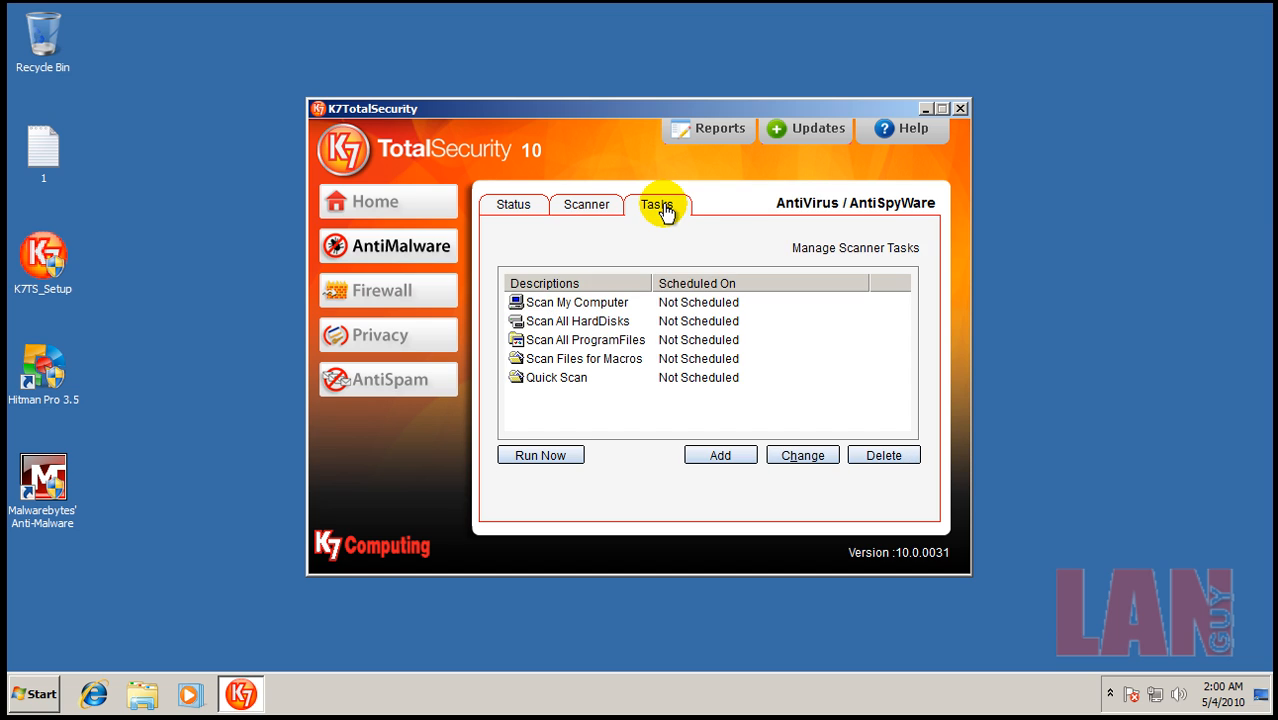
{"action": "left_click", "coordinate": [514, 204]}
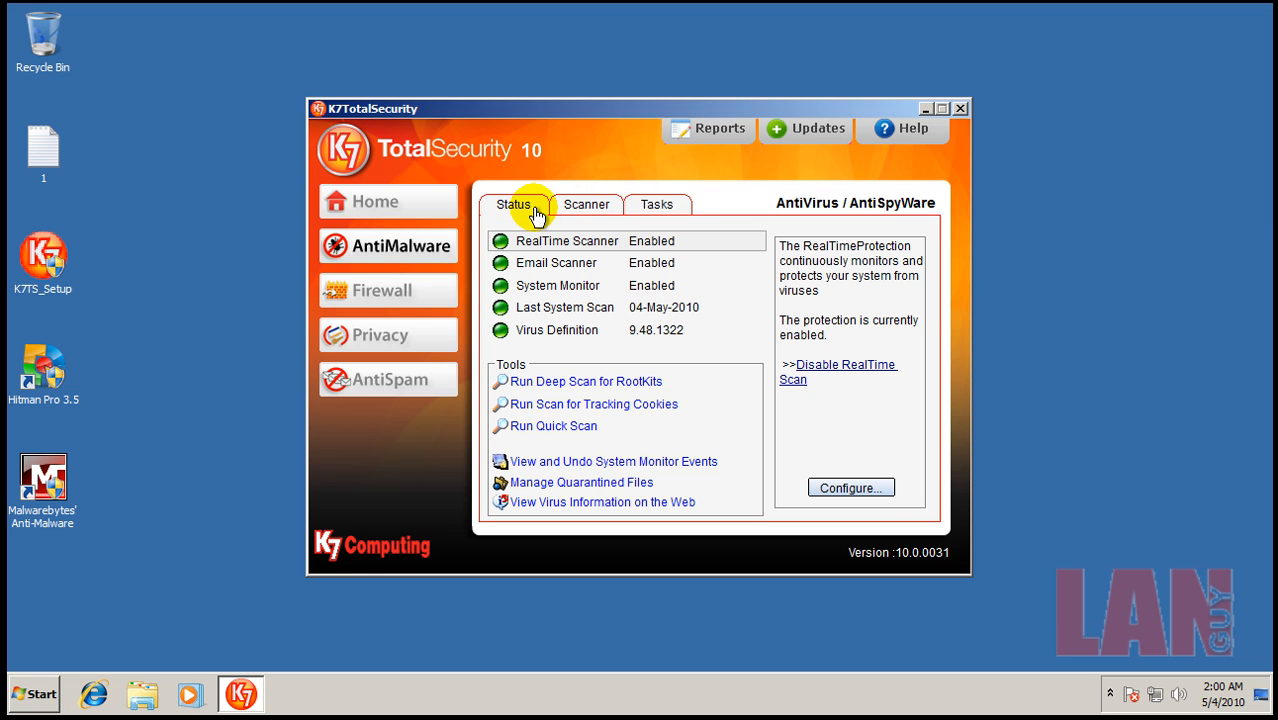
{"action": "left_click", "coordinate": [850, 488]}
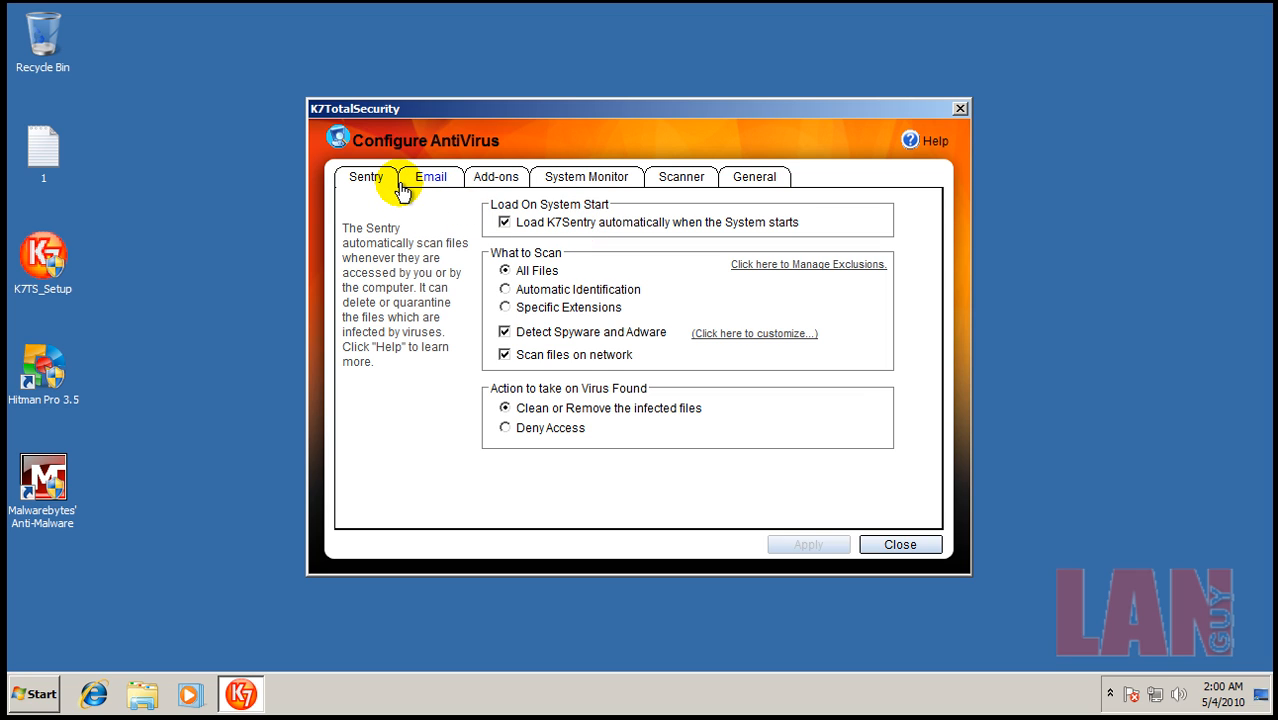
{"action": "mouse_move", "coordinate": [752, 338]}
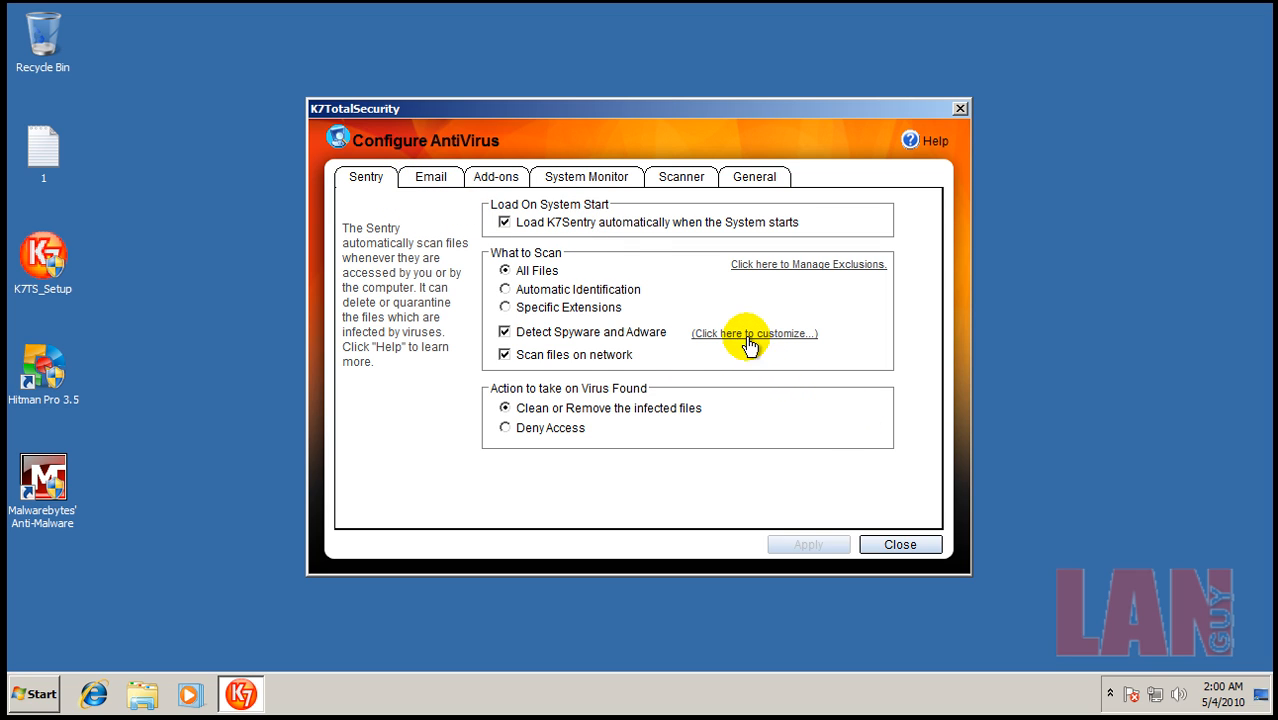
Review the list of threat types to detect and dismiss it unchanged
{"action": "left_click", "coordinate": [754, 332]}
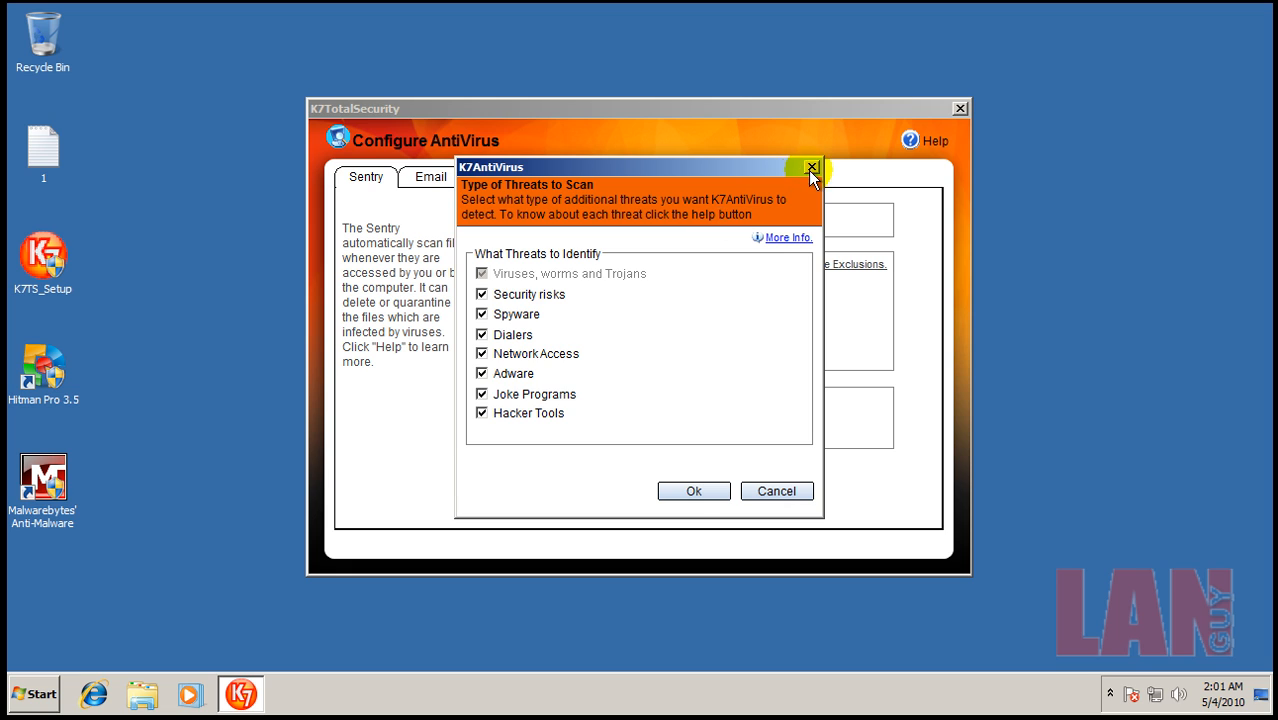
{"action": "left_click", "coordinate": [808, 168]}
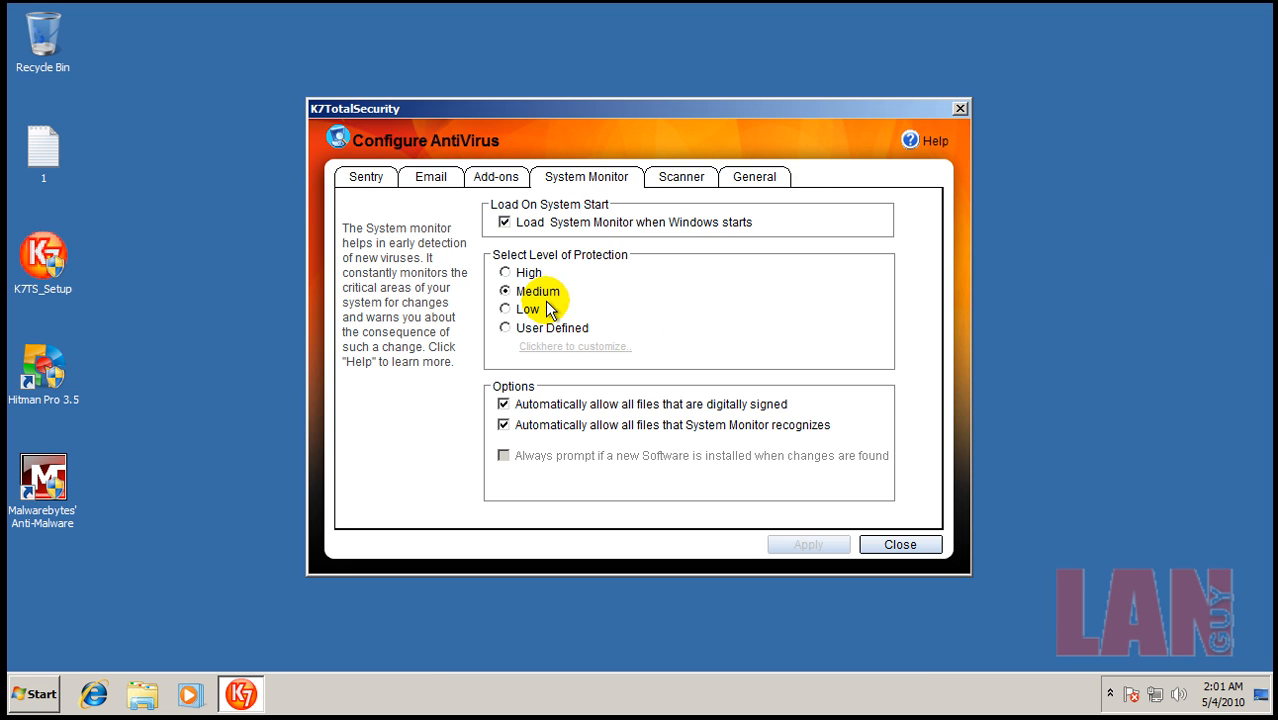
{"action": "mouse_move", "coordinate": [564, 352]}
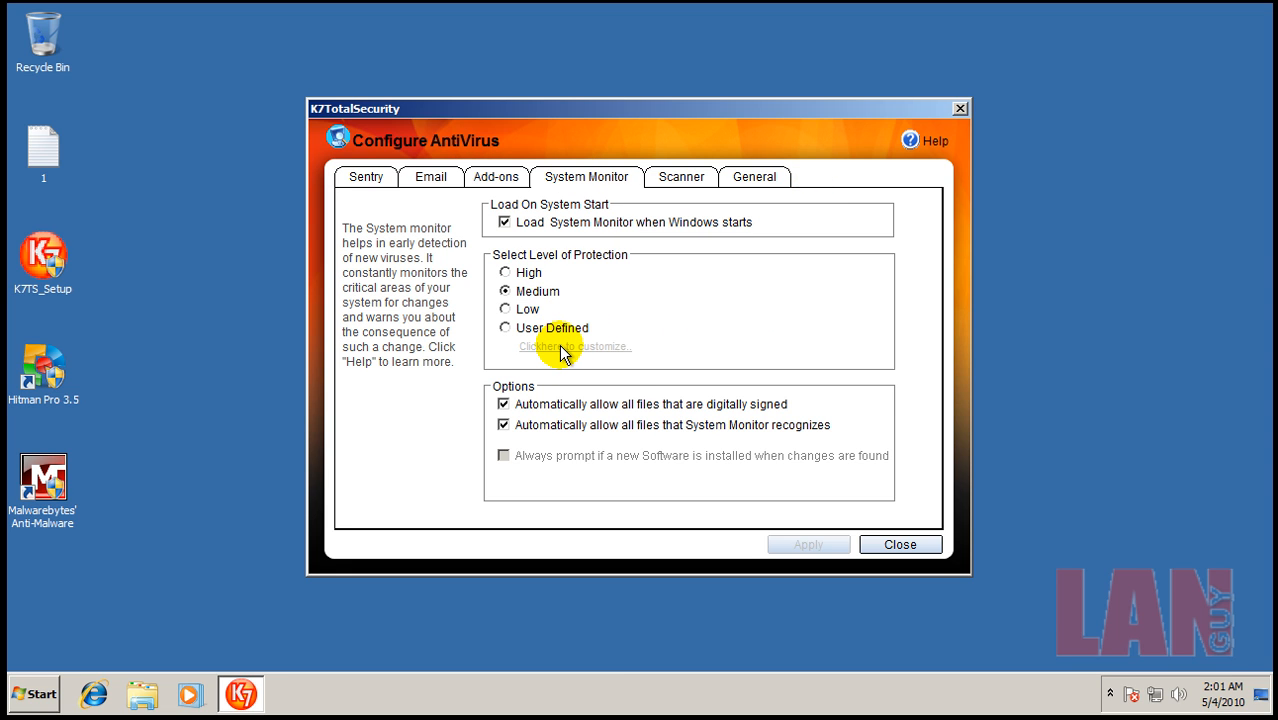
Try the System Monitor protection levels including High, leave it at Medium, and close the configuration
{"action": "left_click", "coordinate": [508, 272]}
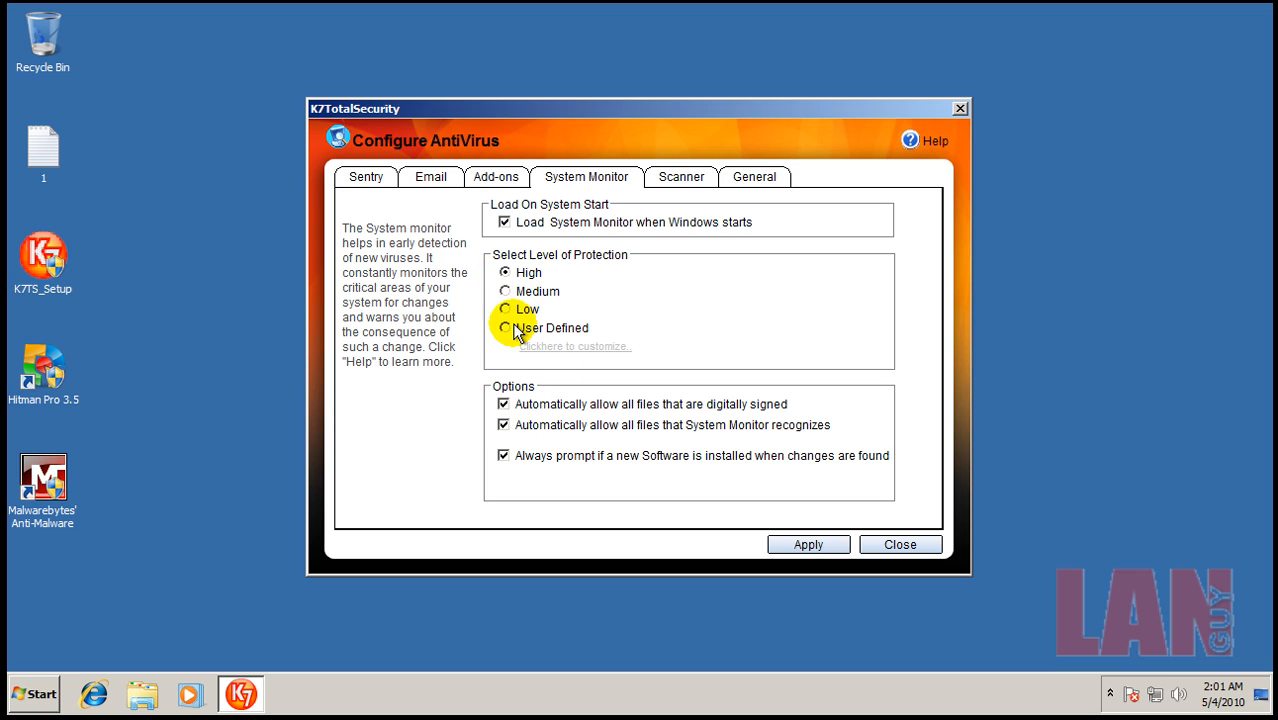
{"action": "left_click", "coordinate": [504, 292]}
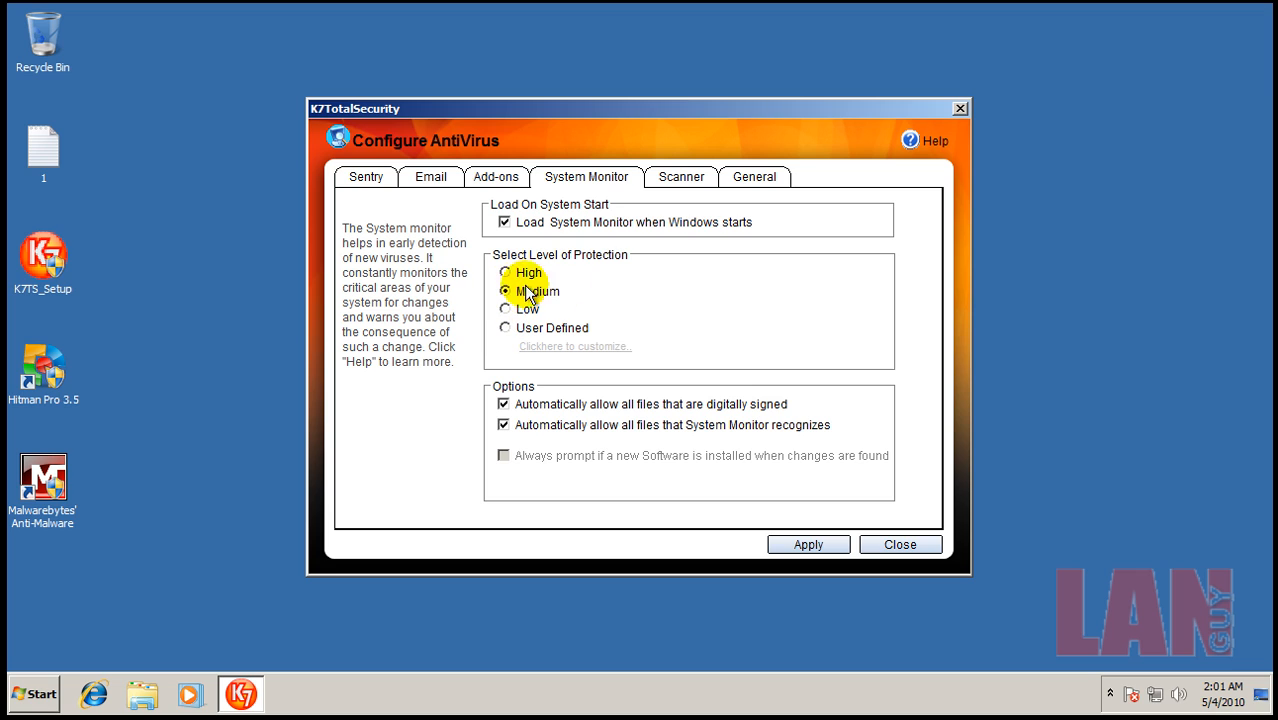
{"action": "left_click", "coordinate": [504, 272]}
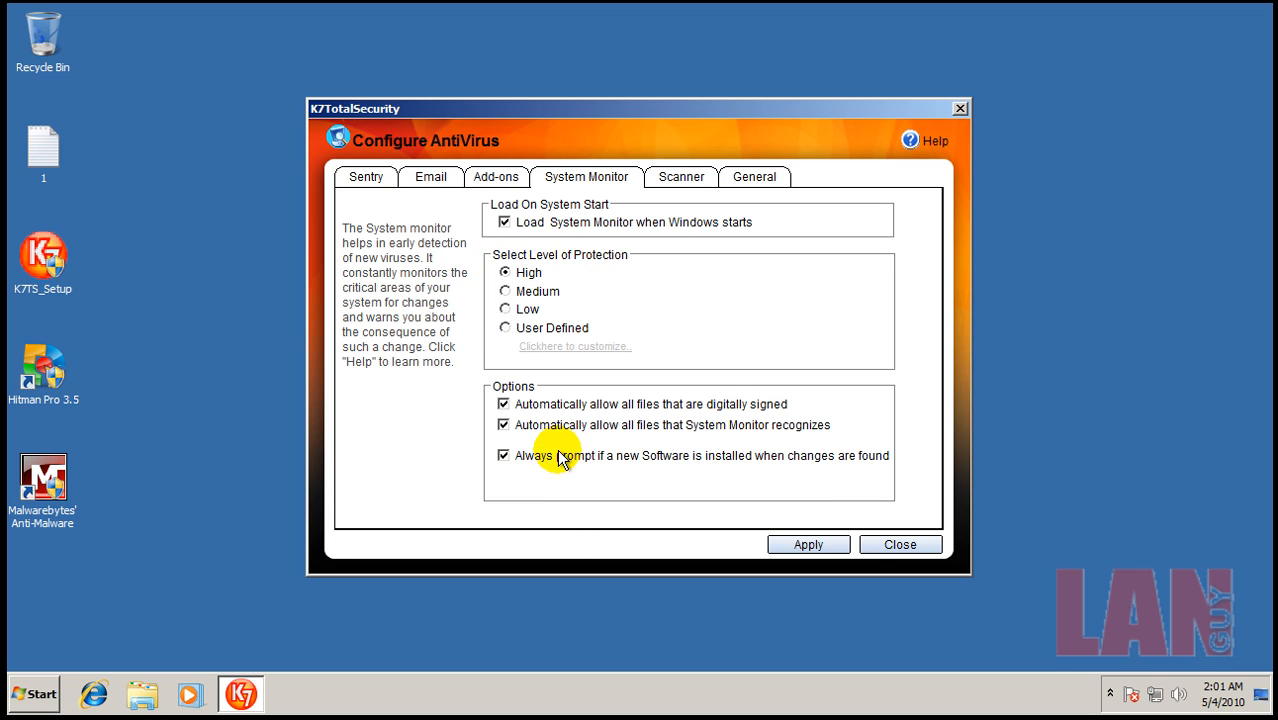
{"action": "left_click", "coordinate": [504, 292]}
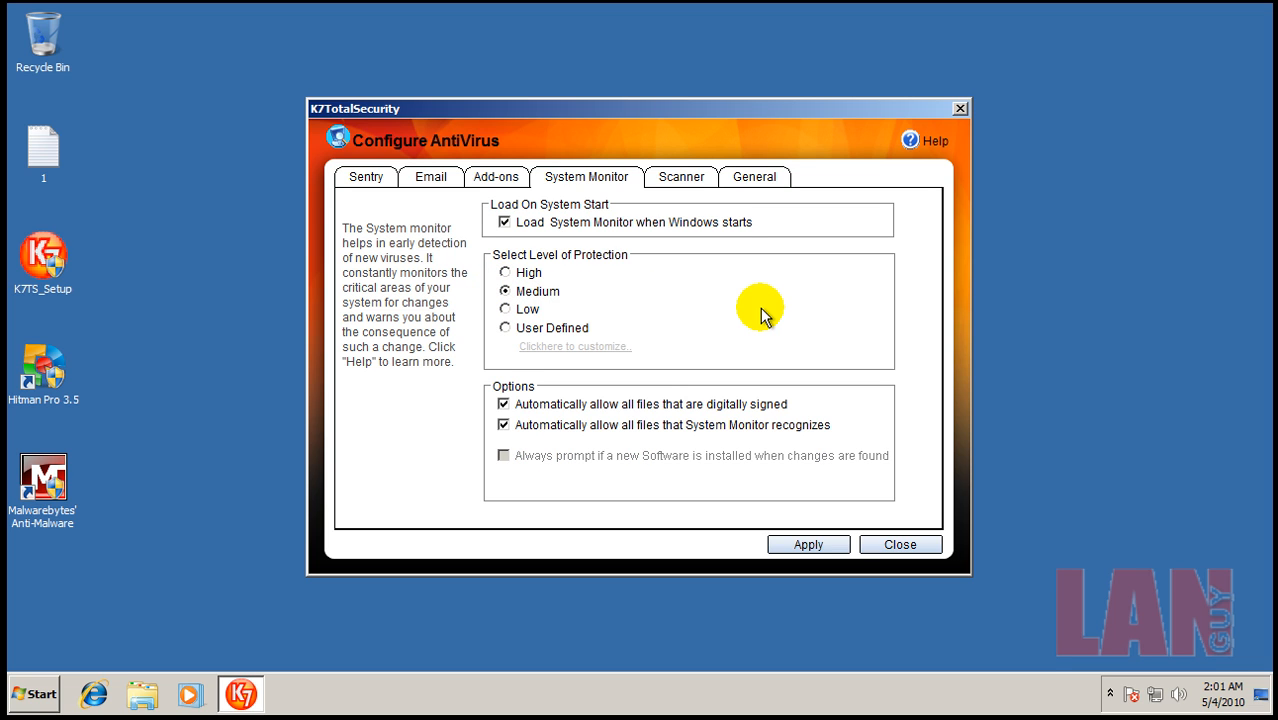
{"action": "mouse_move", "coordinate": [864, 190]}
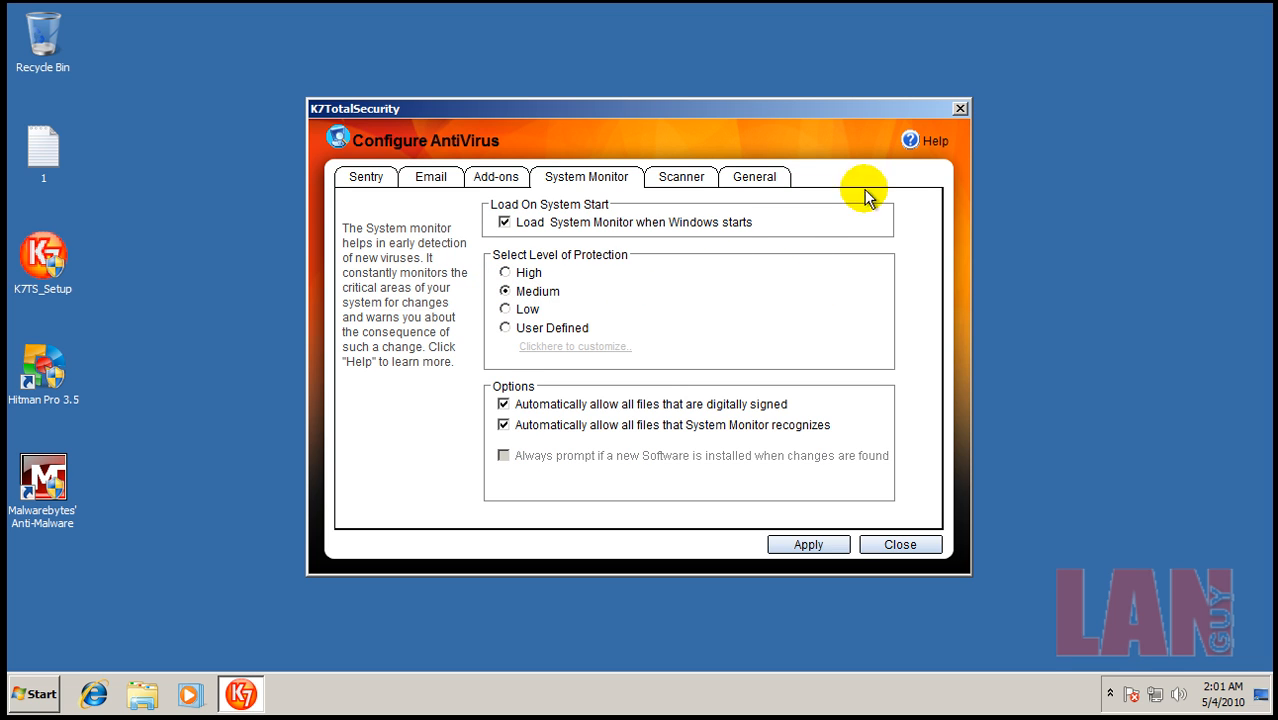
{"action": "left_click", "coordinate": [900, 544]}
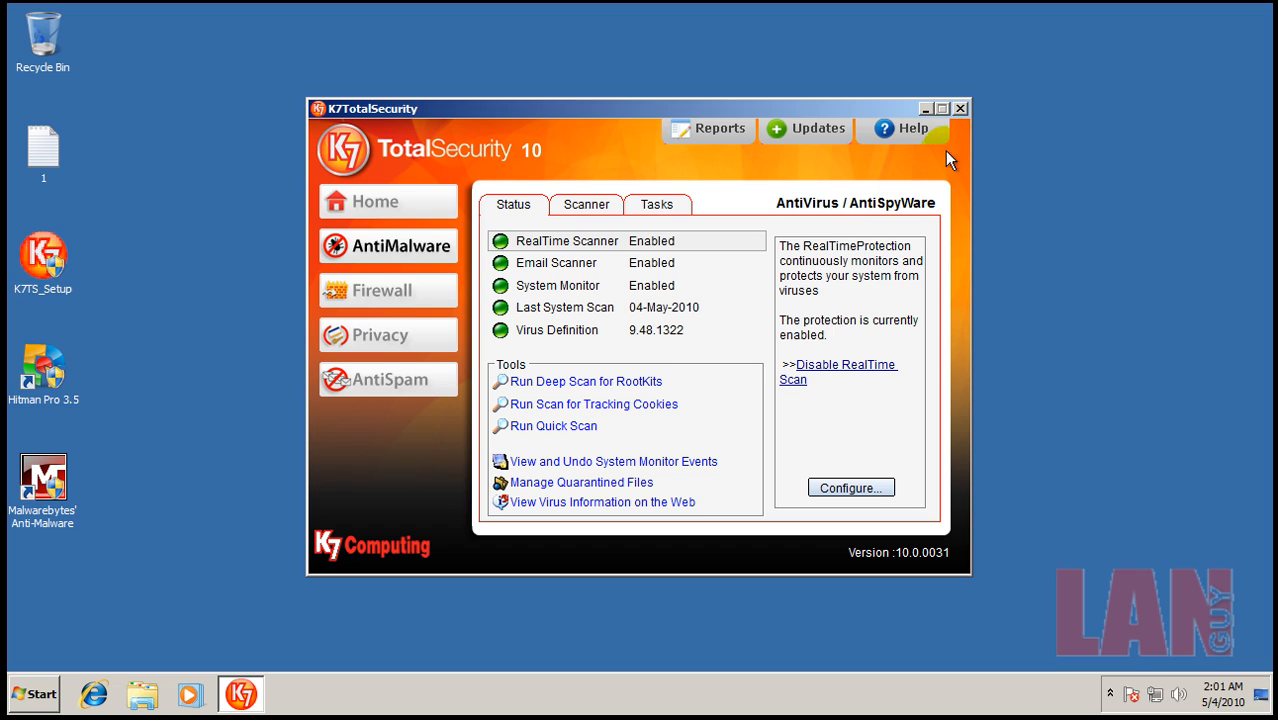
Close K7, sort Task Manager processes by Description to check K7's memory use, then close Task Manager
{"action": "left_click", "coordinate": [958, 104]}
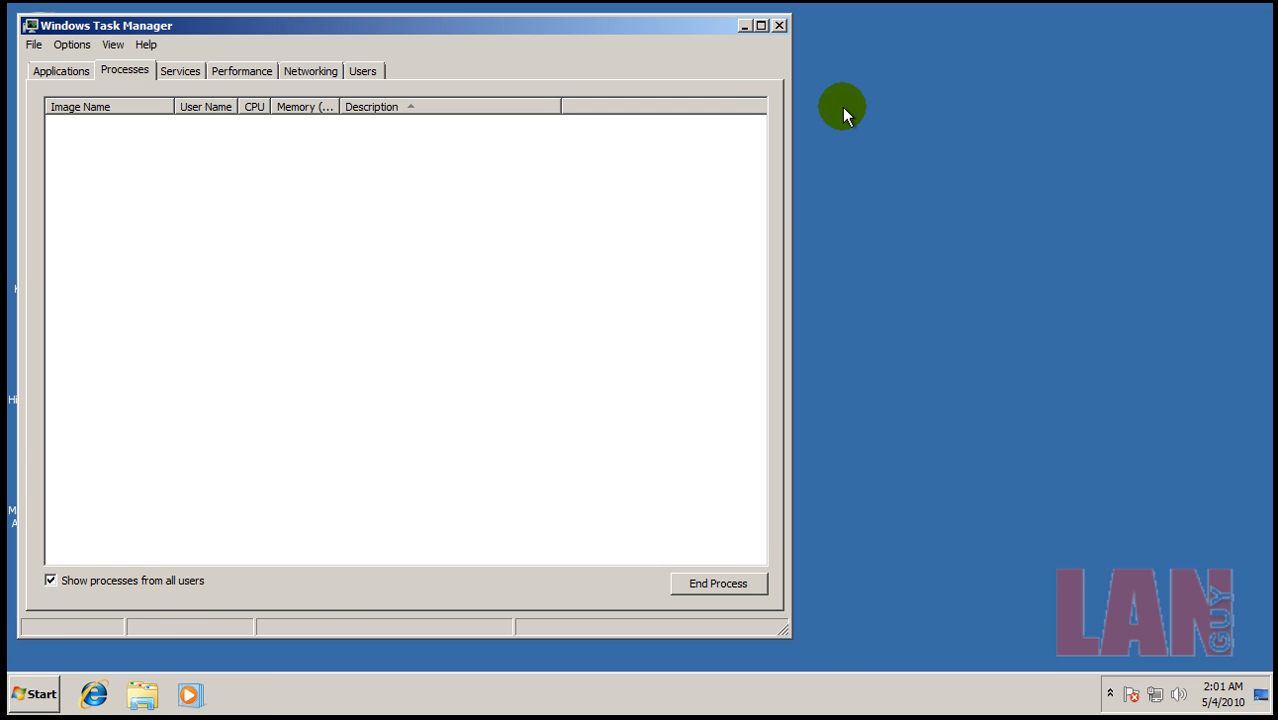
{"action": "left_click", "coordinate": [410, 108]}
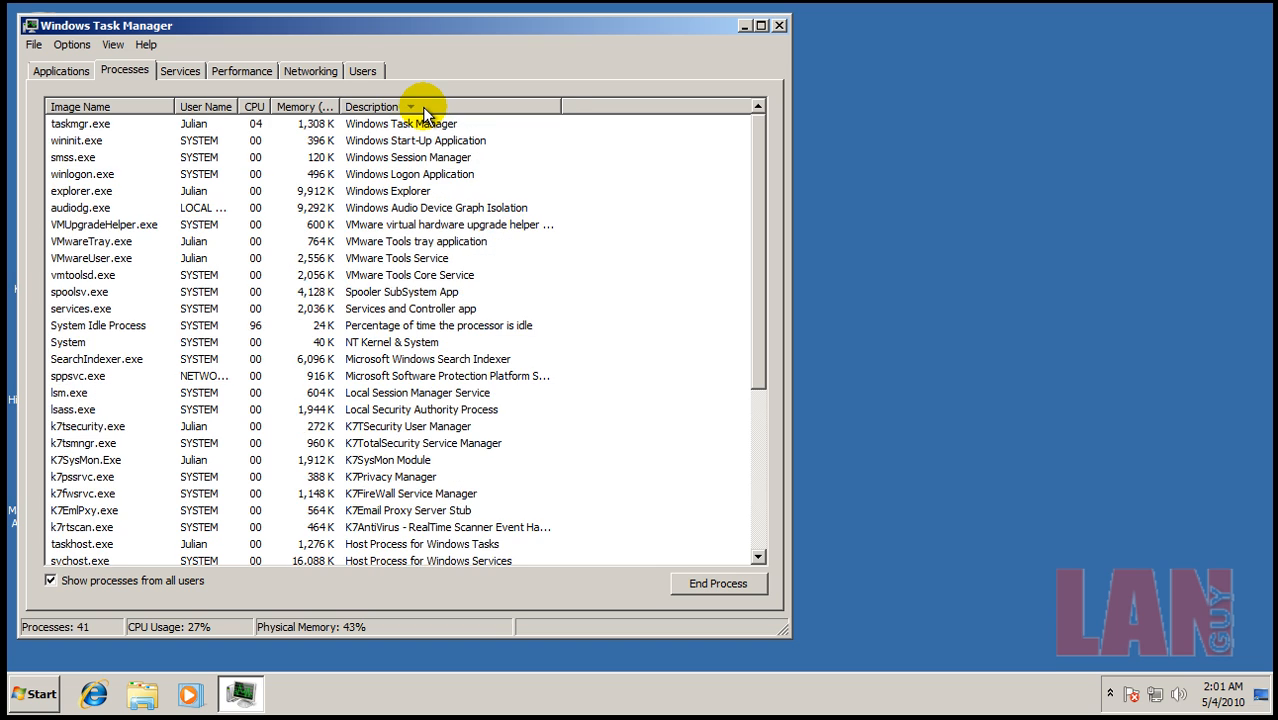
{"action": "left_click", "coordinate": [396, 106]}
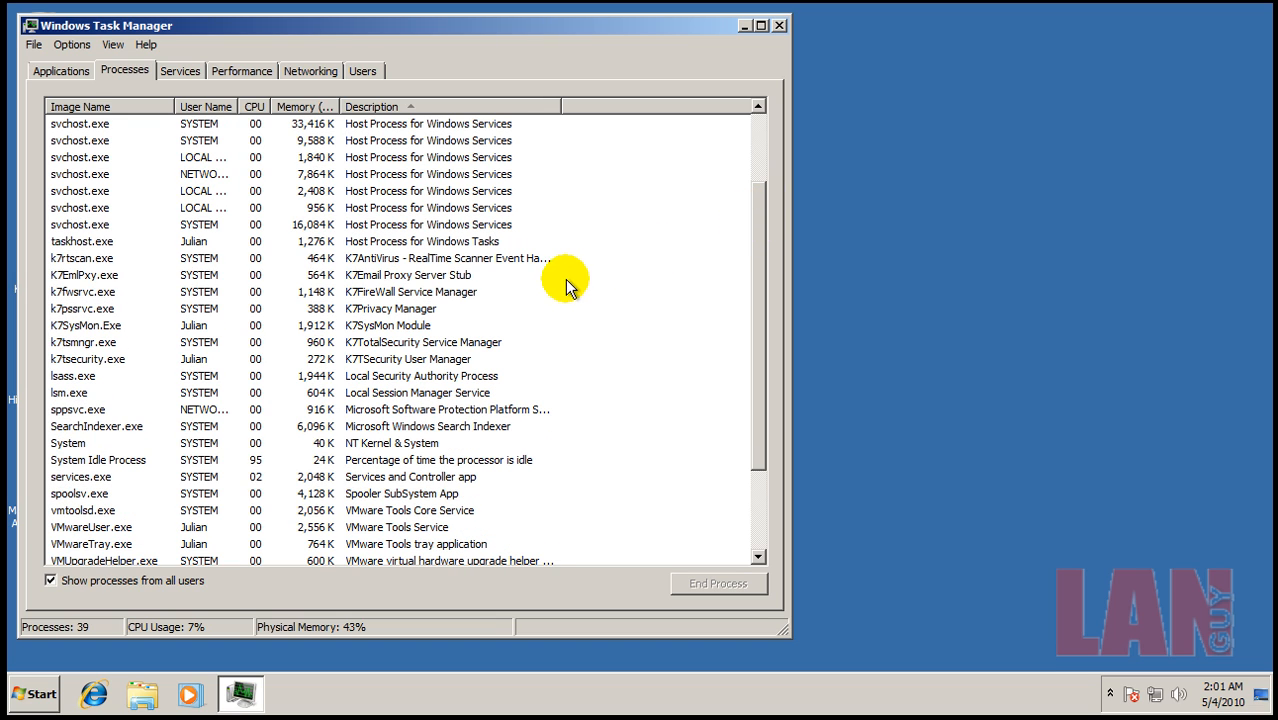
{"action": "mouse_move", "coordinate": [780, 30]}
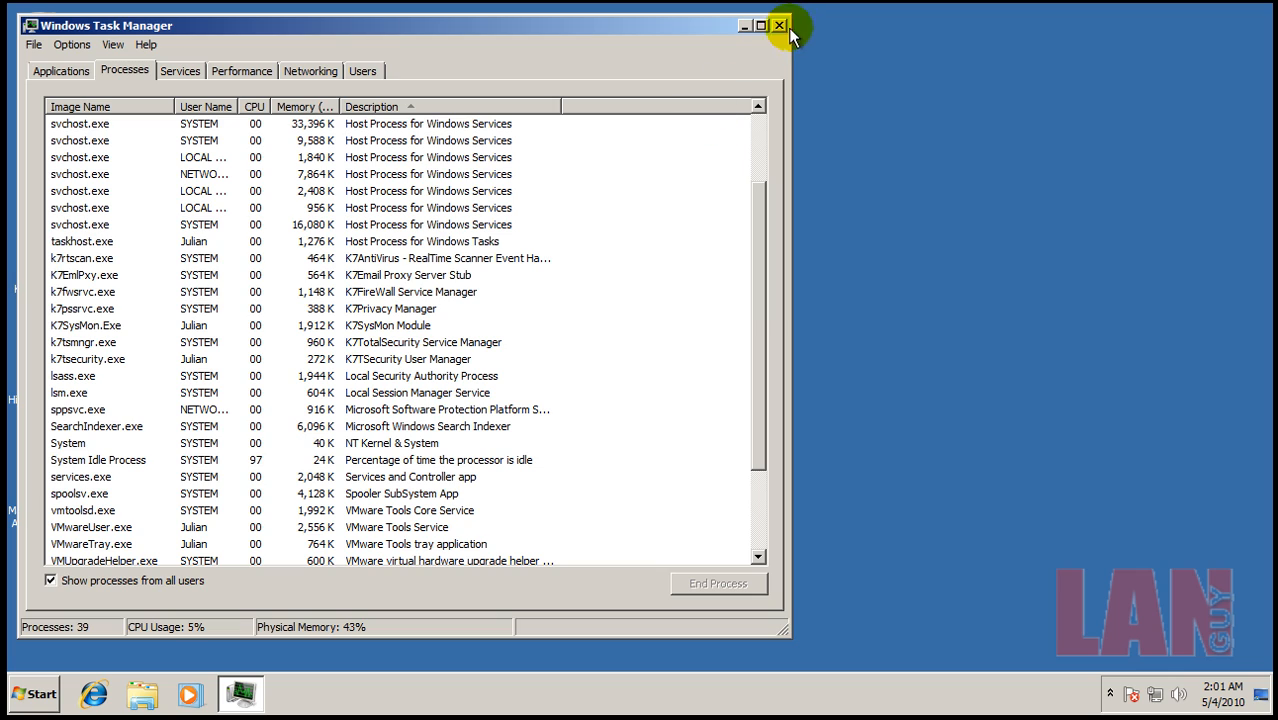
{"action": "left_click", "coordinate": [780, 28]}
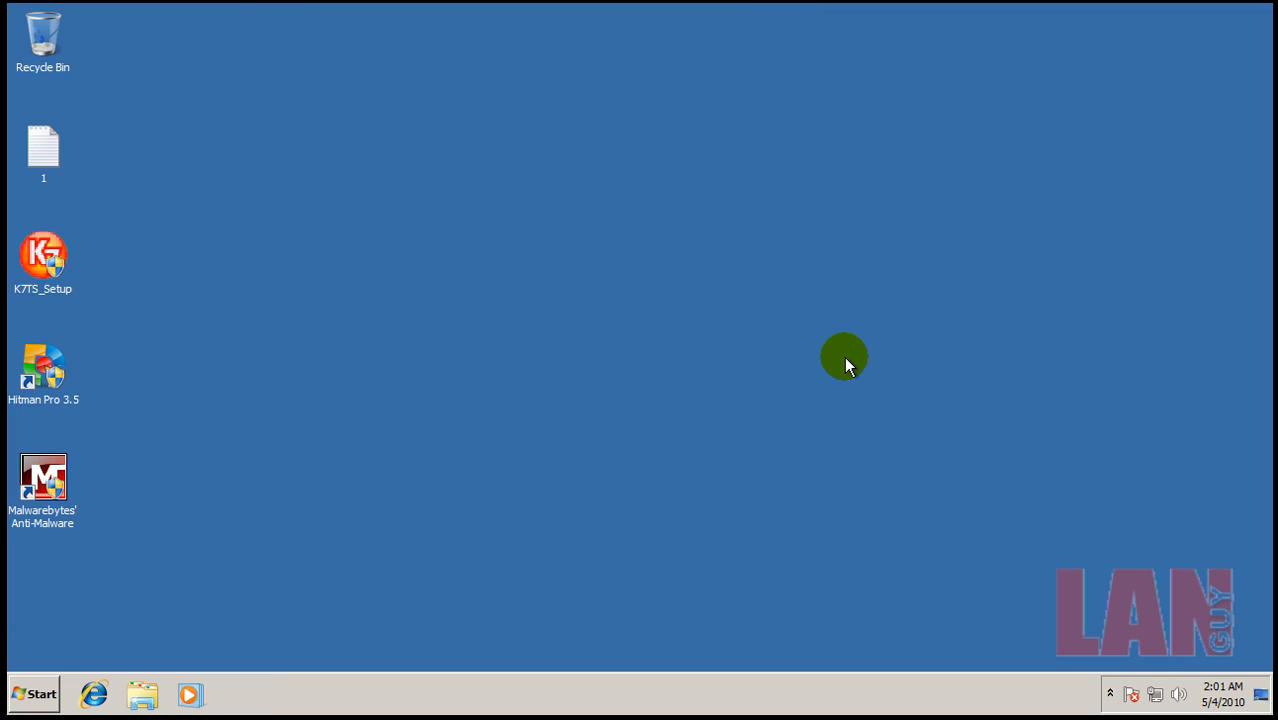
{"action": "mouse_move", "coordinate": [762, 408]}
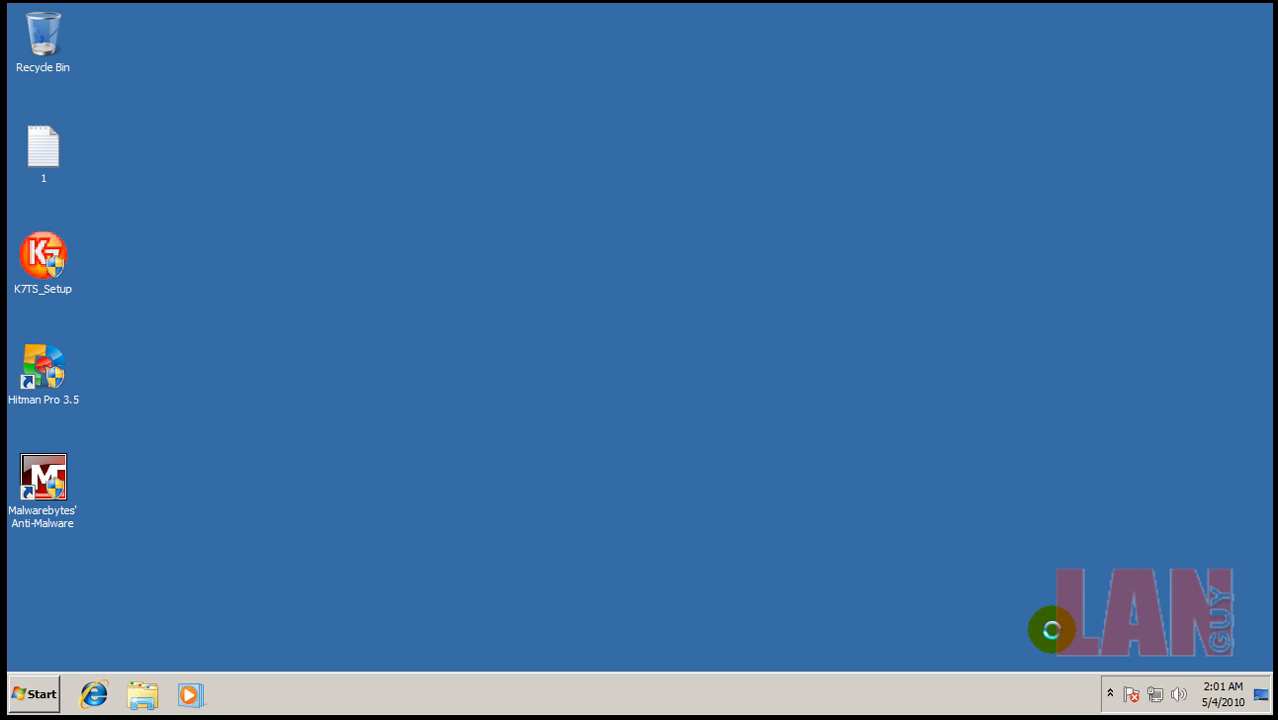
{"action": "mouse_move", "coordinate": [1236, 694]}
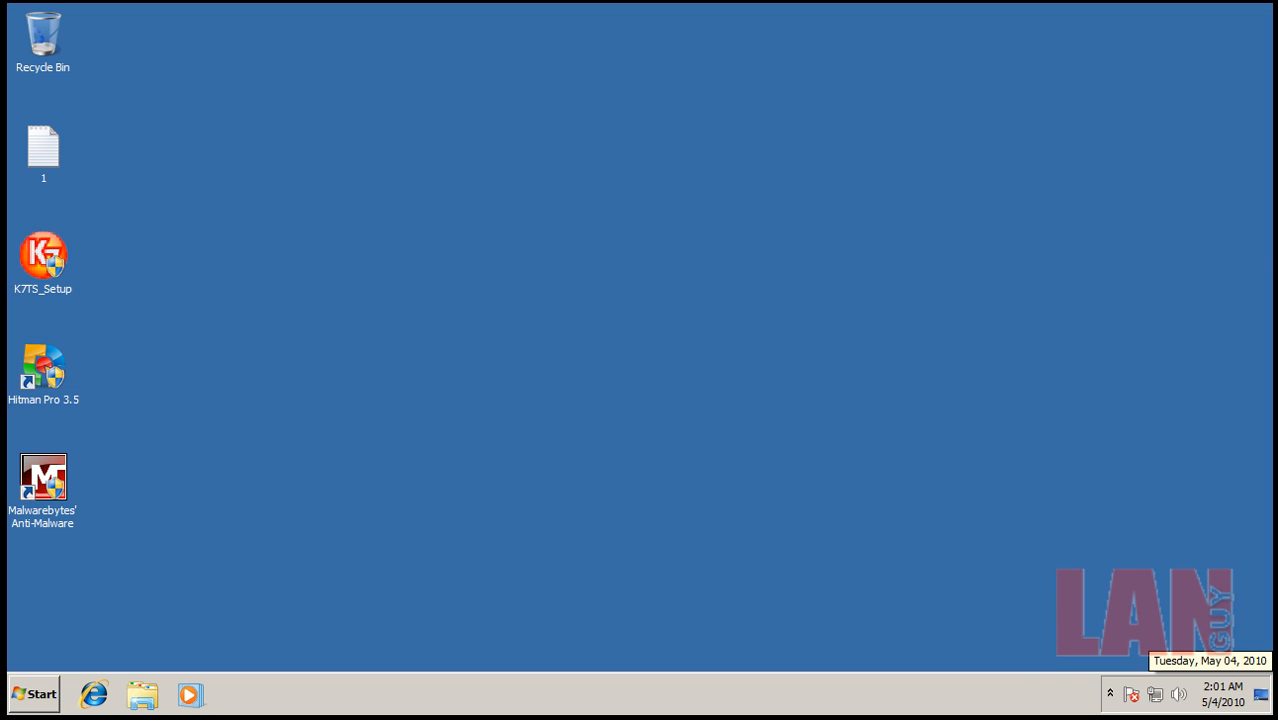